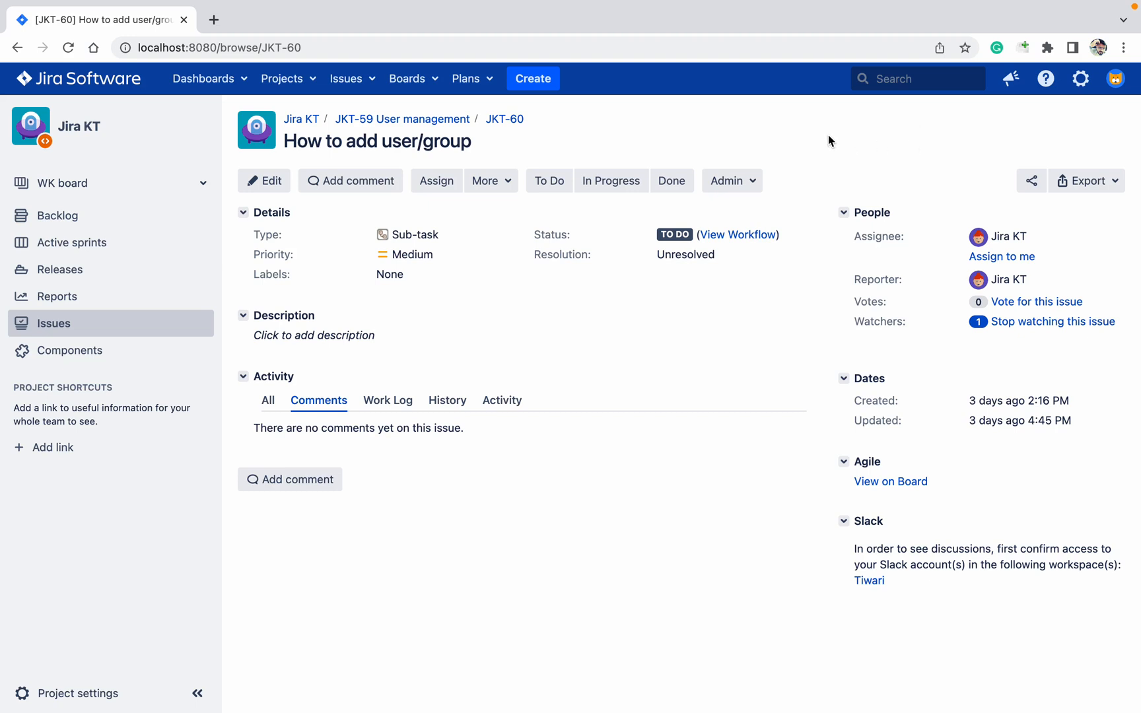
{"action": "mouse_move", "coordinate": [640, 139]}
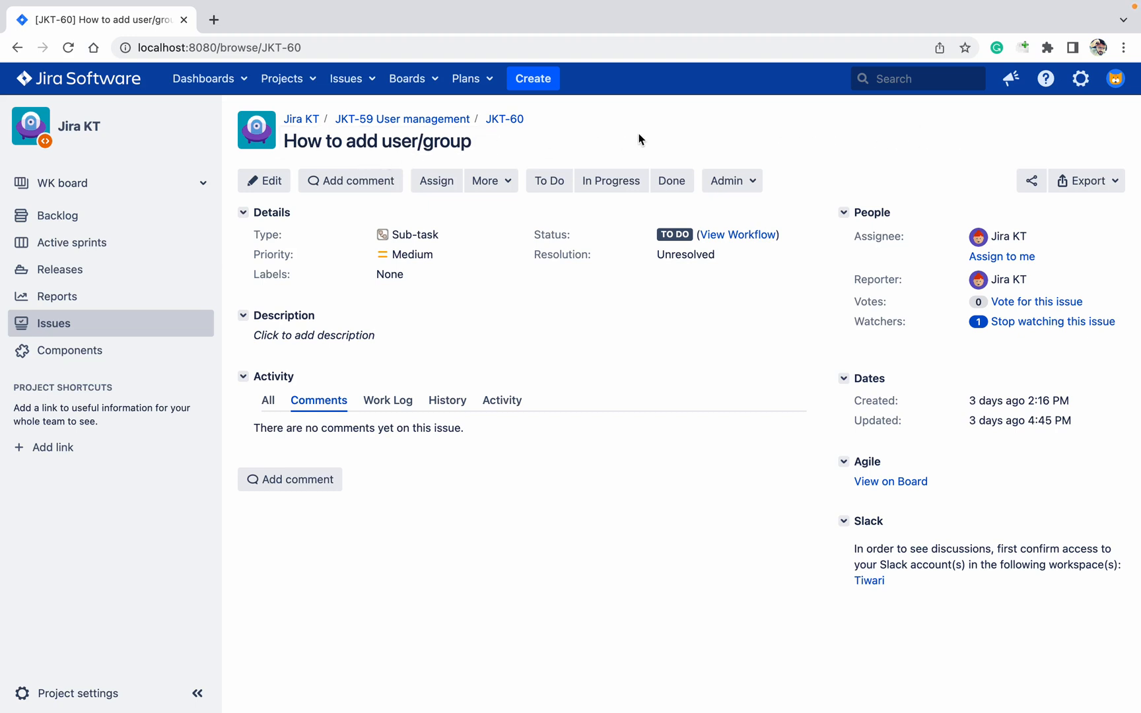
{"action": "mouse_move", "coordinate": [741, 140]}
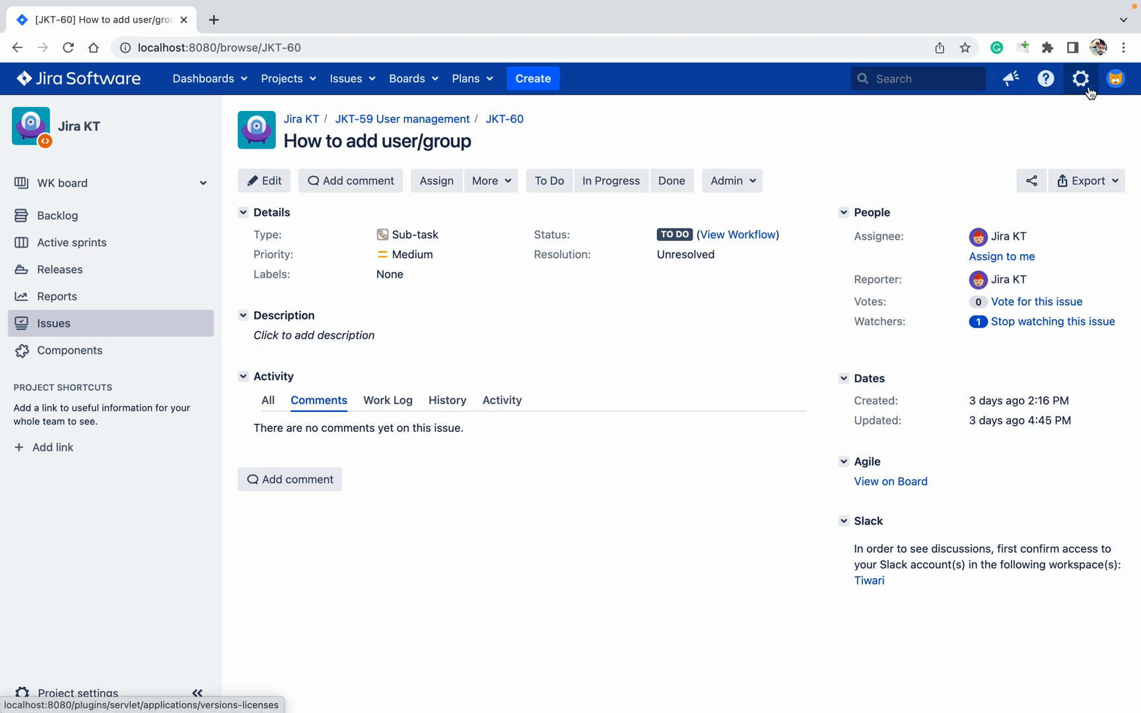
Open User management from the administration gear menu to reach the admin password check.
{"action": "left_click", "coordinate": [1081, 78]}
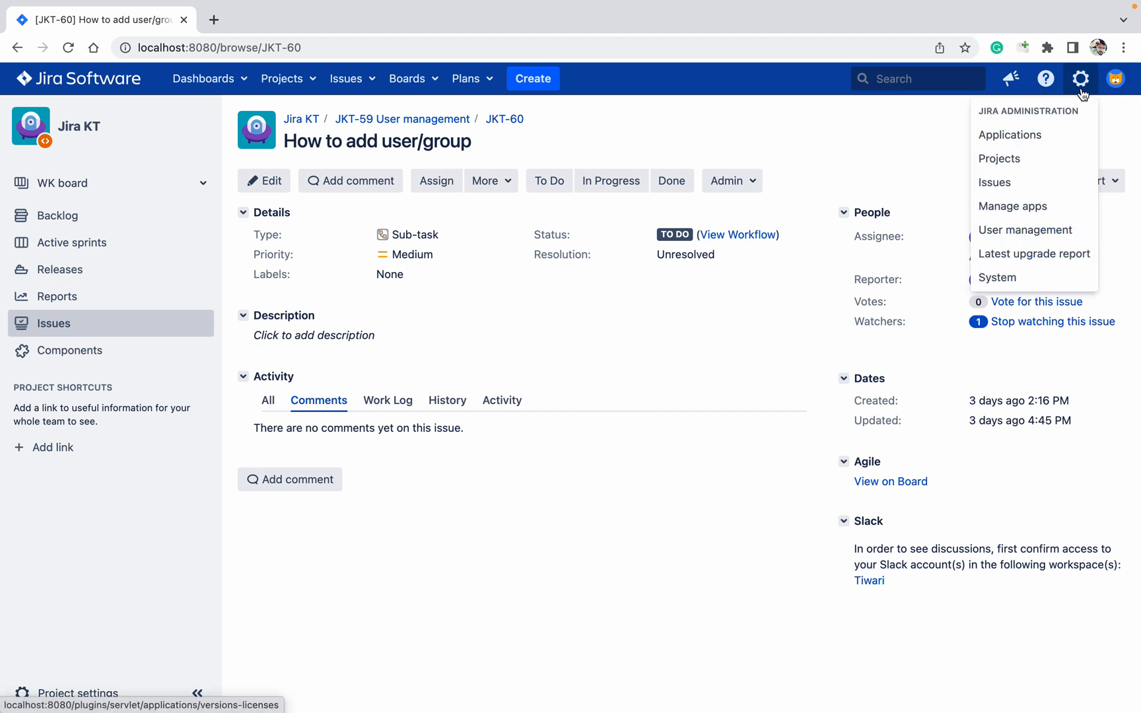
{"action": "left_click", "coordinate": [1027, 230]}
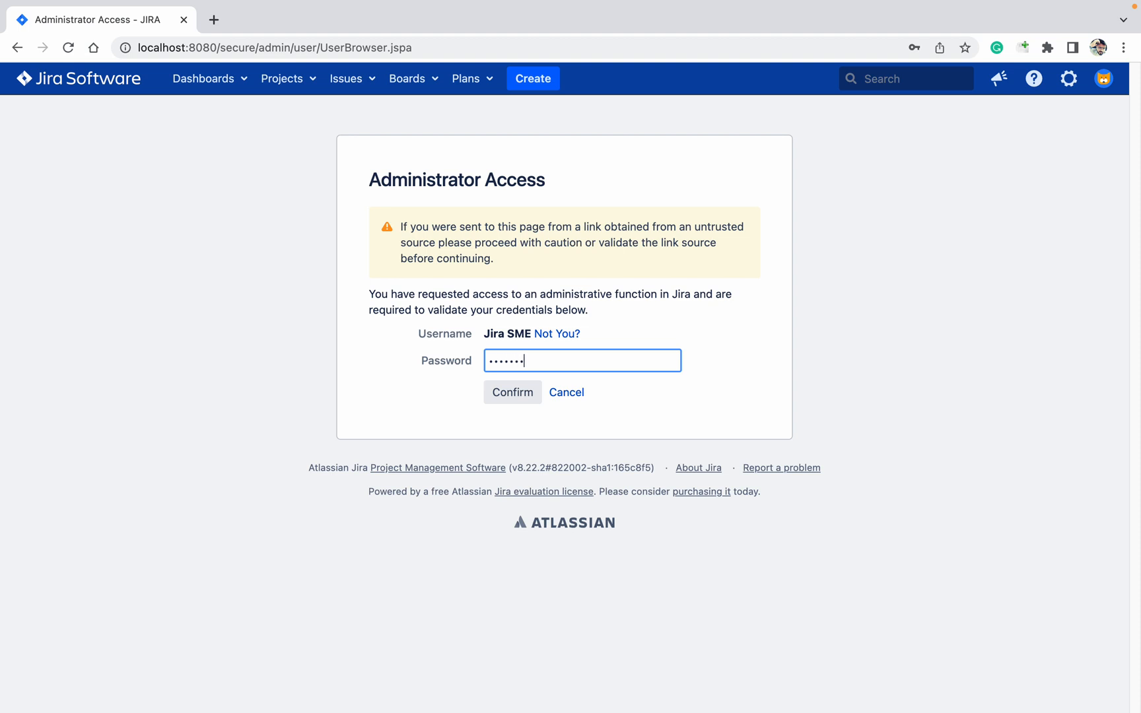
Confirm administrator access and try Invite users, which reports a mail server is required.
{"action": "left_click", "coordinate": [512, 391]}
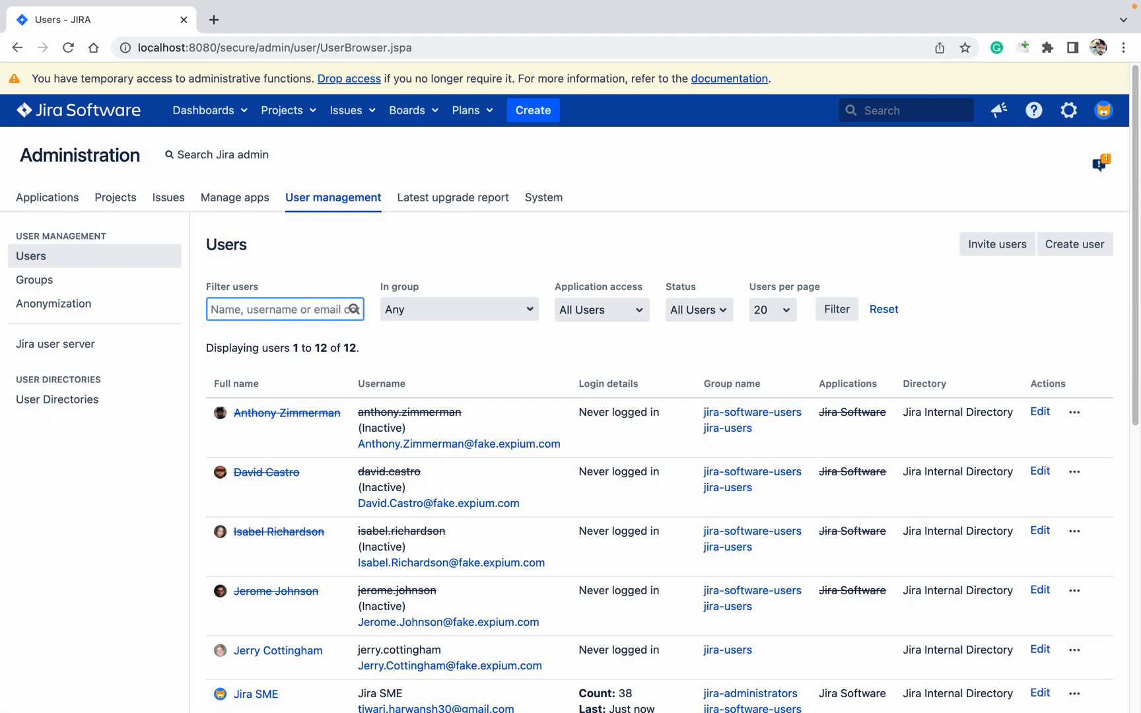
{"action": "mouse_move", "coordinate": [998, 244]}
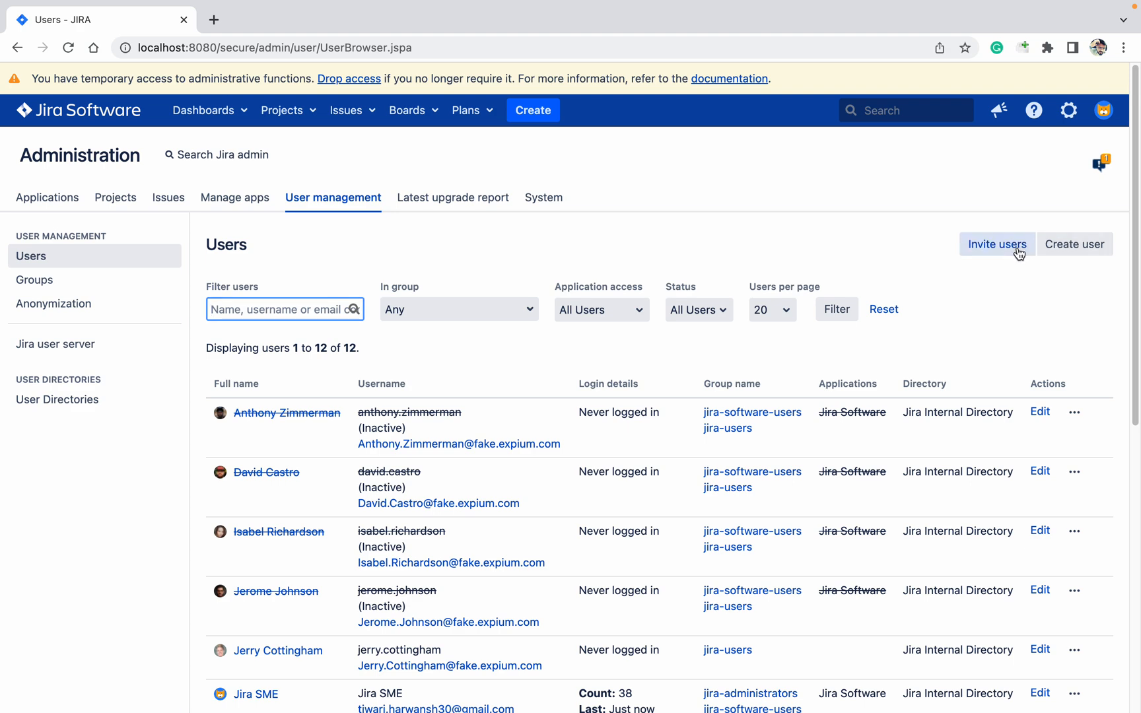
{"action": "left_click", "coordinate": [996, 244]}
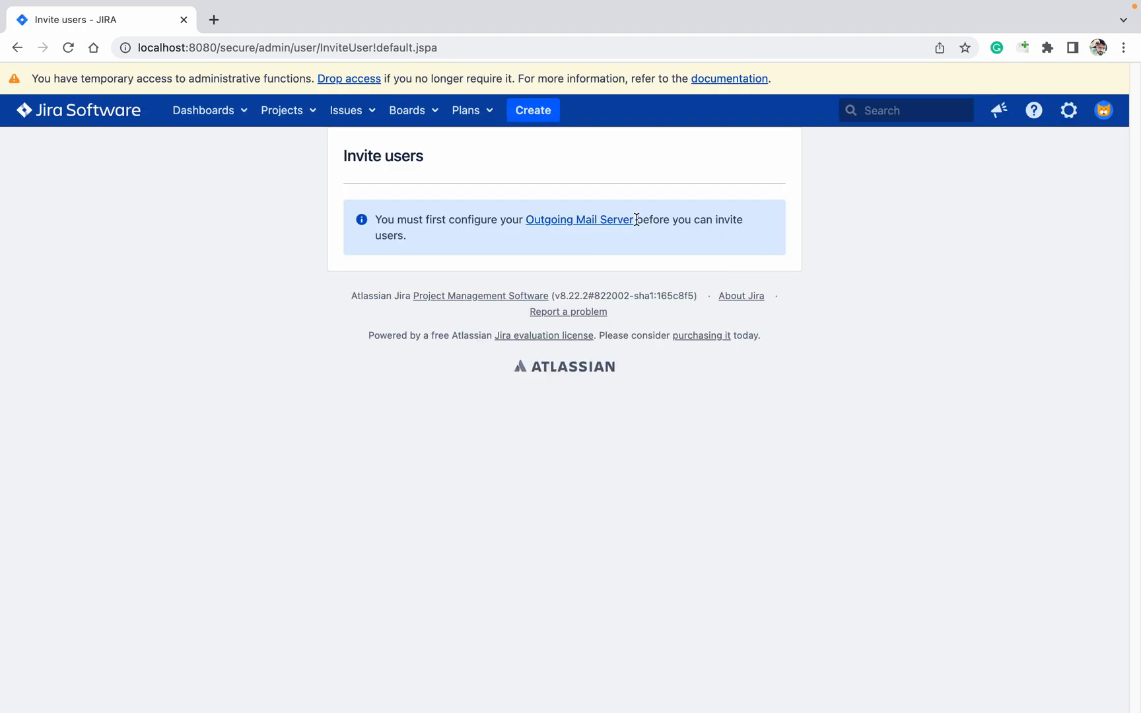
{"action": "mouse_move", "coordinate": [519, 237]}
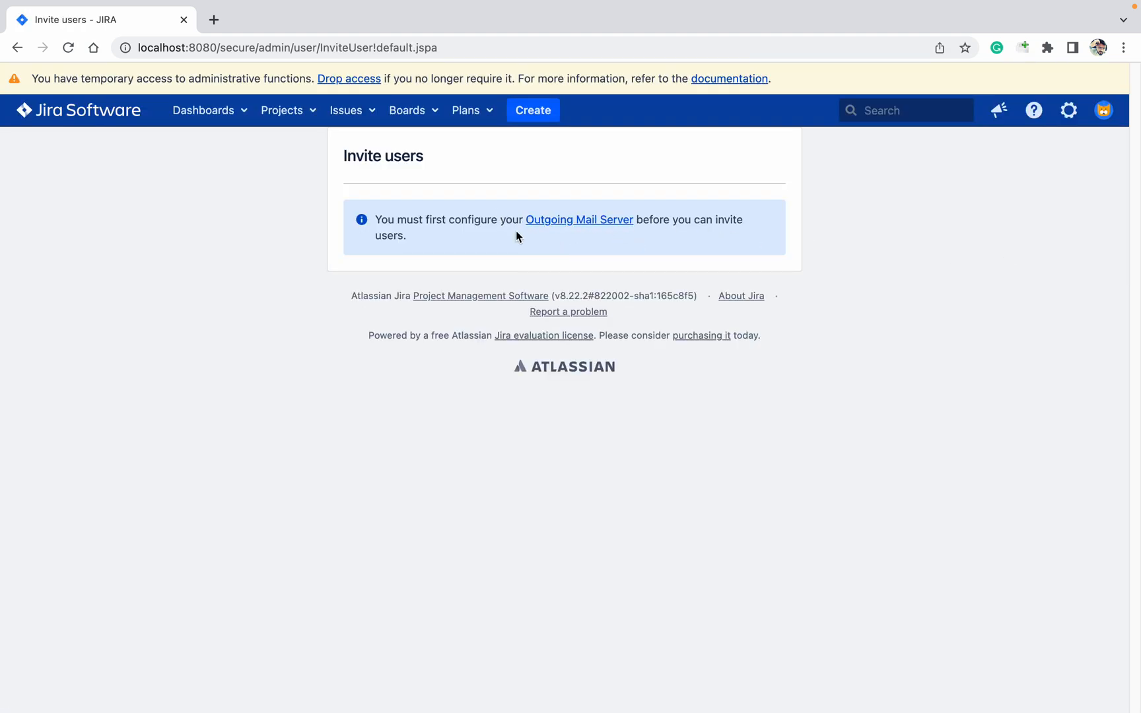
{"action": "mouse_move", "coordinate": [606, 241]}
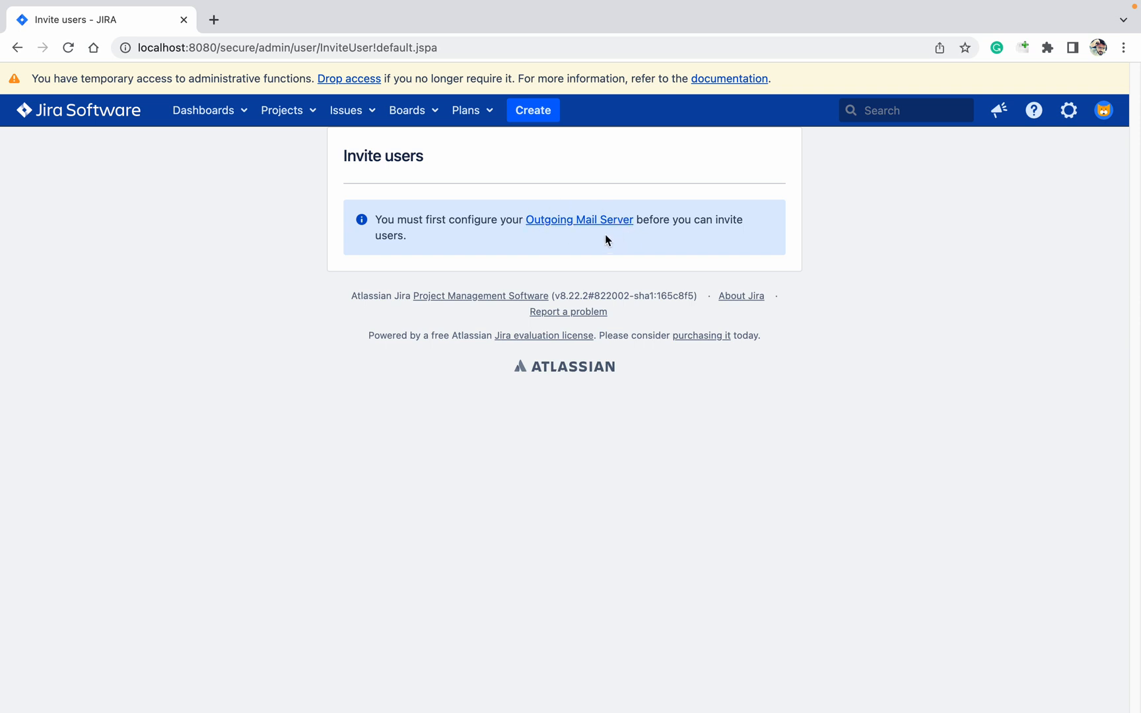
{"action": "mouse_move", "coordinate": [562, 188]}
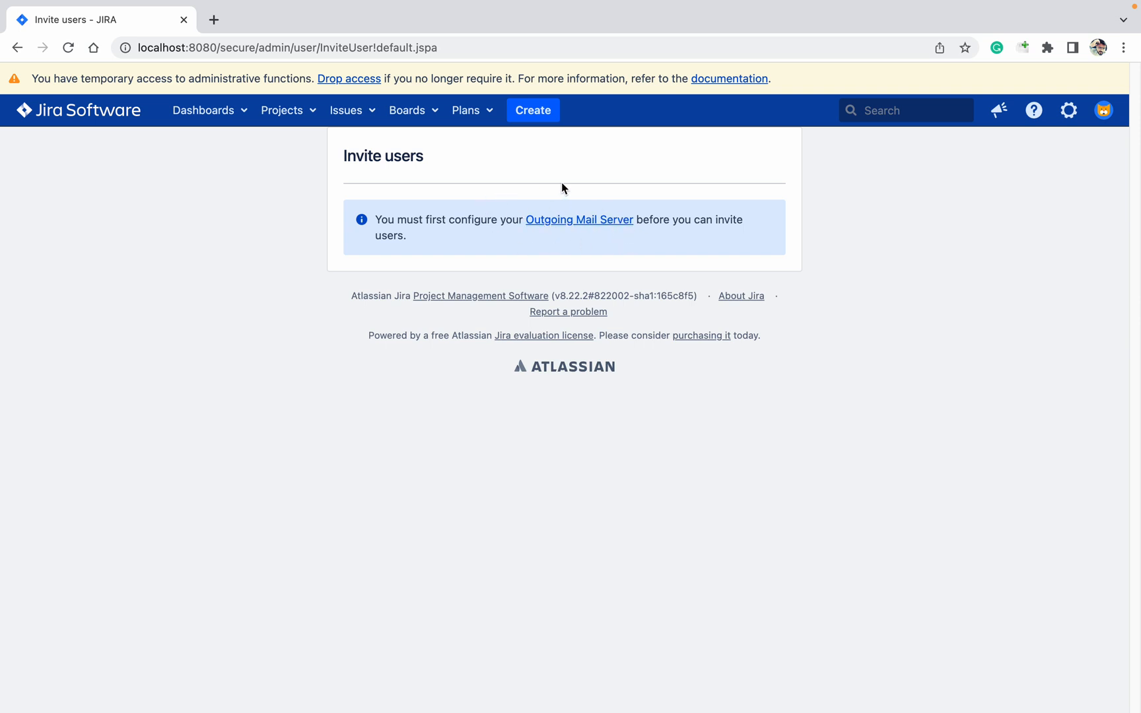
{"action": "mouse_move", "coordinate": [362, 163]}
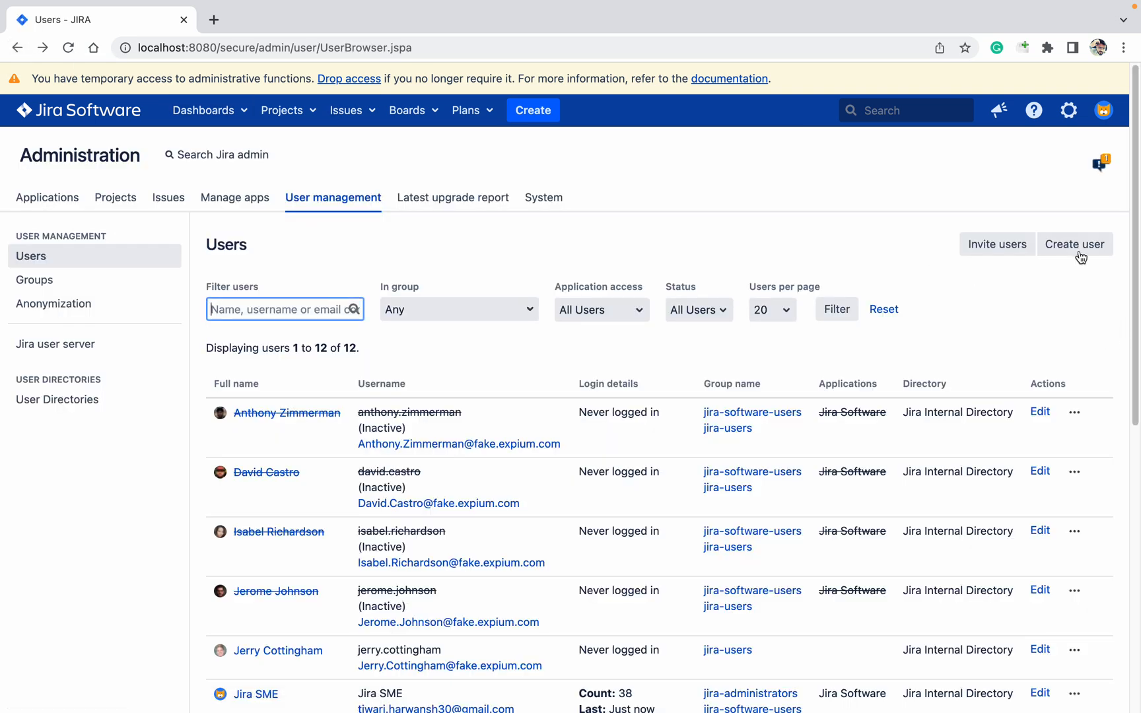
Create user abc with its email, full name and password, declining the save-password prompt.
{"action": "left_click", "coordinate": [1074, 244]}
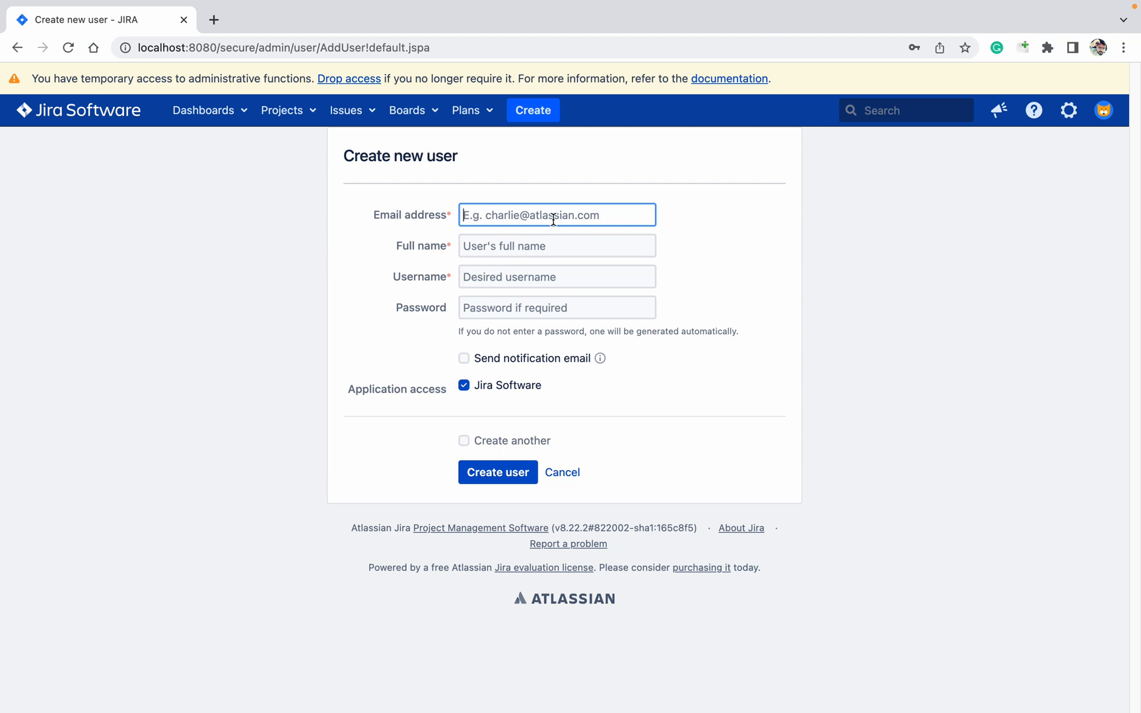
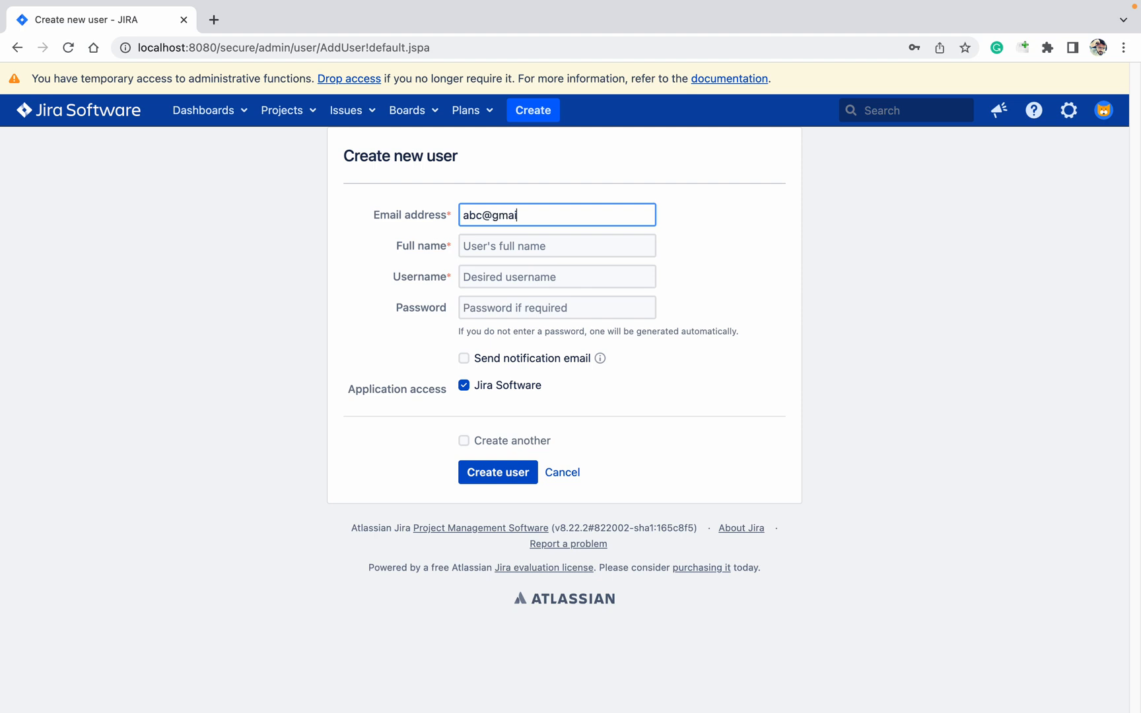
{"action": "left_click", "coordinate": [556, 245]}
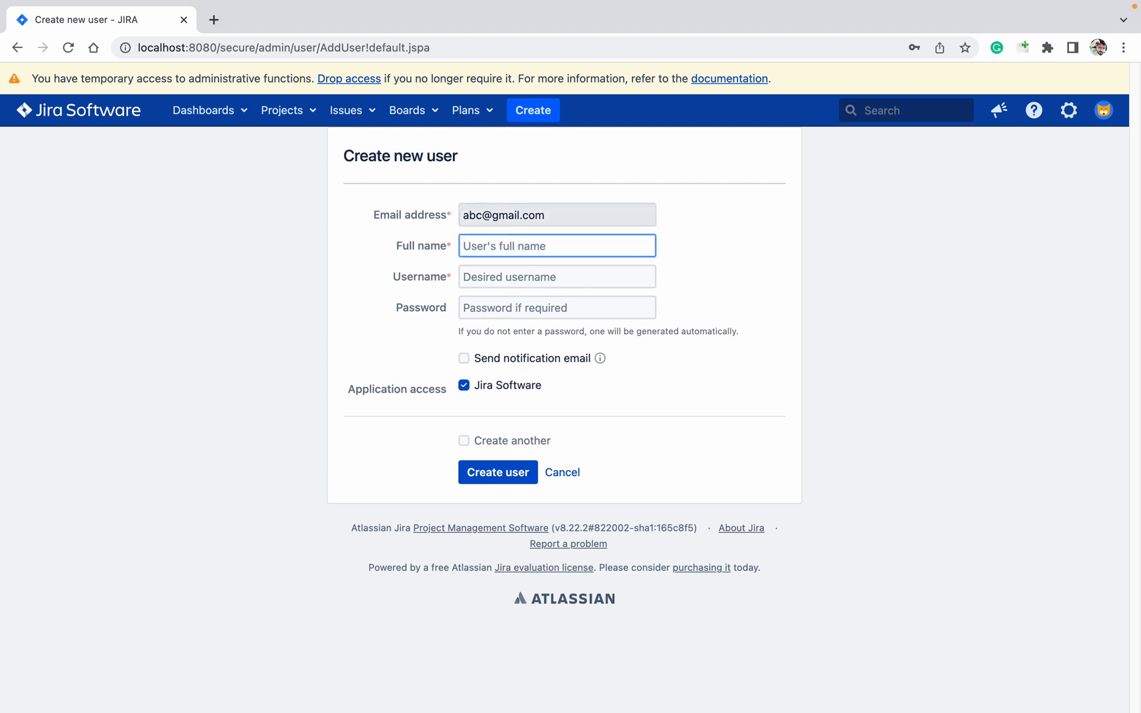
{"action": "type", "text": "abc"}
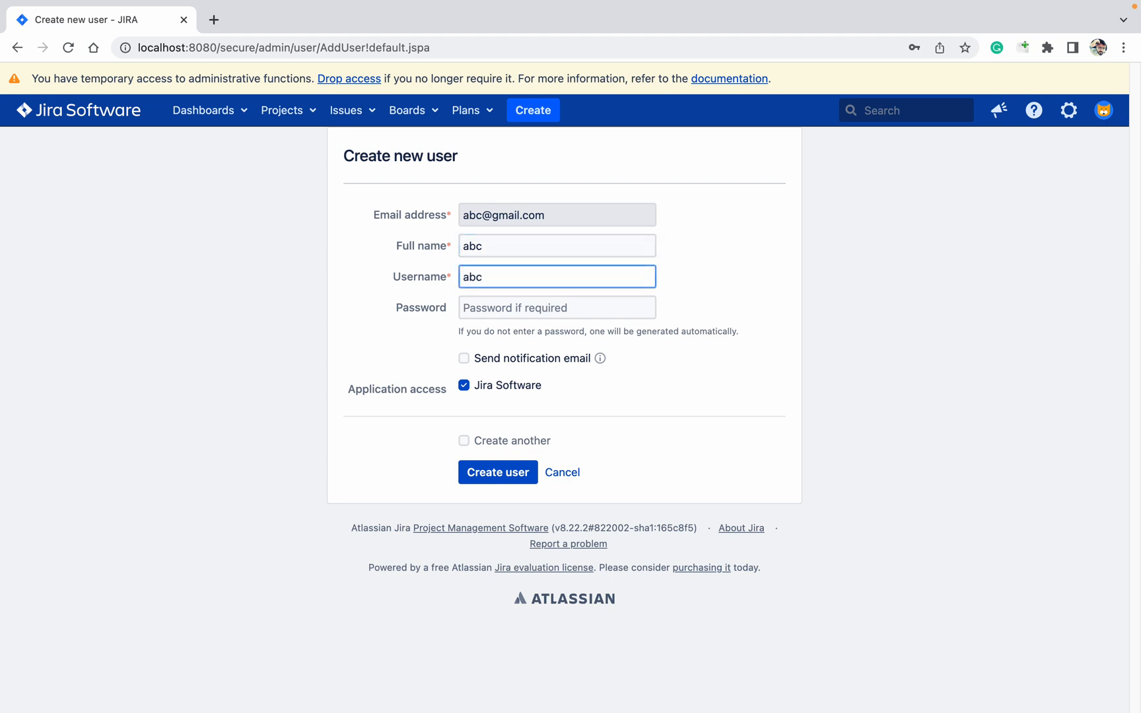
{"action": "left_click", "coordinate": [556, 307]}
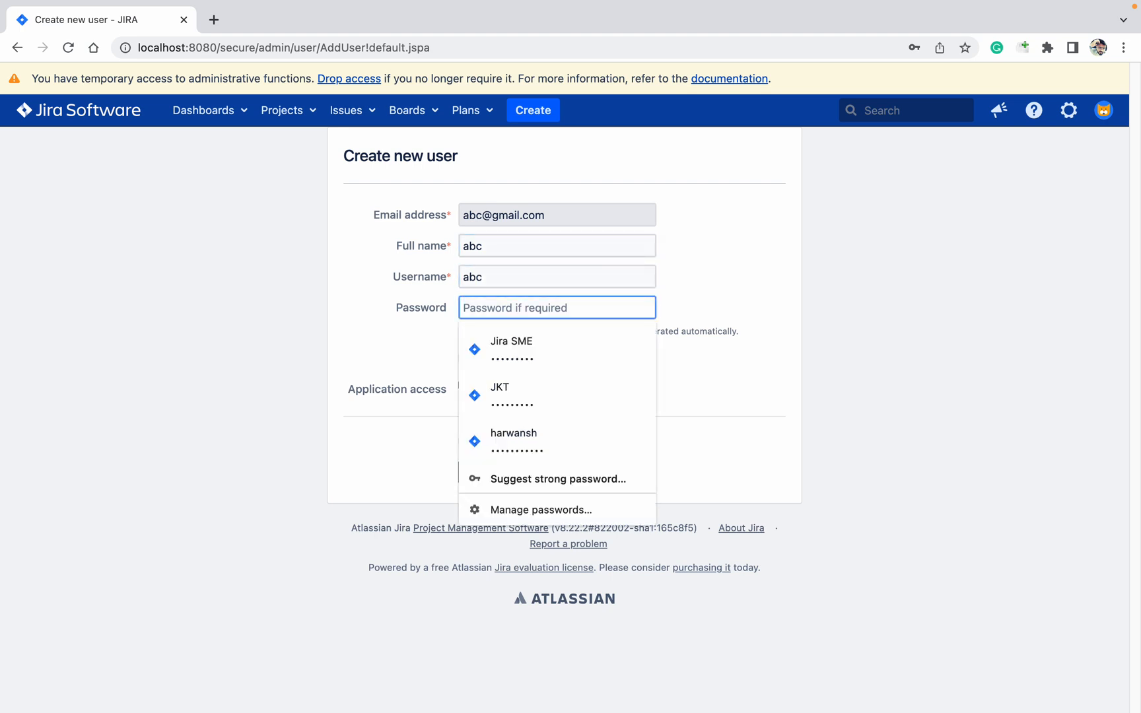
{"action": "type", "text": "•"}
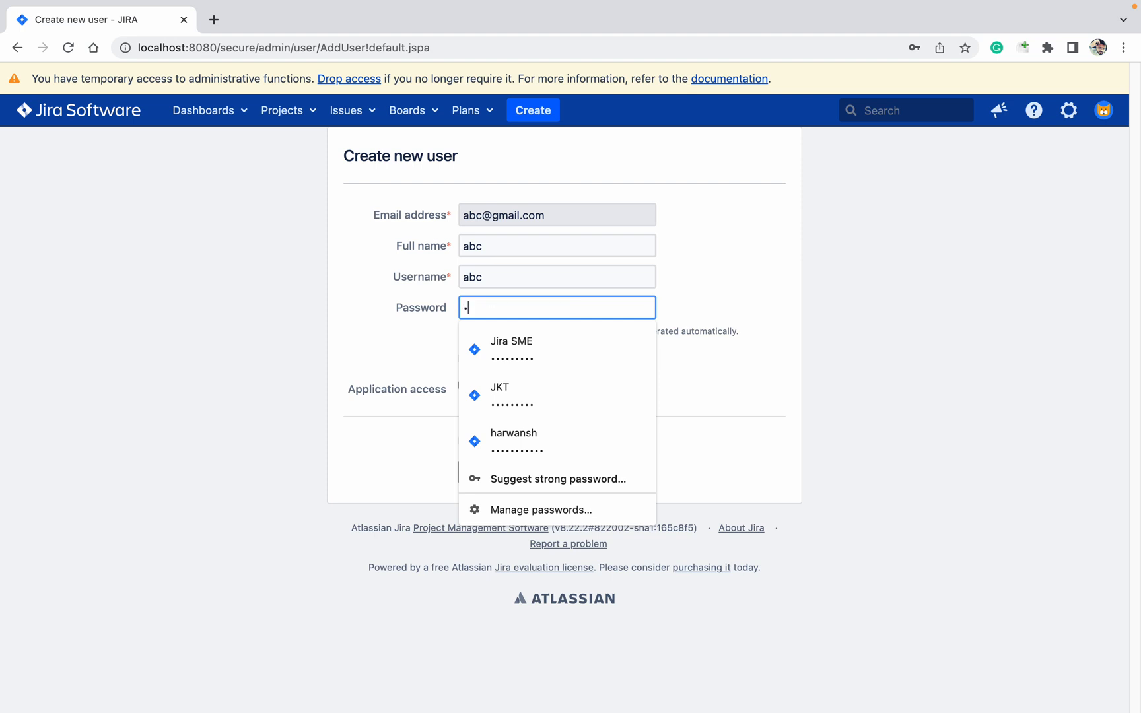
{"action": "type", "text": "••••"}
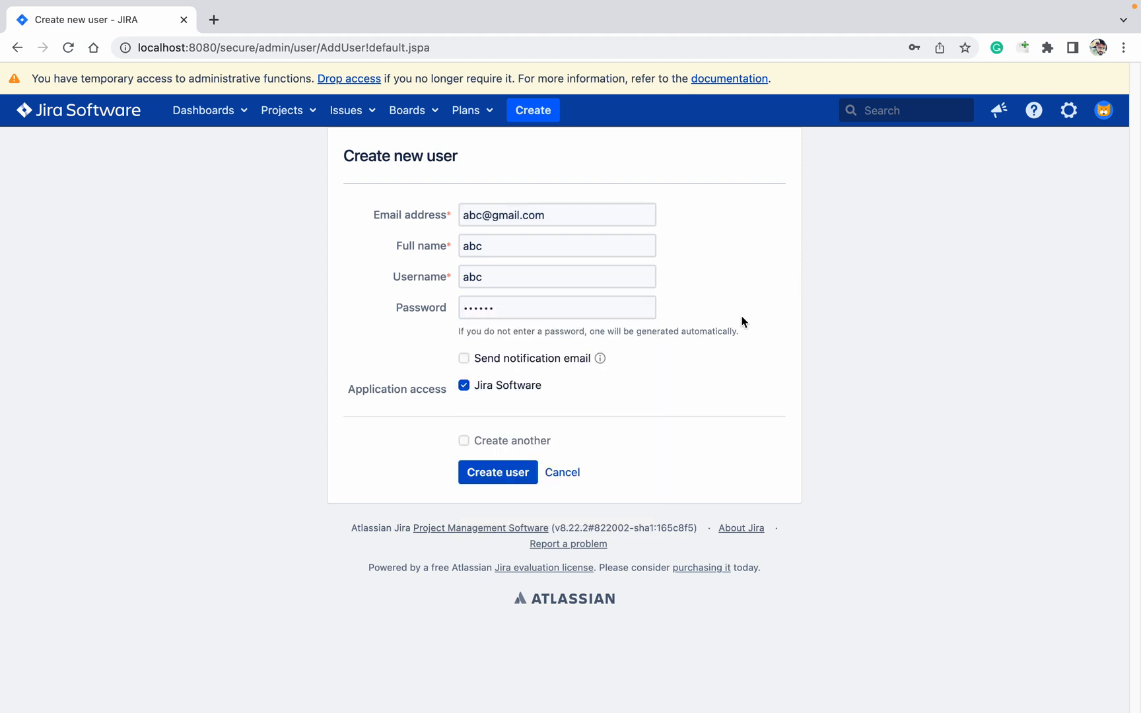
{"action": "mouse_move", "coordinate": [514, 433]}
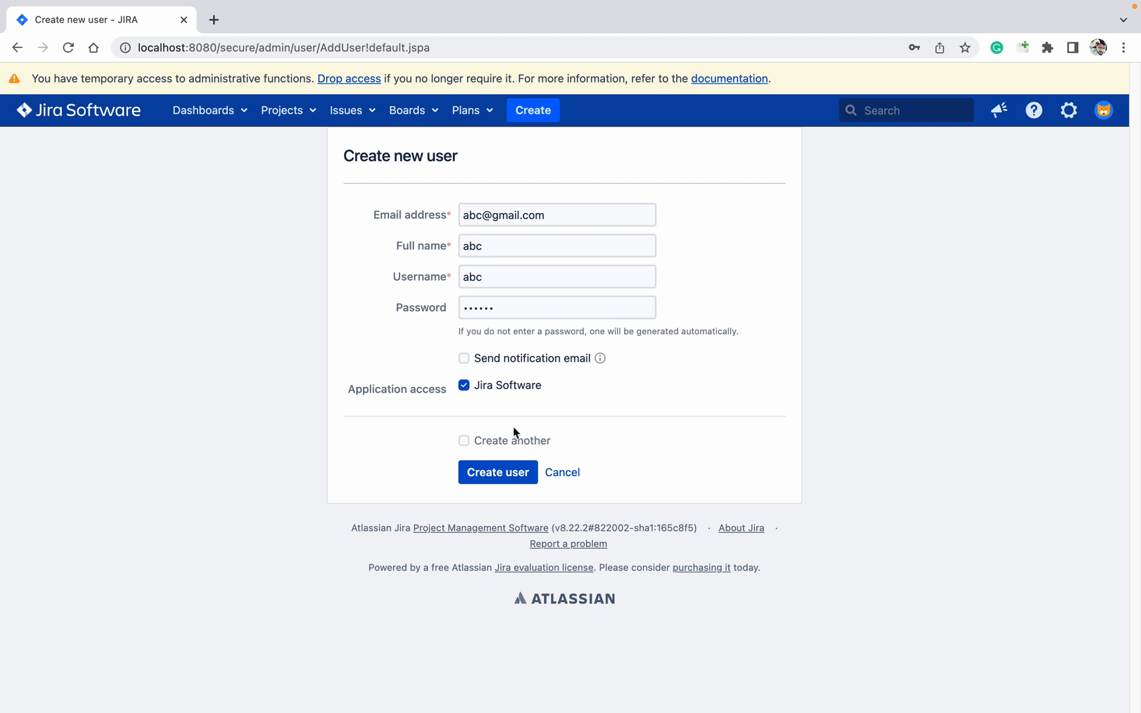
{"action": "left_click", "coordinate": [498, 472]}
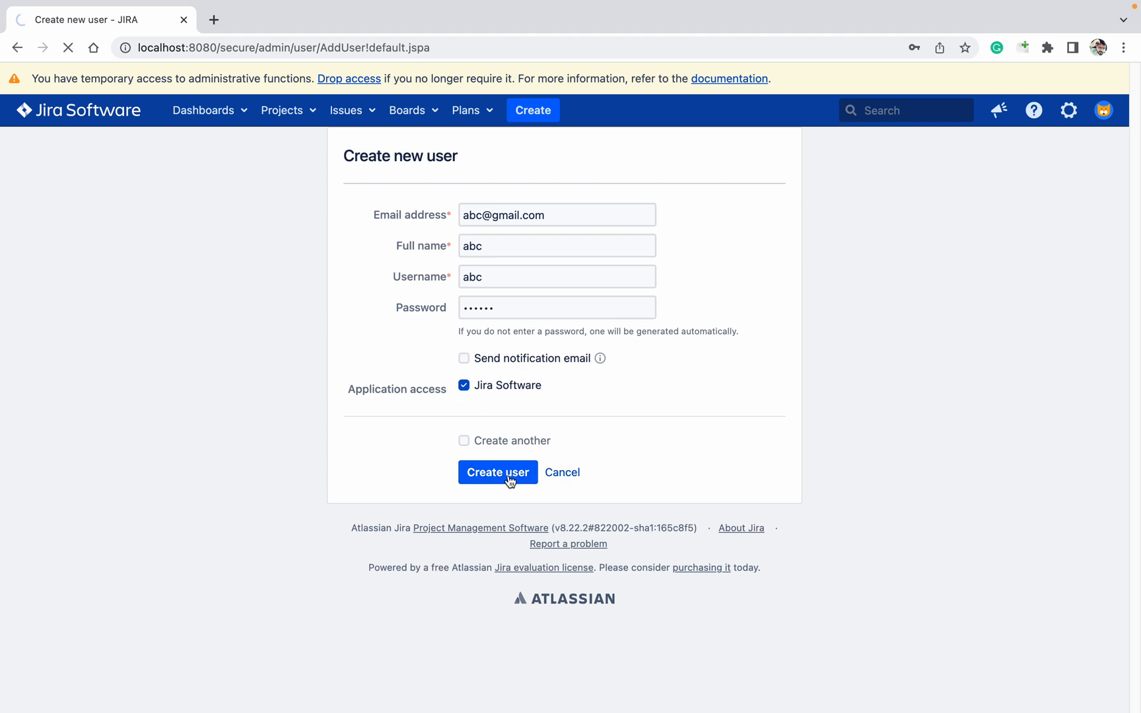
{"action": "left_click", "coordinate": [497, 471]}
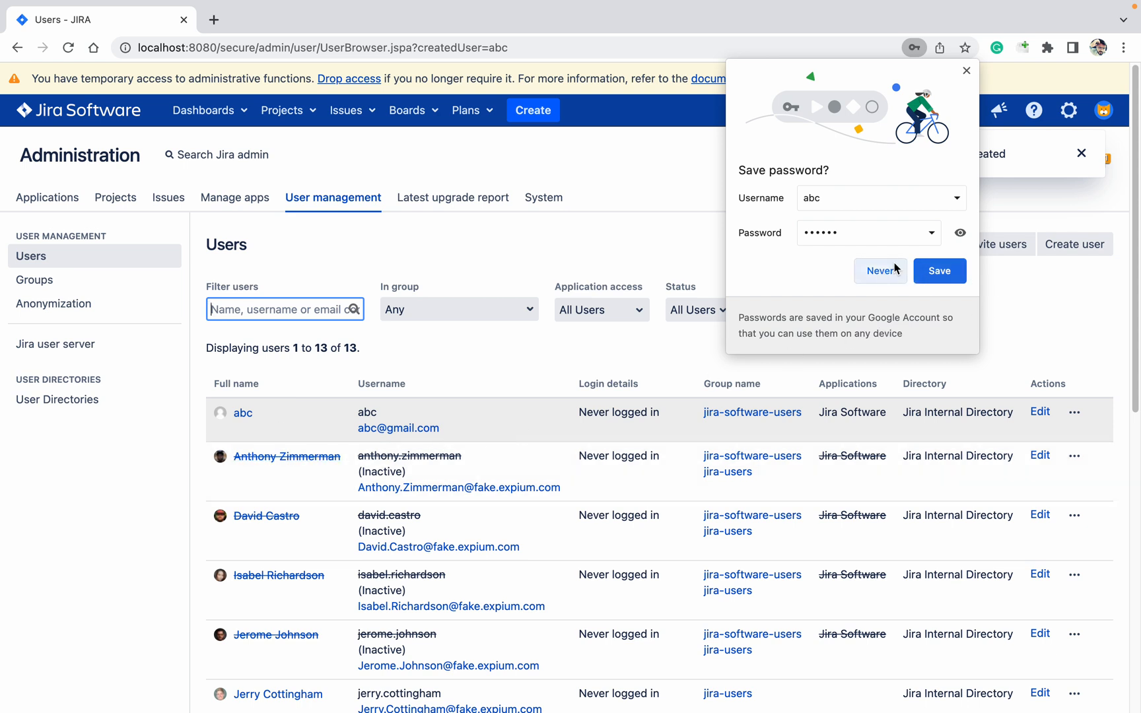
{"action": "left_click", "coordinate": [879, 270]}
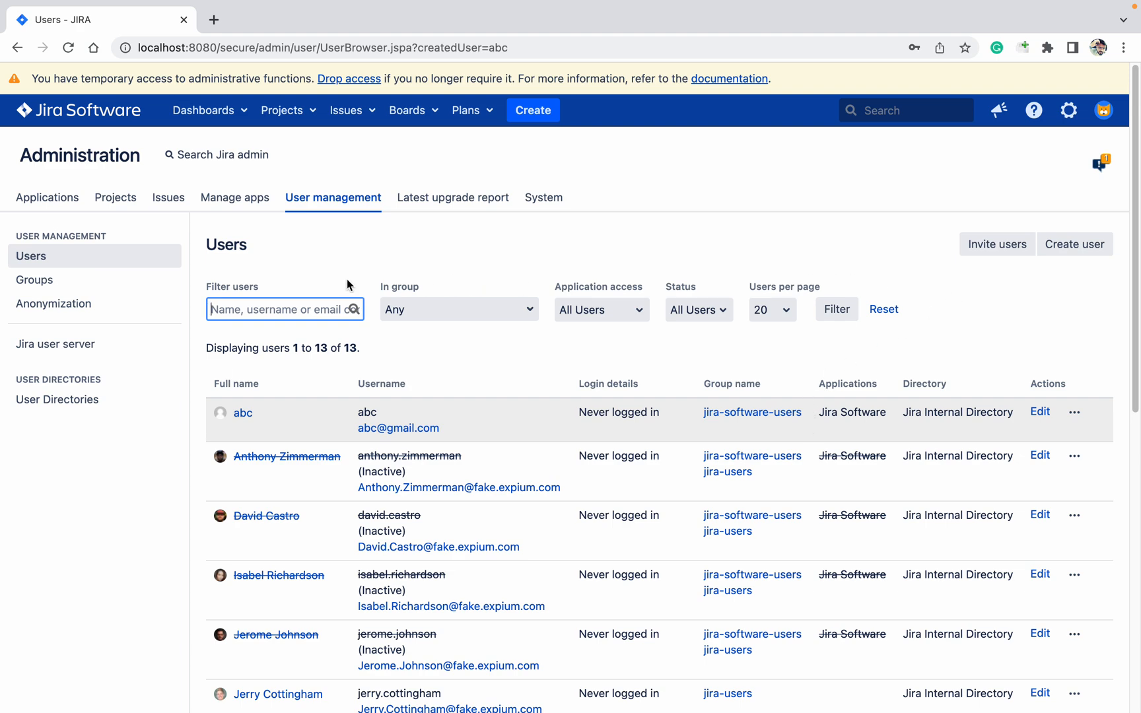
On the Groups page, add a new group named 'Jira Test'.
{"action": "left_click", "coordinate": [34, 279]}
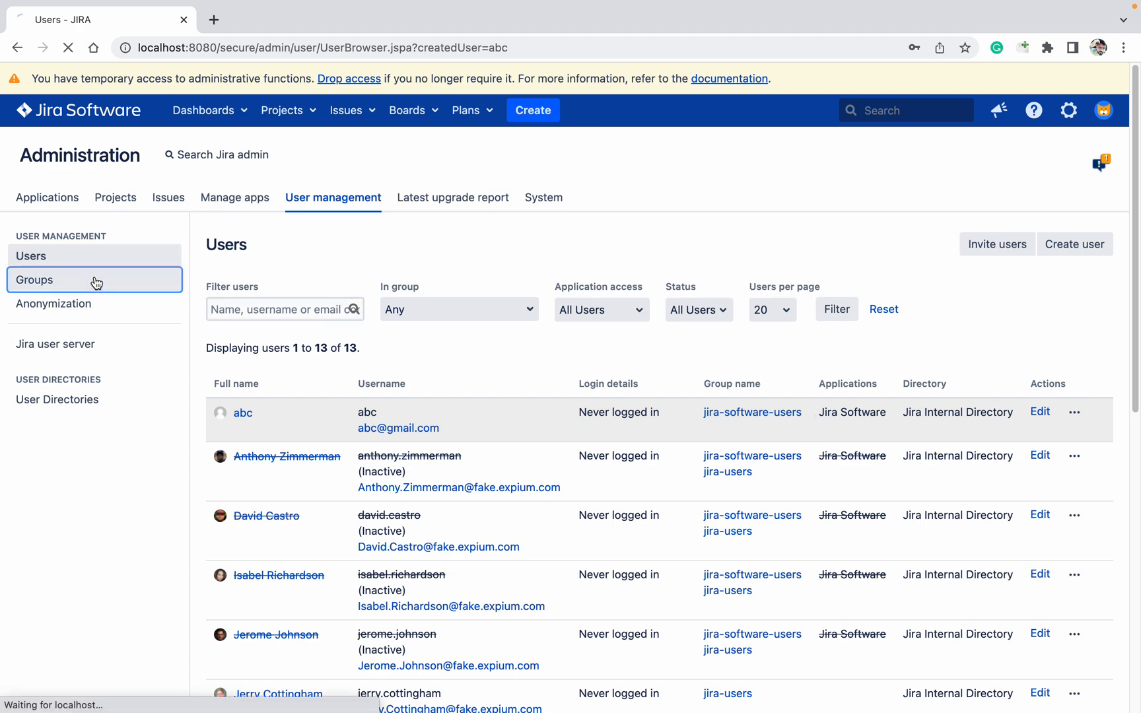
{"action": "left_click", "coordinate": [34, 279]}
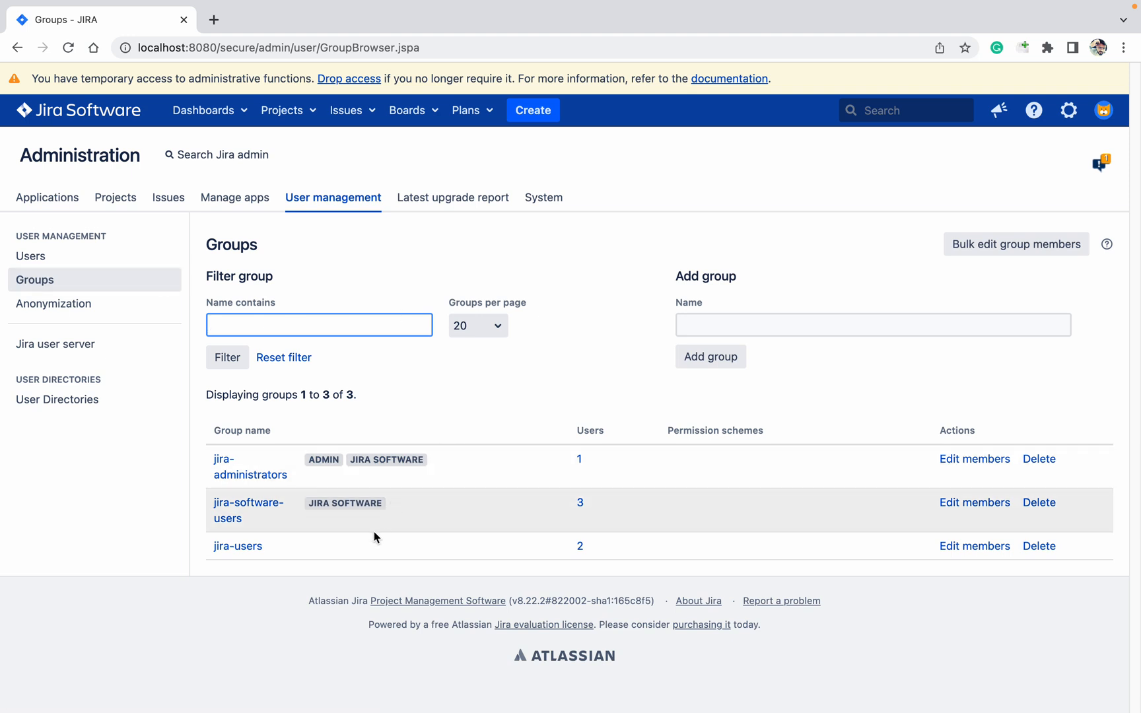
{"action": "mouse_move", "coordinate": [509, 501]}
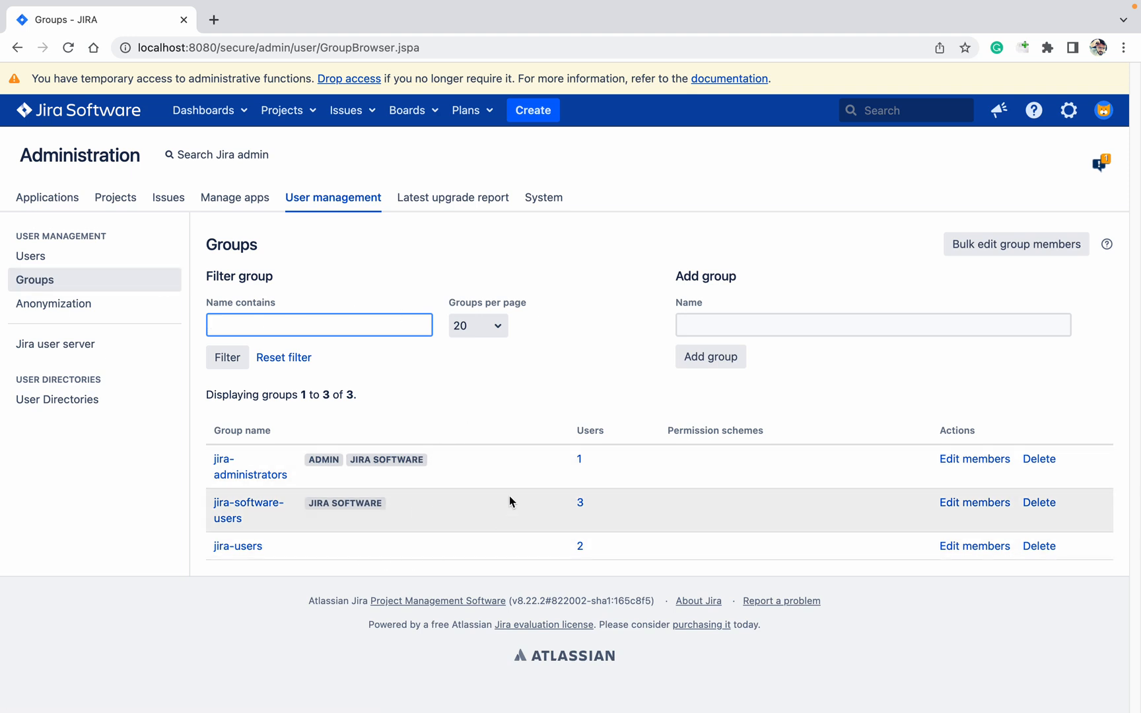
{"action": "mouse_move", "coordinate": [616, 359]}
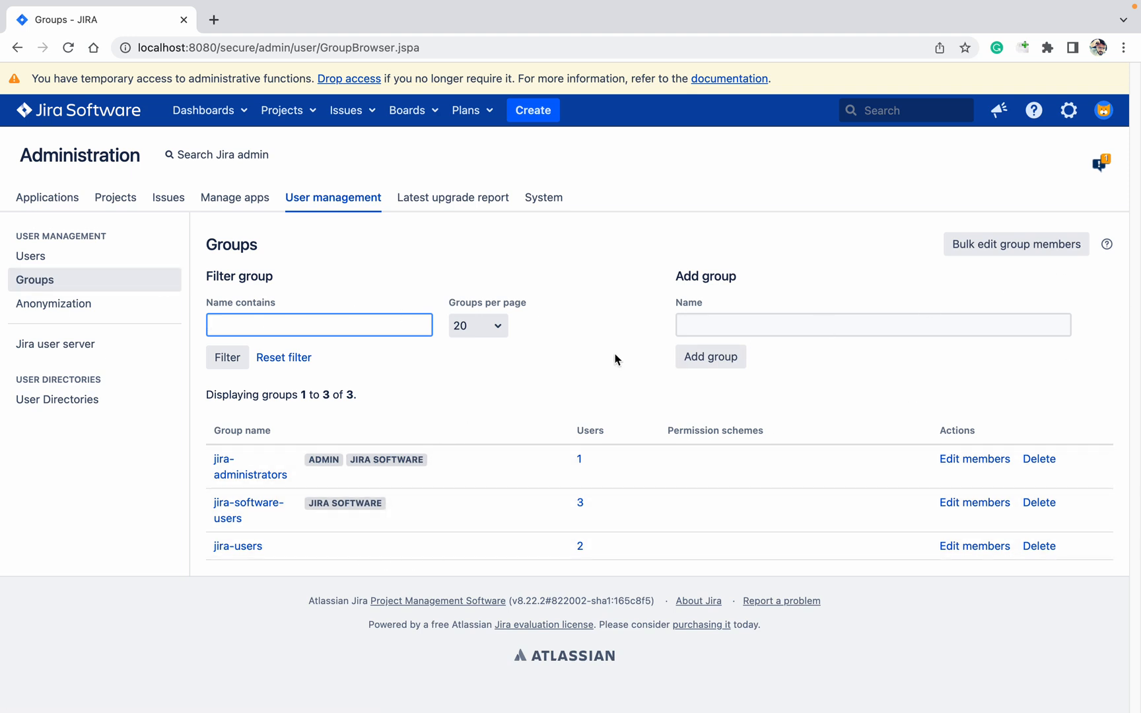
{"action": "left_click", "coordinate": [872, 325]}
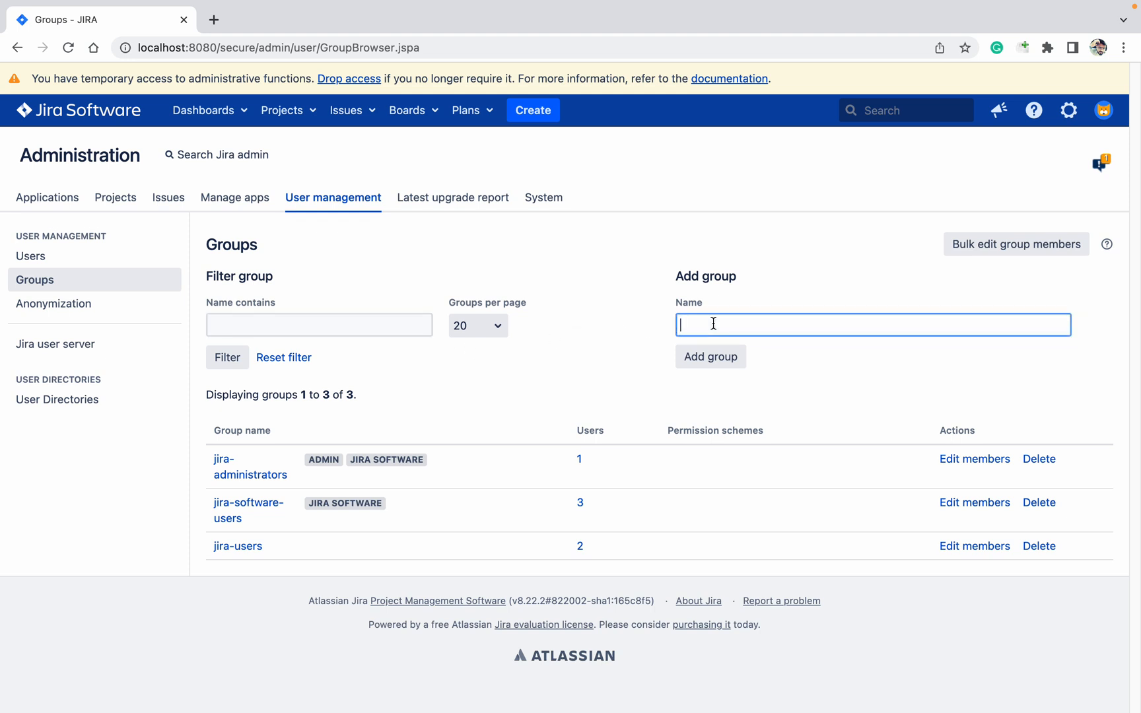
{"action": "type", "text": "Jira Tes"}
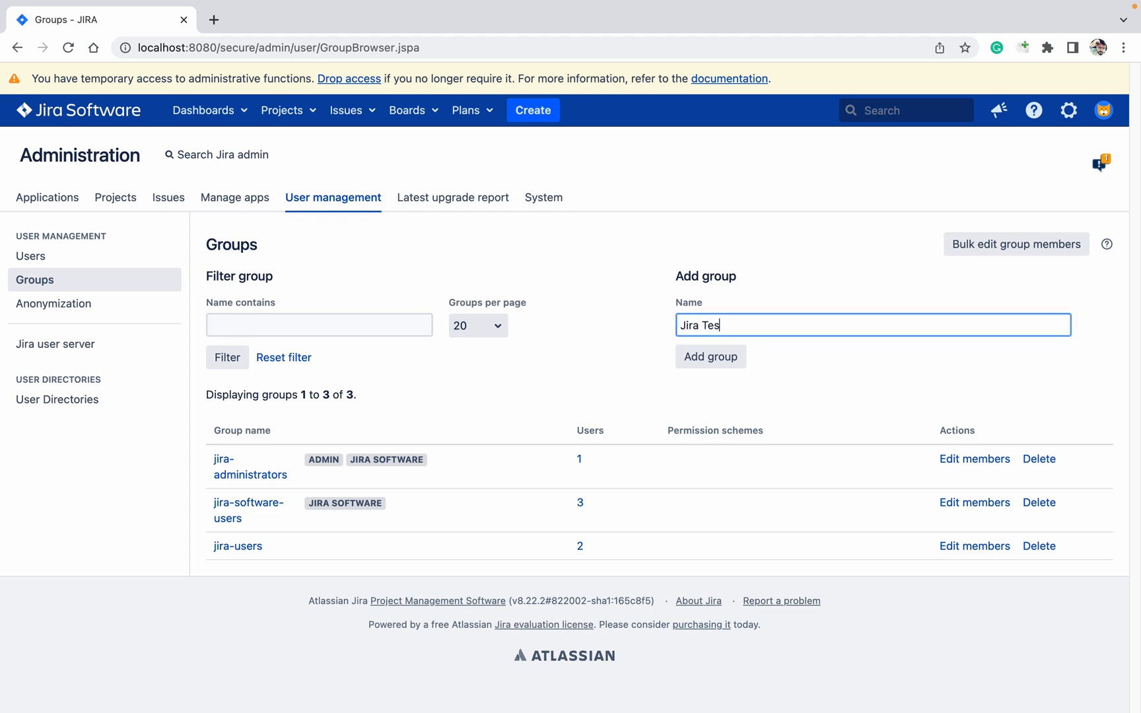
{"action": "left_click", "coordinate": [709, 357]}
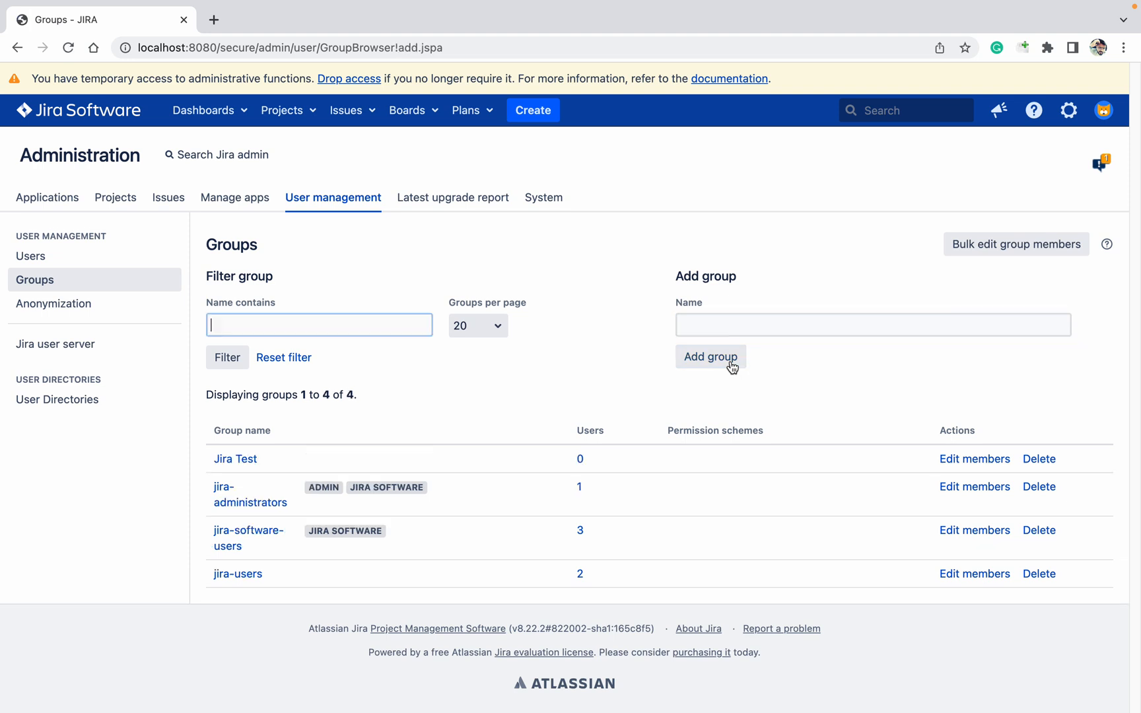
{"action": "mouse_move", "coordinate": [254, 458]}
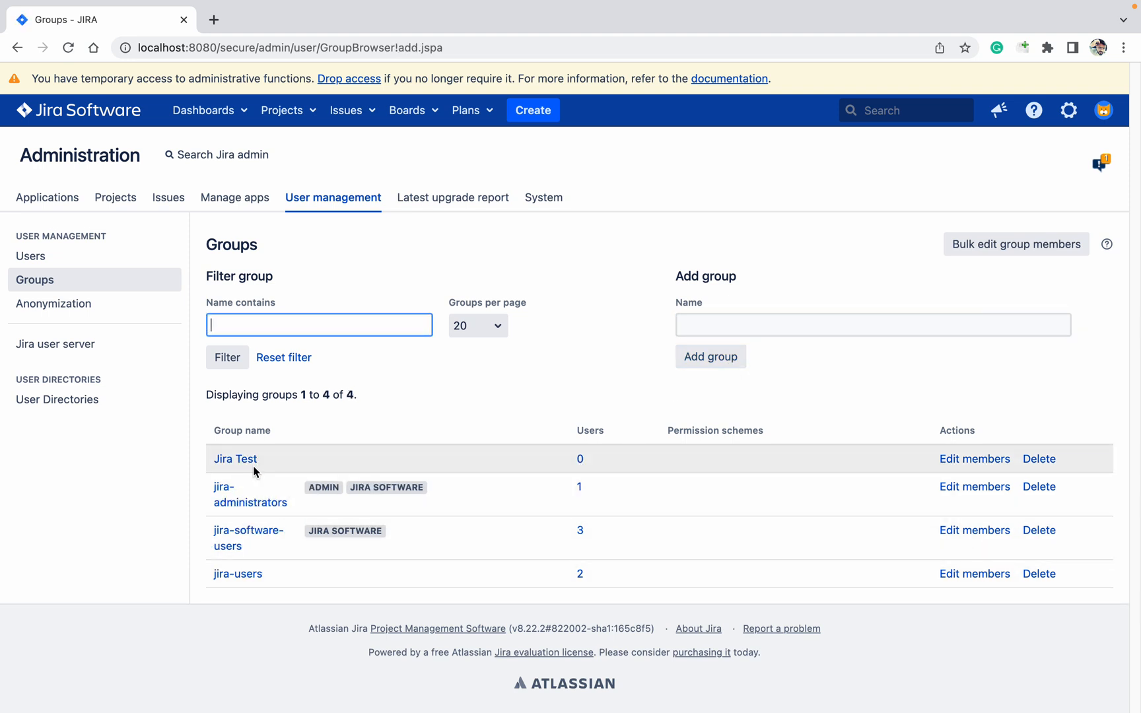
Add users abc and JKT to the Jira Test group through the user picker.
{"action": "left_click", "coordinate": [974, 458]}
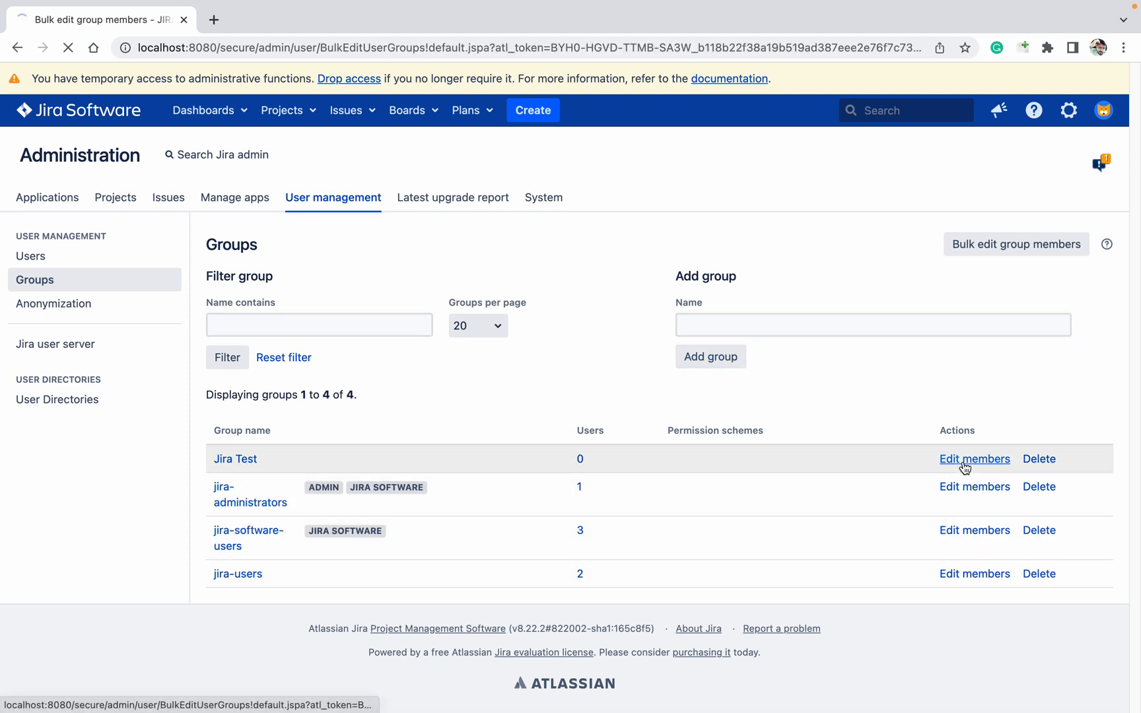
{"action": "left_click", "coordinate": [974, 458]}
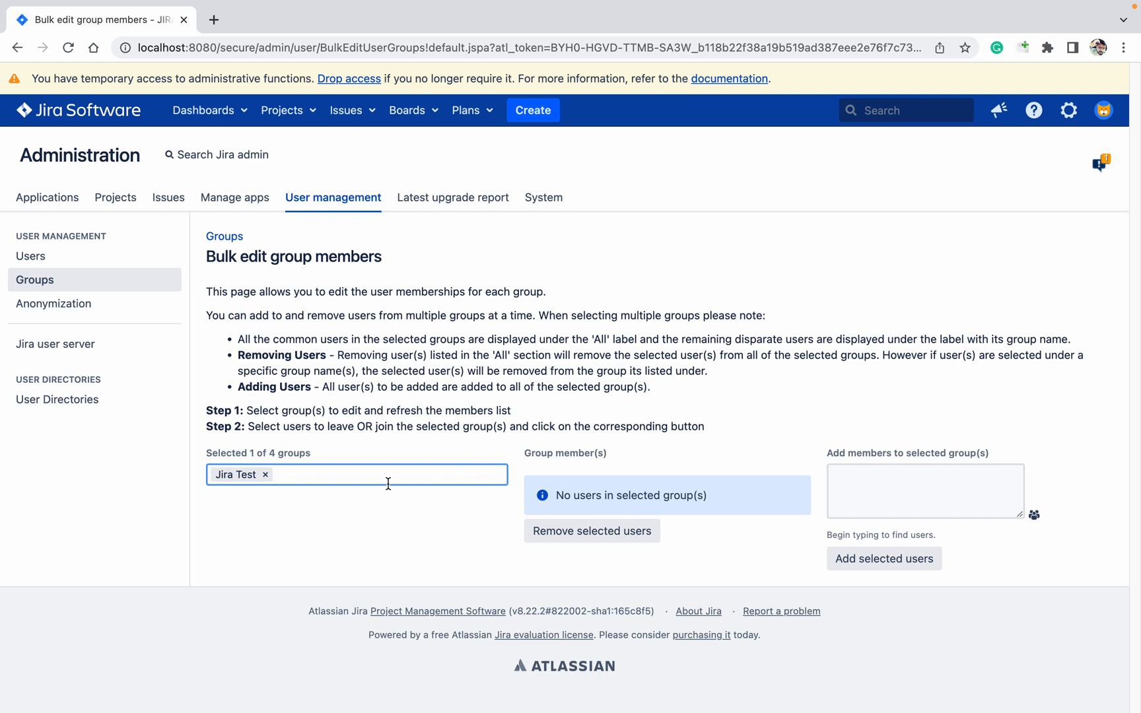
{"action": "left_click", "coordinate": [925, 491]}
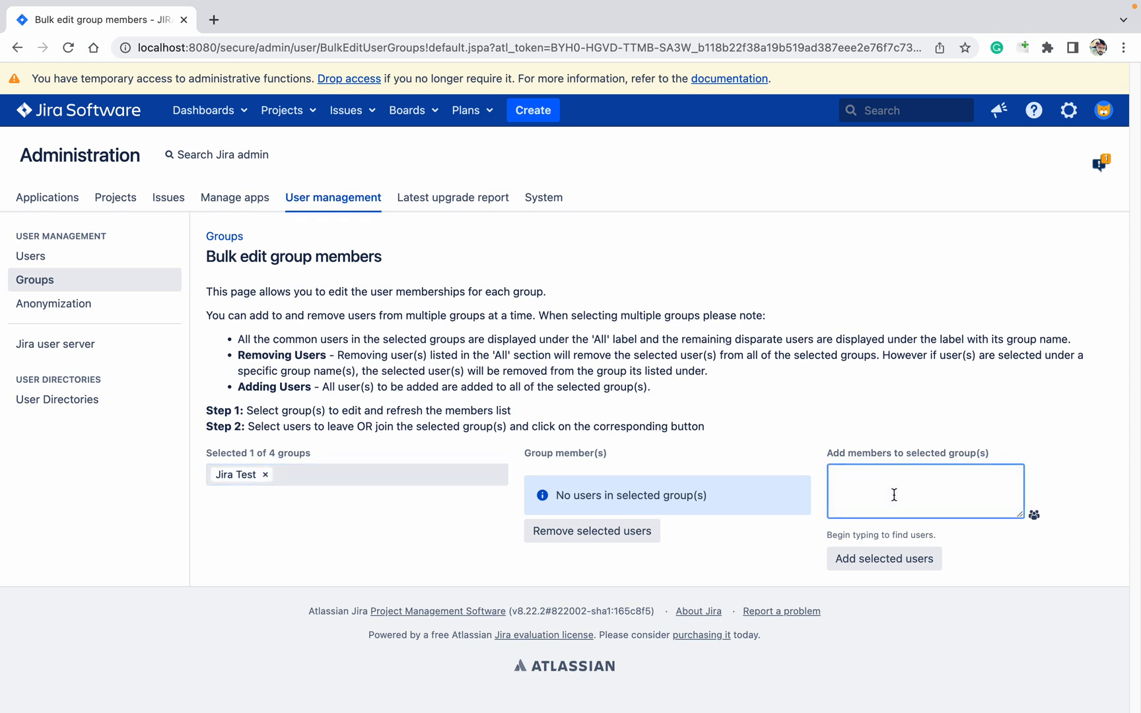
{"action": "type", "text": "jkt"}
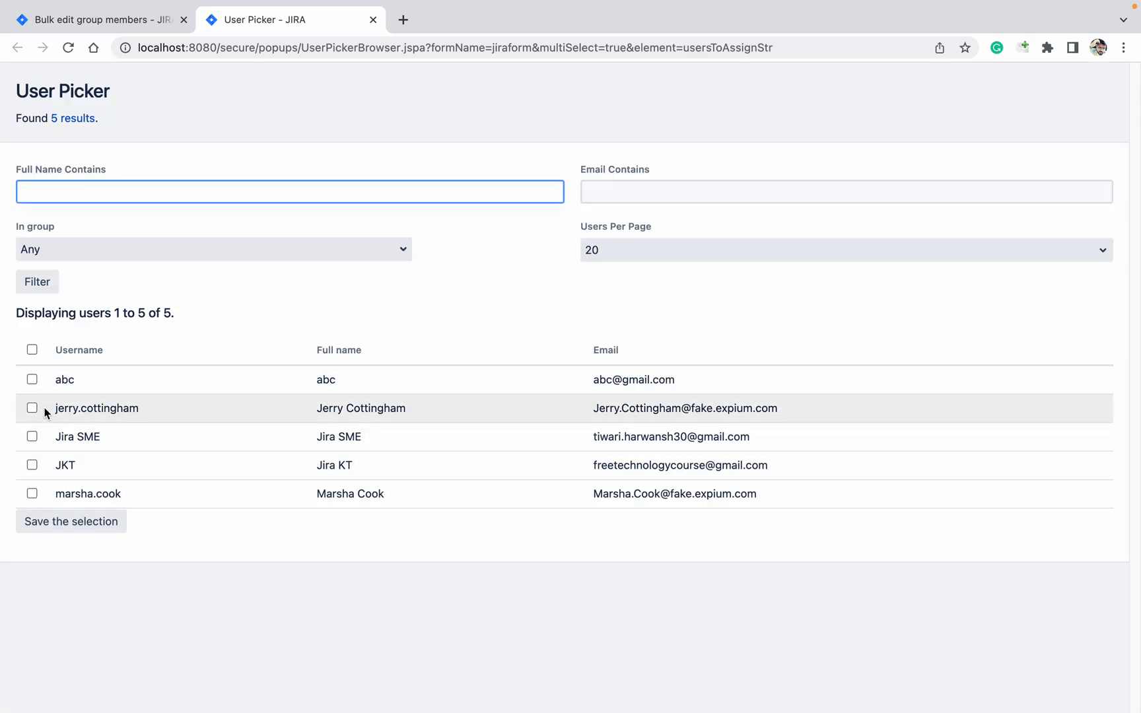
{"action": "left_click", "coordinate": [31, 379]}
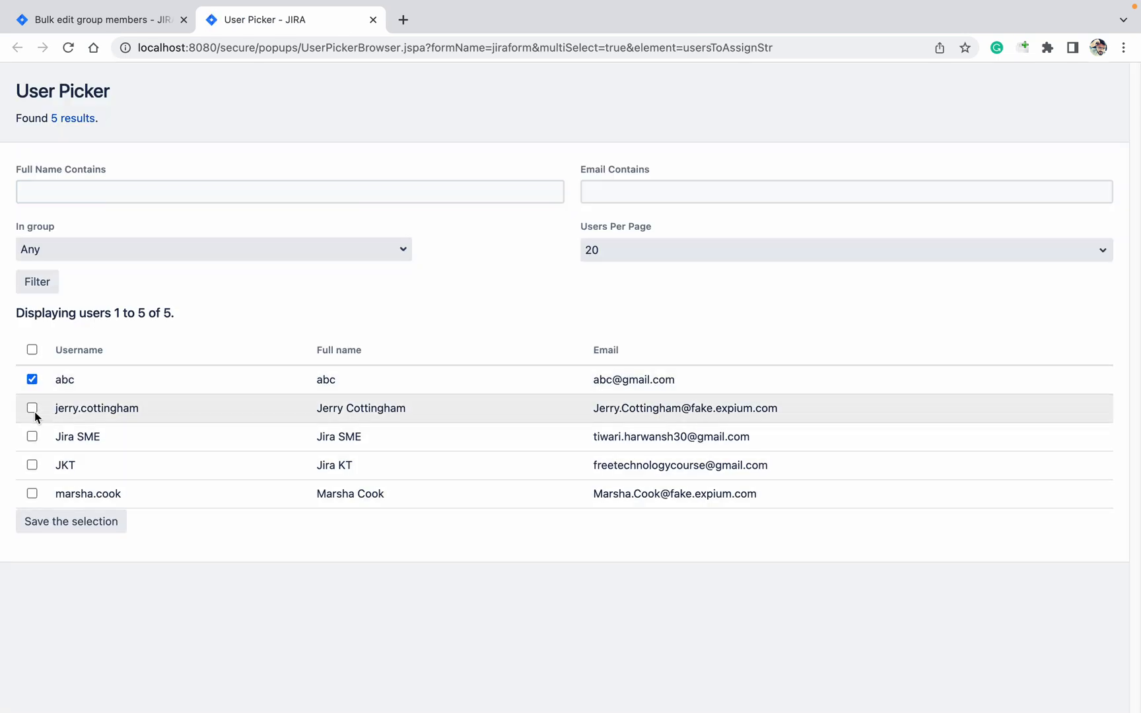
{"action": "left_click", "coordinate": [31, 465]}
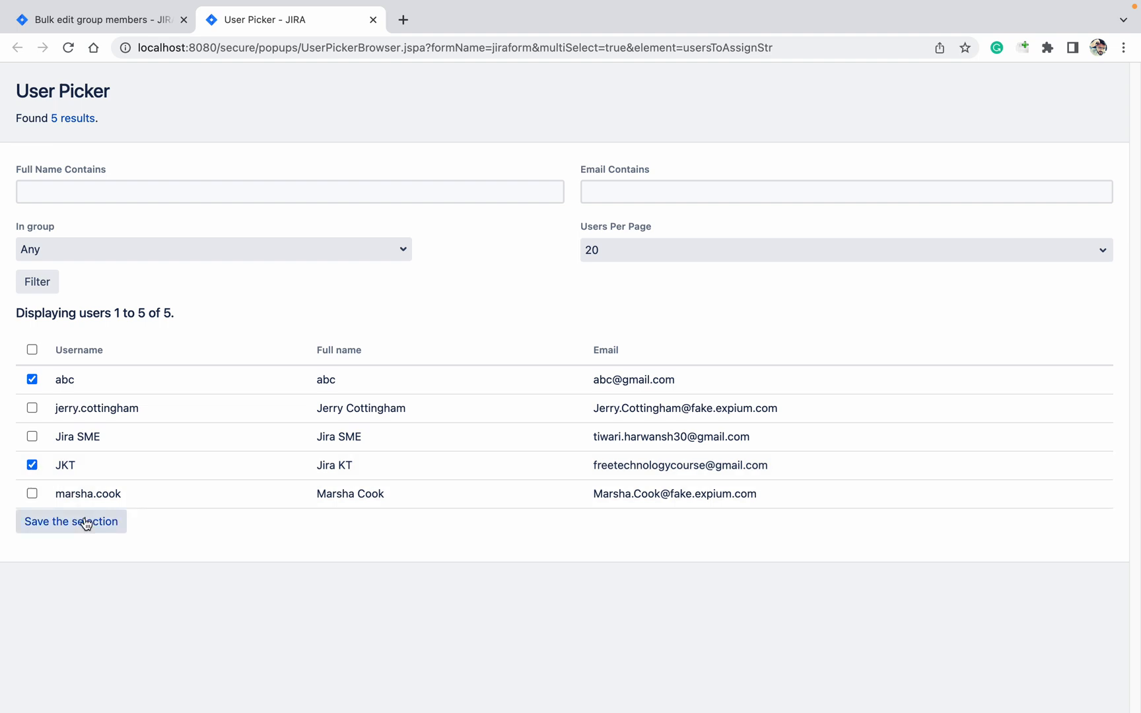
{"action": "left_click", "coordinate": [71, 521]}
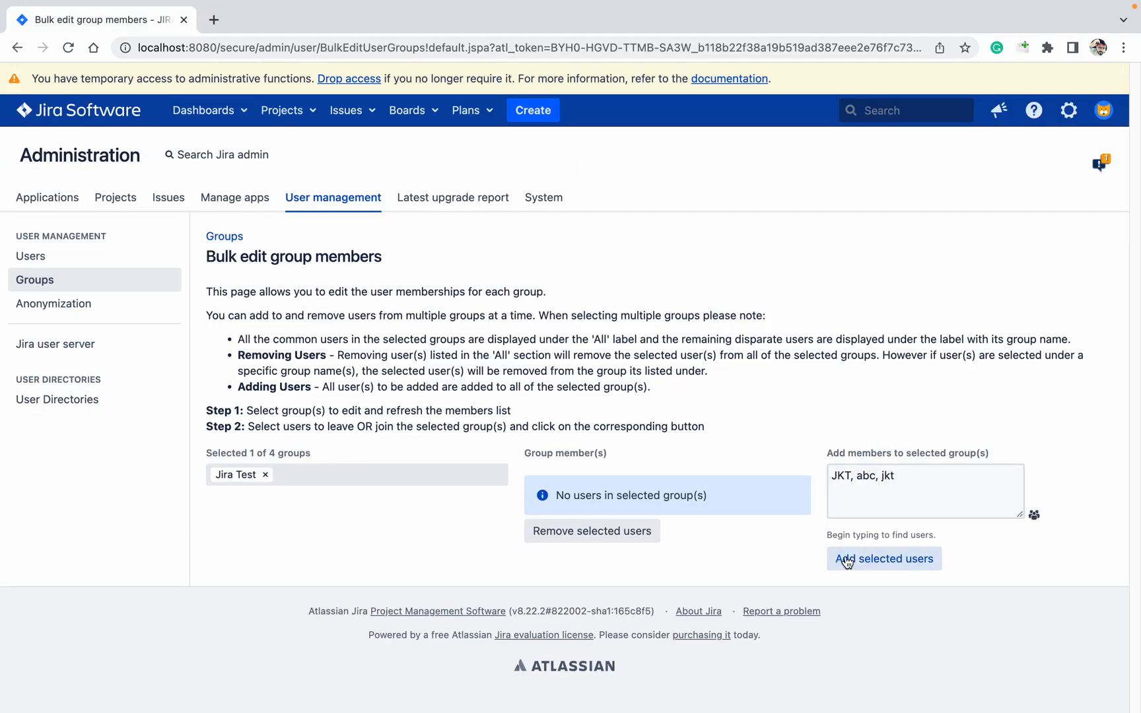
{"action": "left_click", "coordinate": [884, 558]}
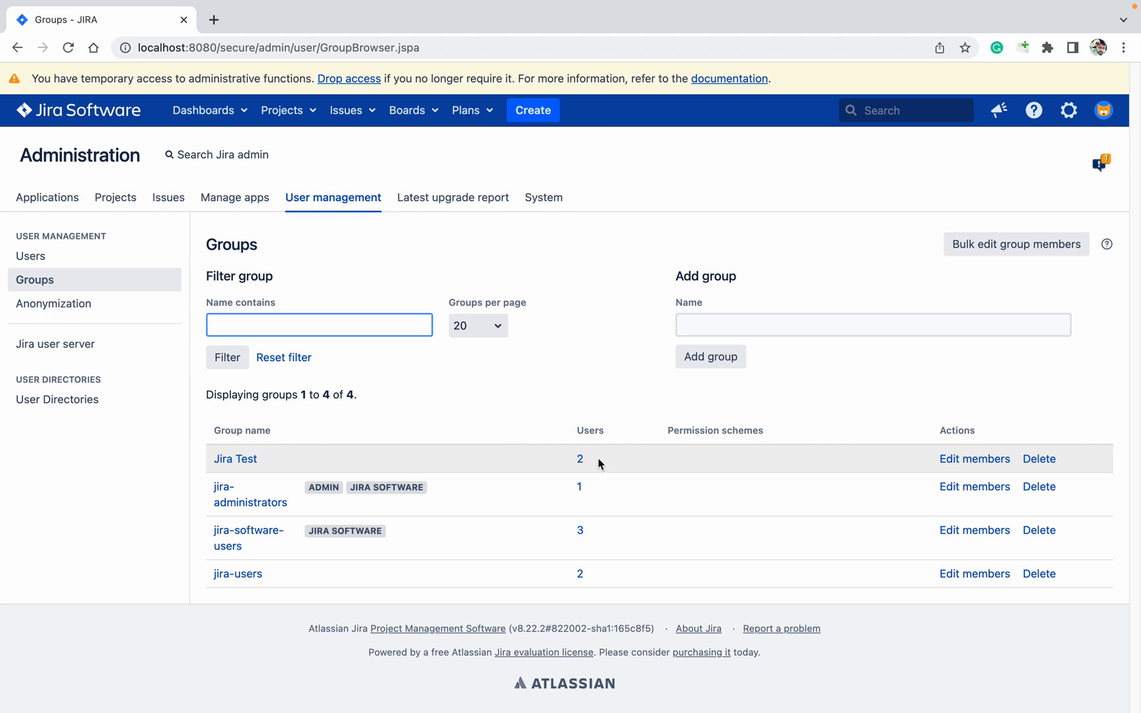
Open the Jira Test group's member count to list abc and Jira KT.
{"action": "left_click", "coordinate": [580, 459]}
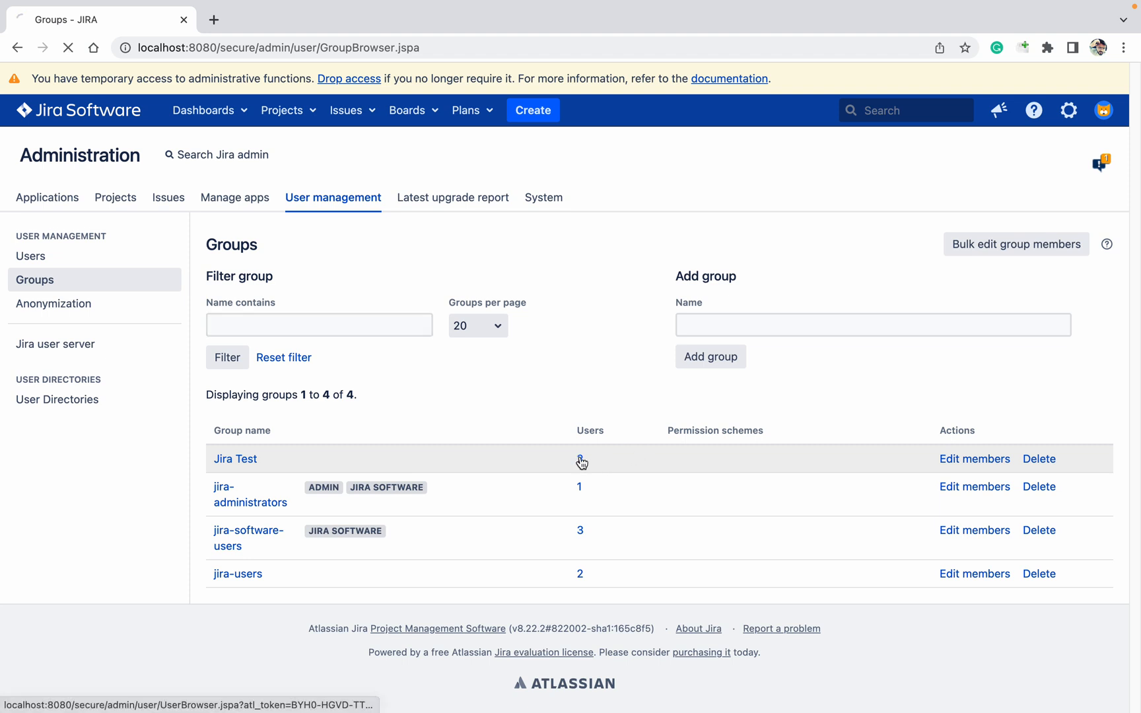
{"action": "left_click", "coordinate": [579, 463]}
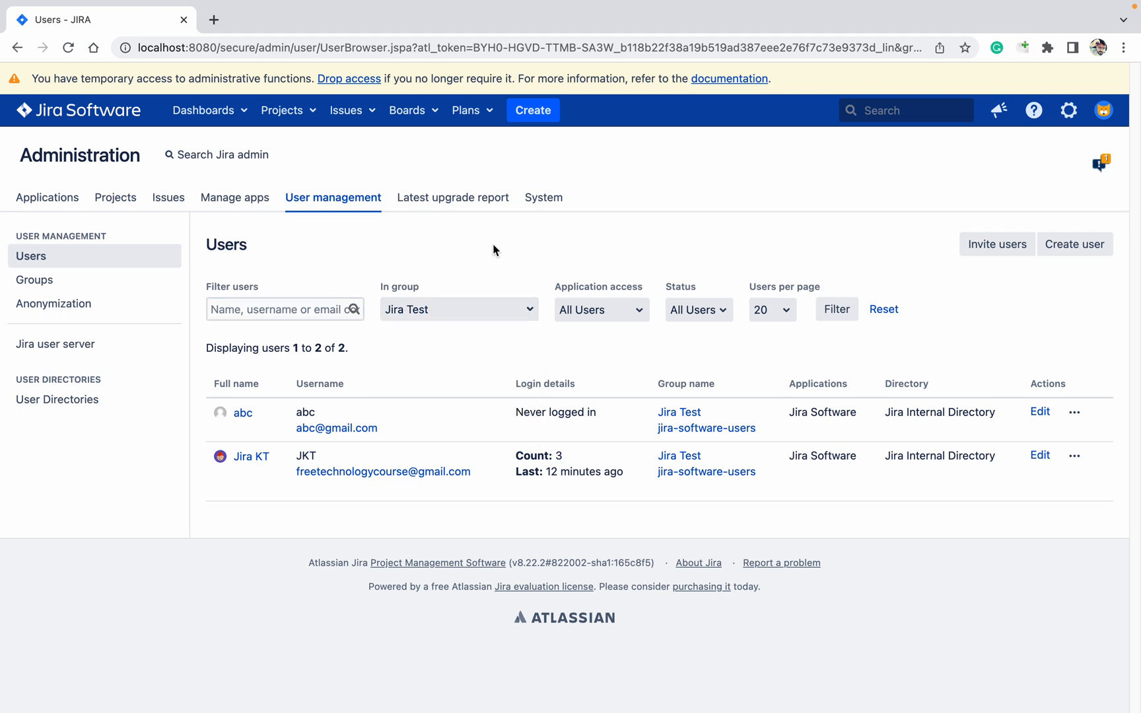
{"action": "mouse_move", "coordinate": [826, 450]}
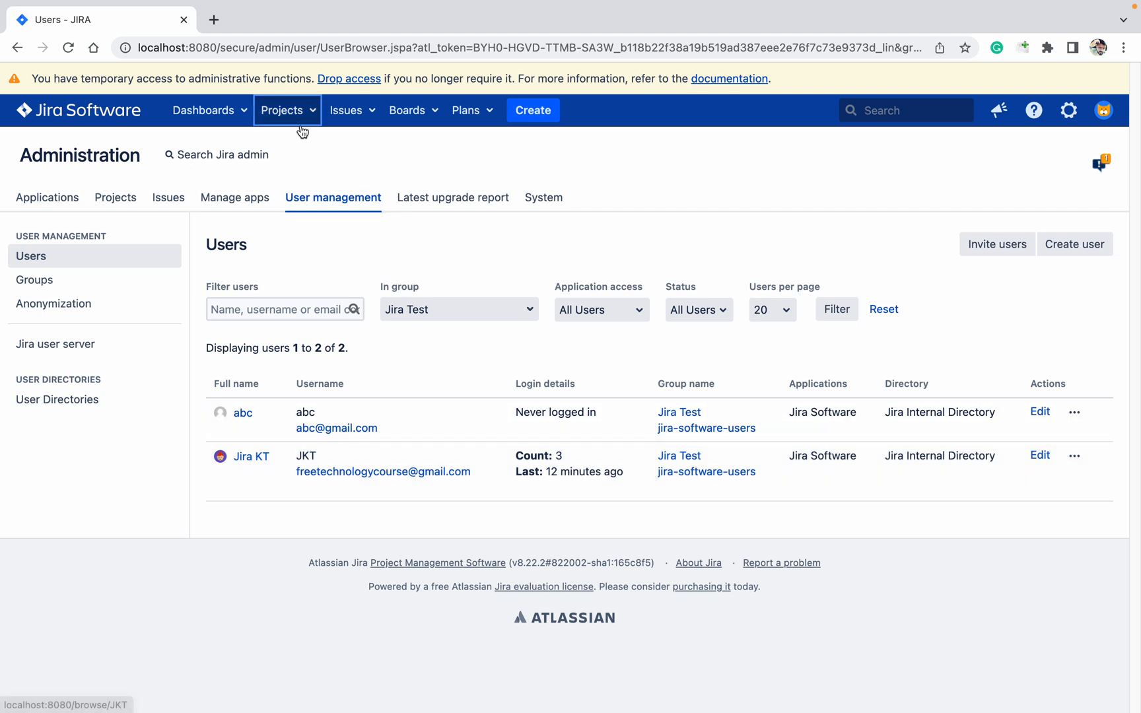
Remove the logged-in users Browse Projects grant from the Jira Test project's PS for Test scheme.
{"action": "left_click", "coordinate": [283, 110]}
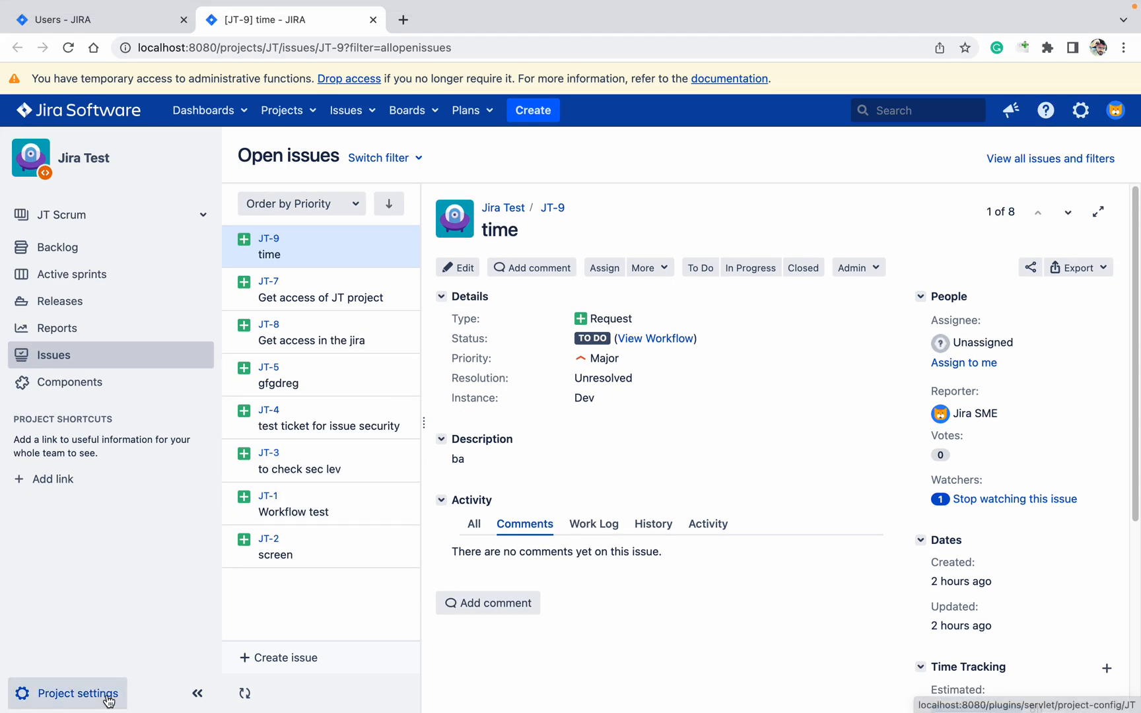
{"action": "left_click", "coordinate": [76, 693]}
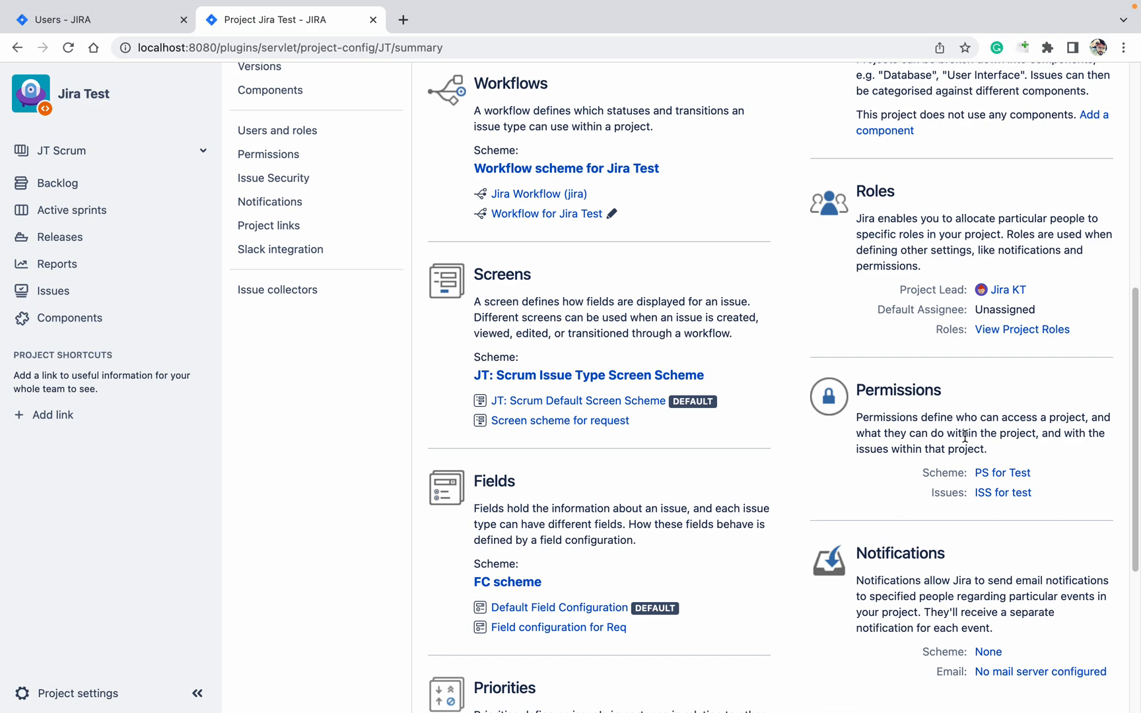
{"action": "left_click", "coordinate": [1003, 473]}
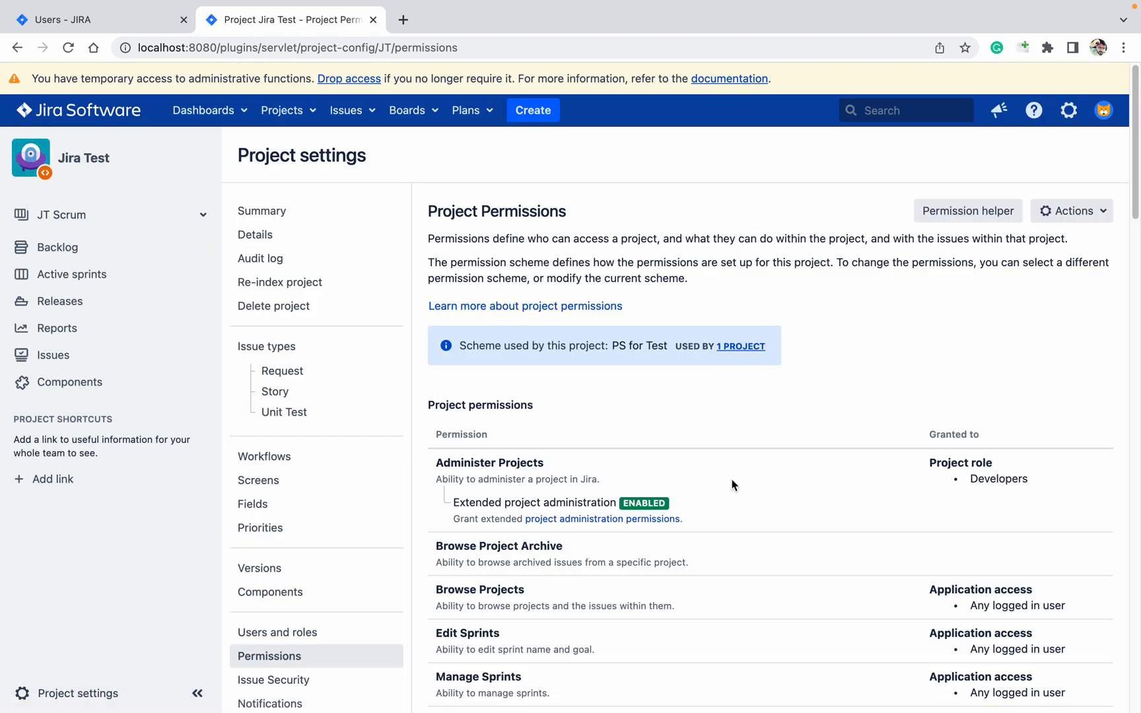
{"action": "mouse_move", "coordinate": [1089, 223]}
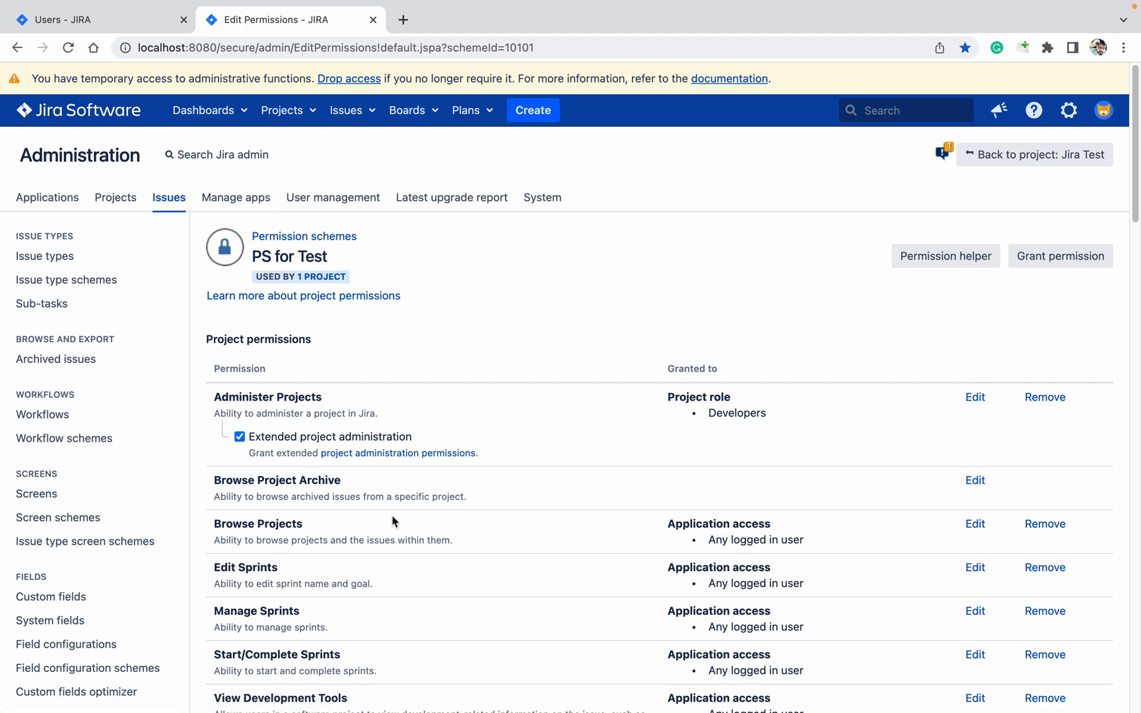
{"action": "left_click", "coordinate": [1045, 523]}
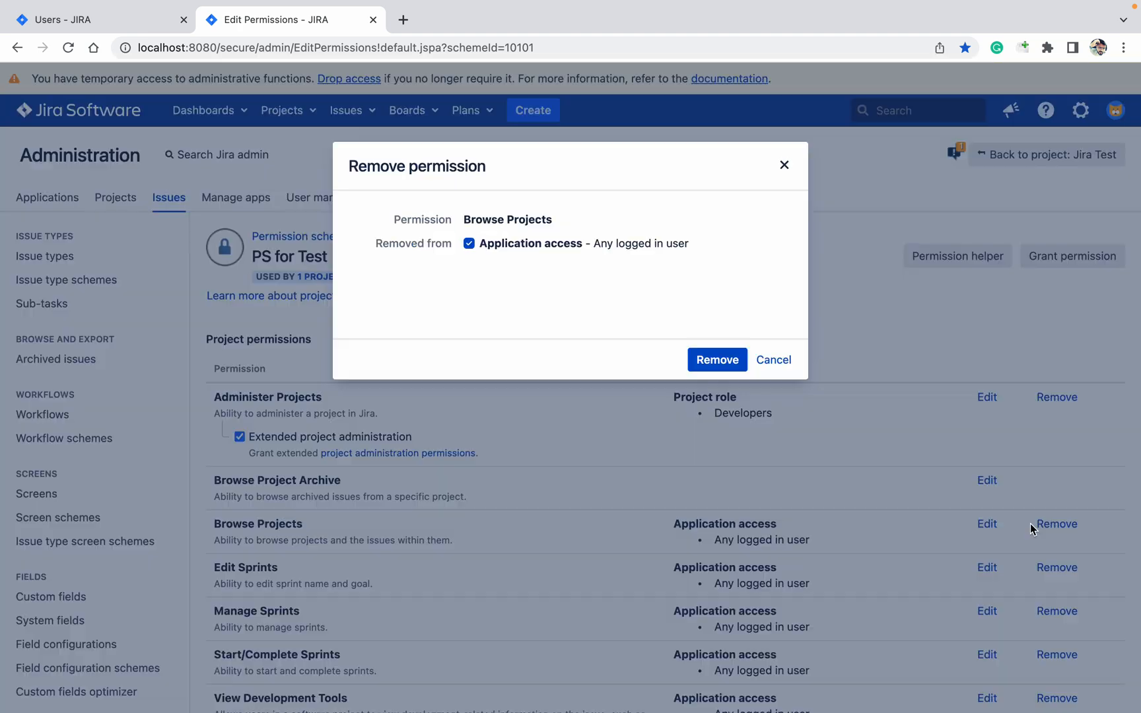
{"action": "left_click", "coordinate": [715, 359]}
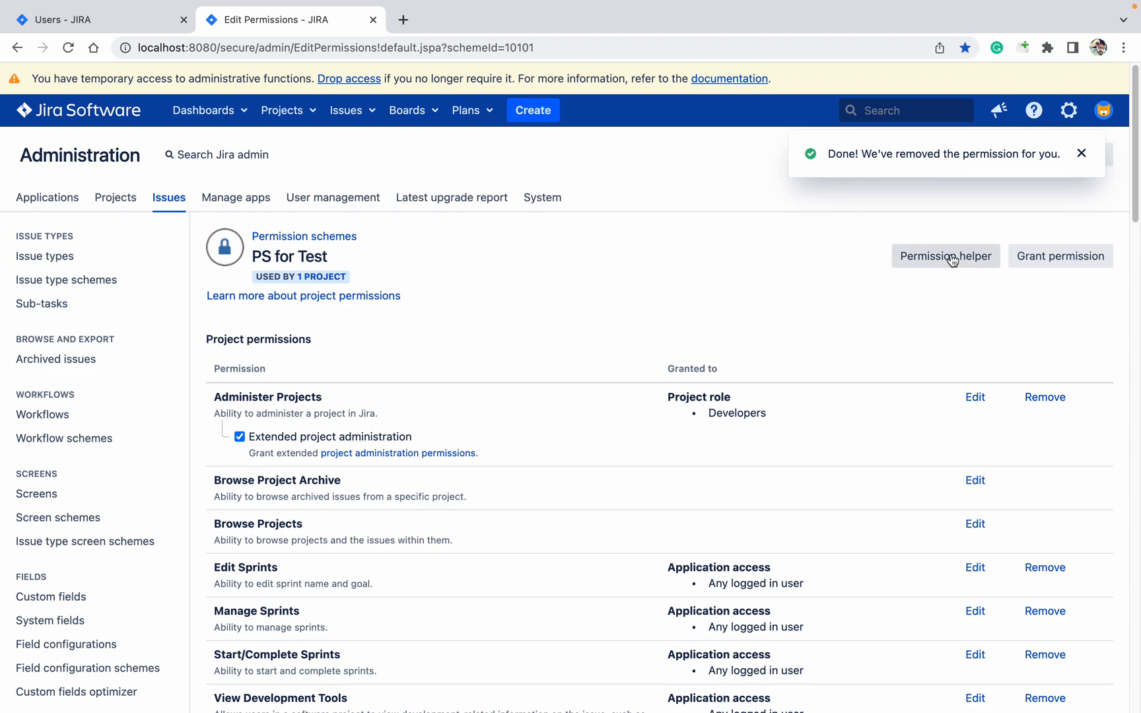
{"action": "left_click", "coordinate": [1061, 256]}
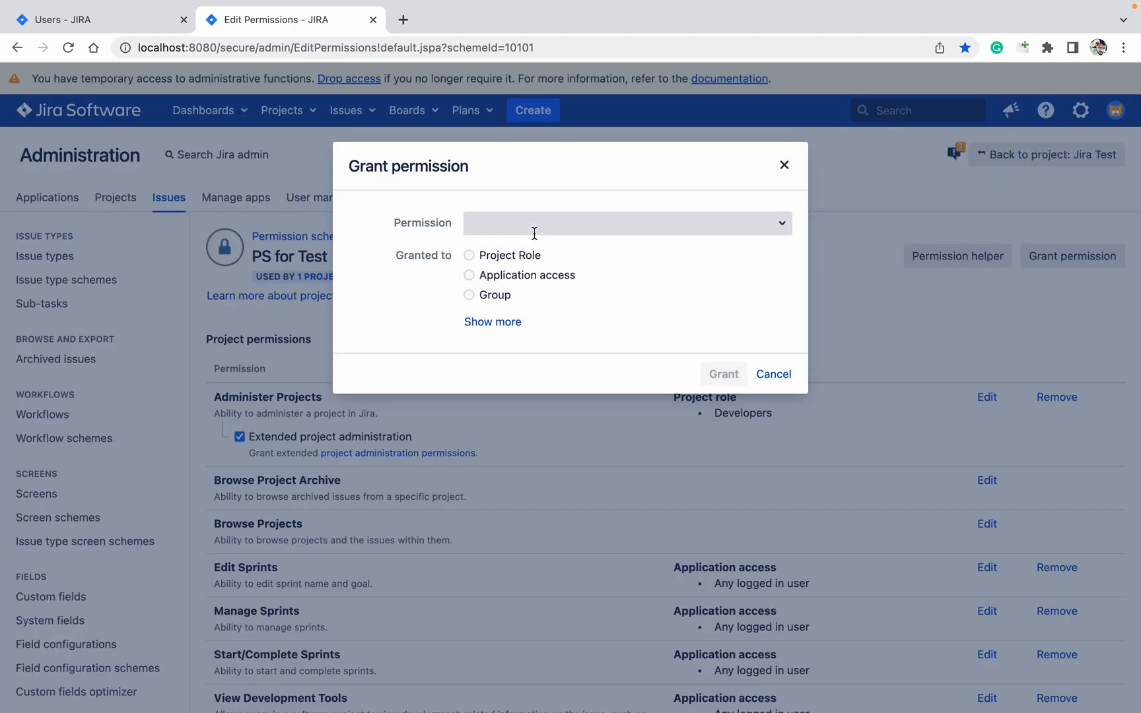
Grant Browse Projects to the Jira Test group in the PS for Test scheme.
{"action": "type", "text": "b"}
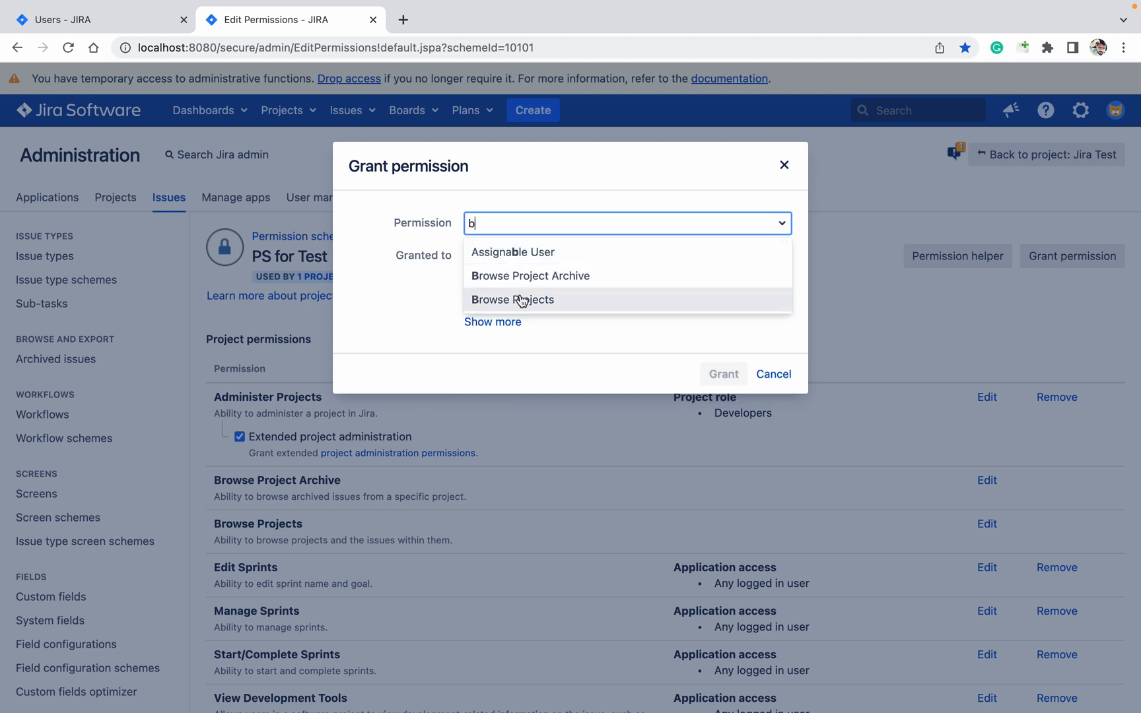
{"action": "left_click", "coordinate": [514, 300]}
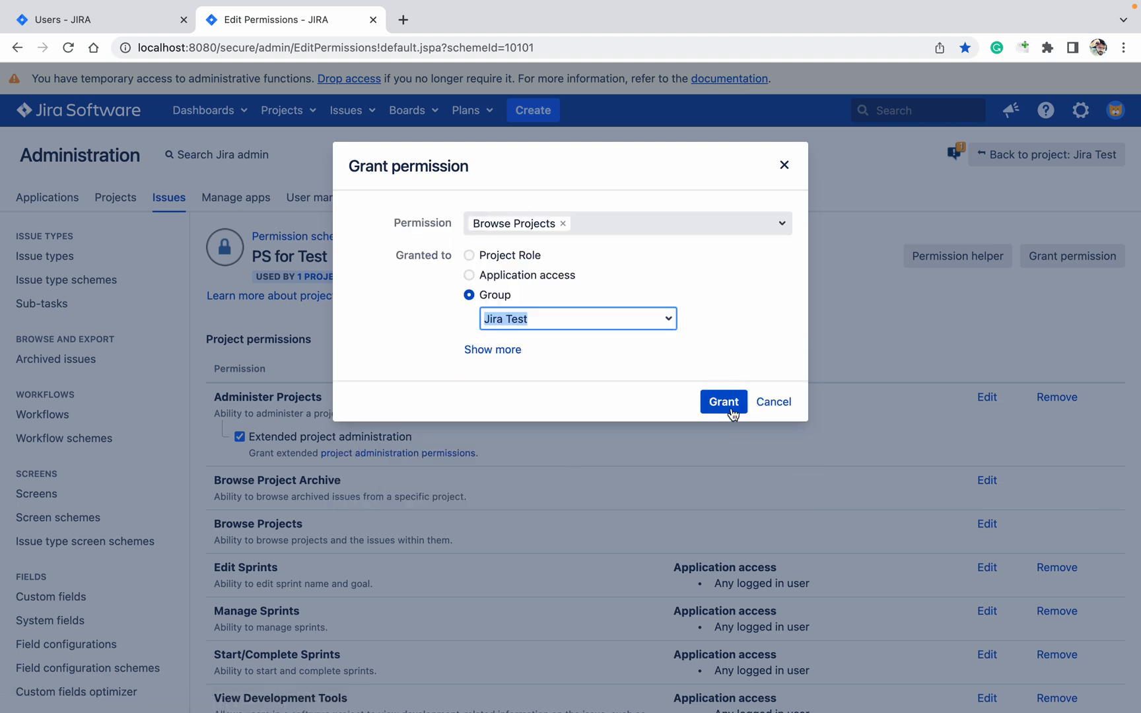
{"action": "left_click", "coordinate": [722, 402]}
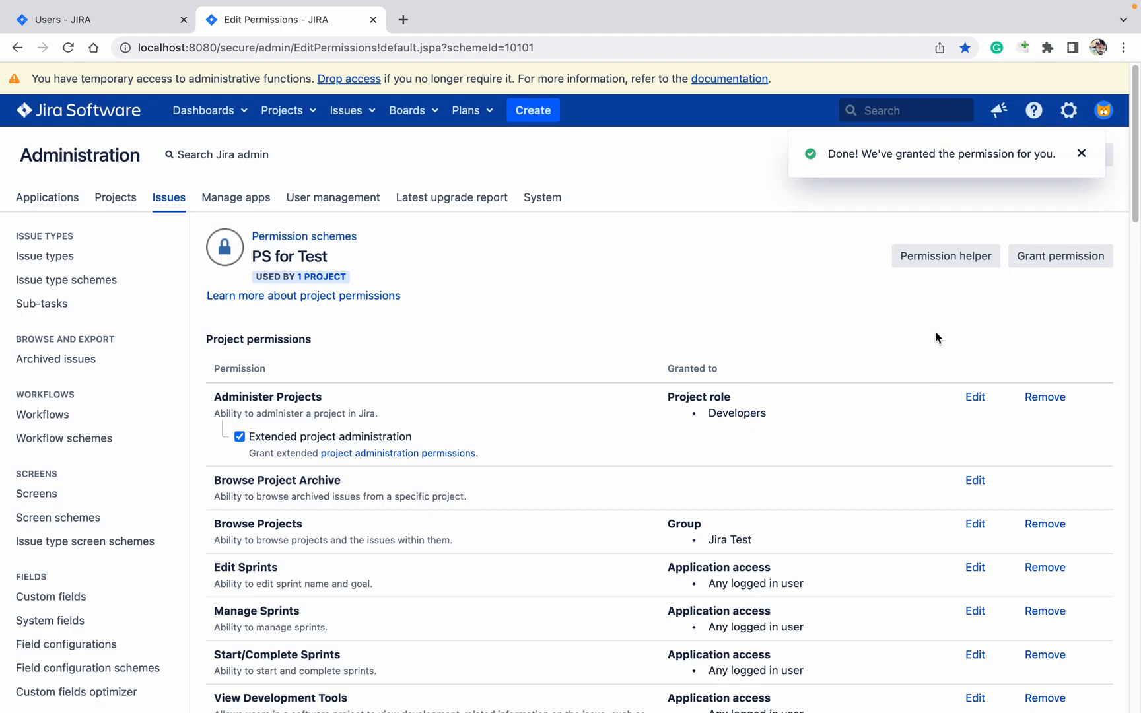
Grant Browse Projects to single user Jira SME, then log out.
{"action": "left_click", "coordinate": [1060, 256]}
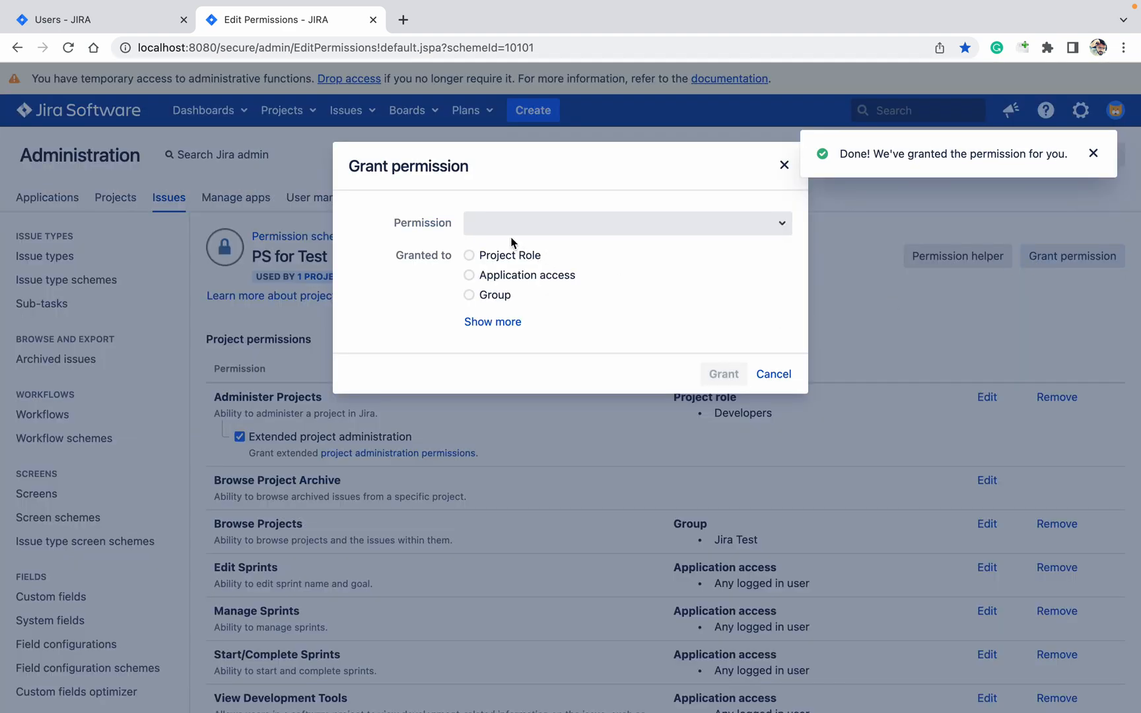
{"action": "type", "text": "b"}
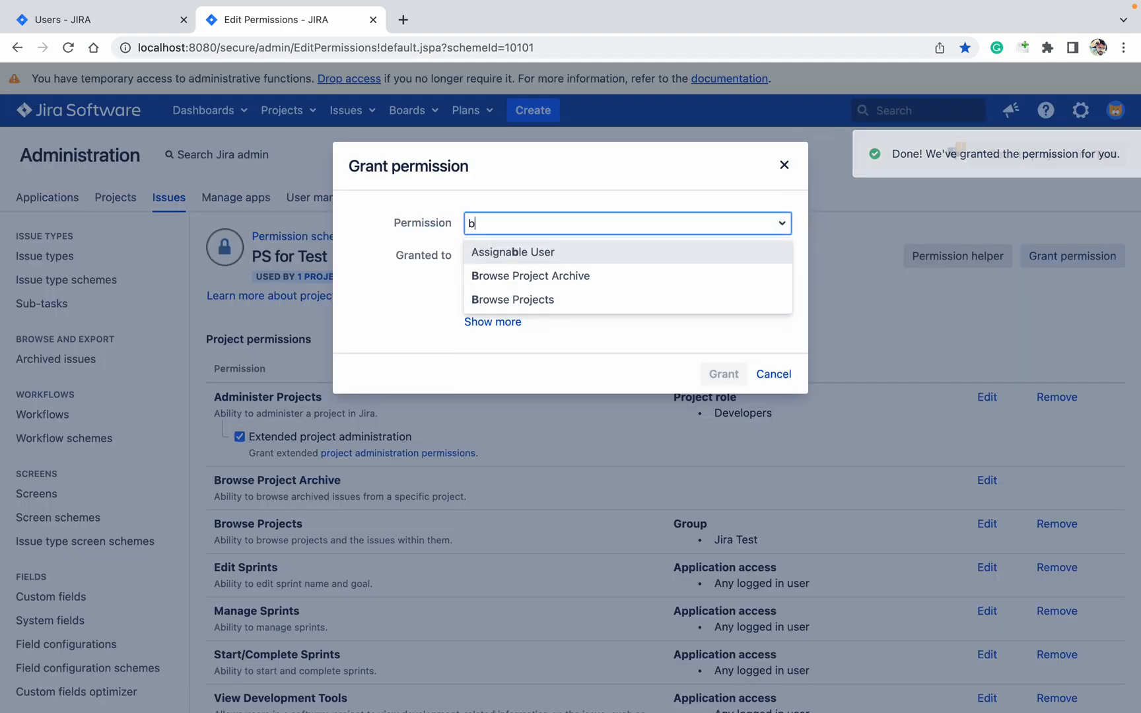
{"action": "left_click", "coordinate": [512, 300]}
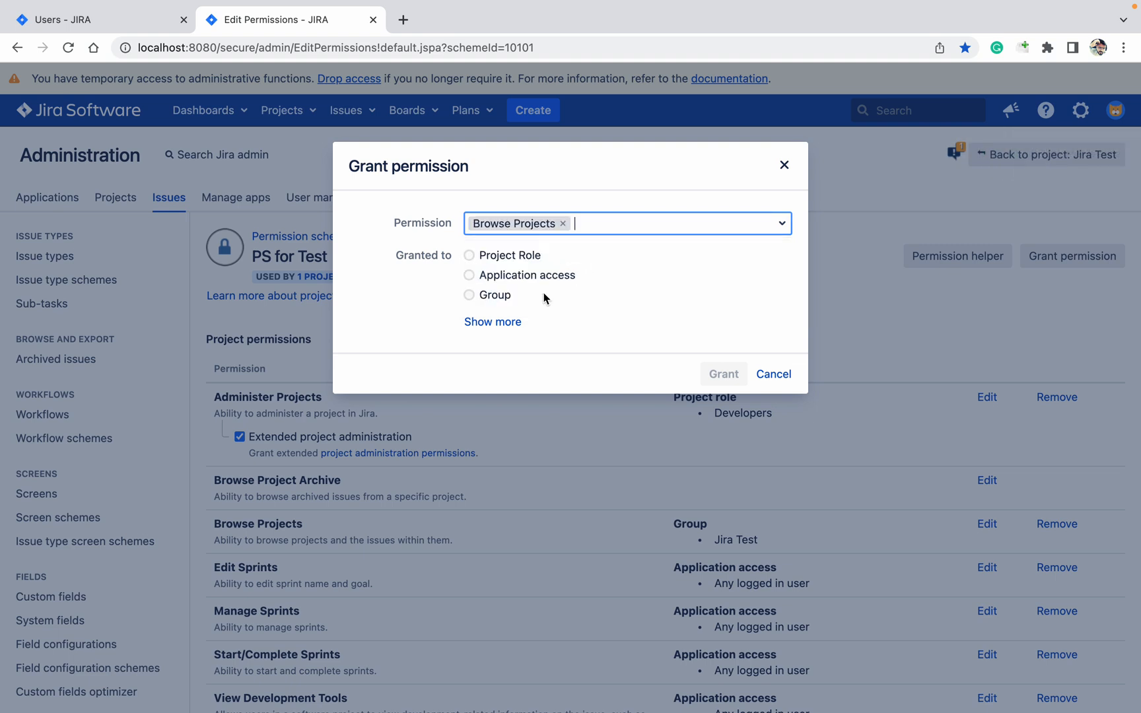
{"action": "left_click", "coordinate": [493, 321]}
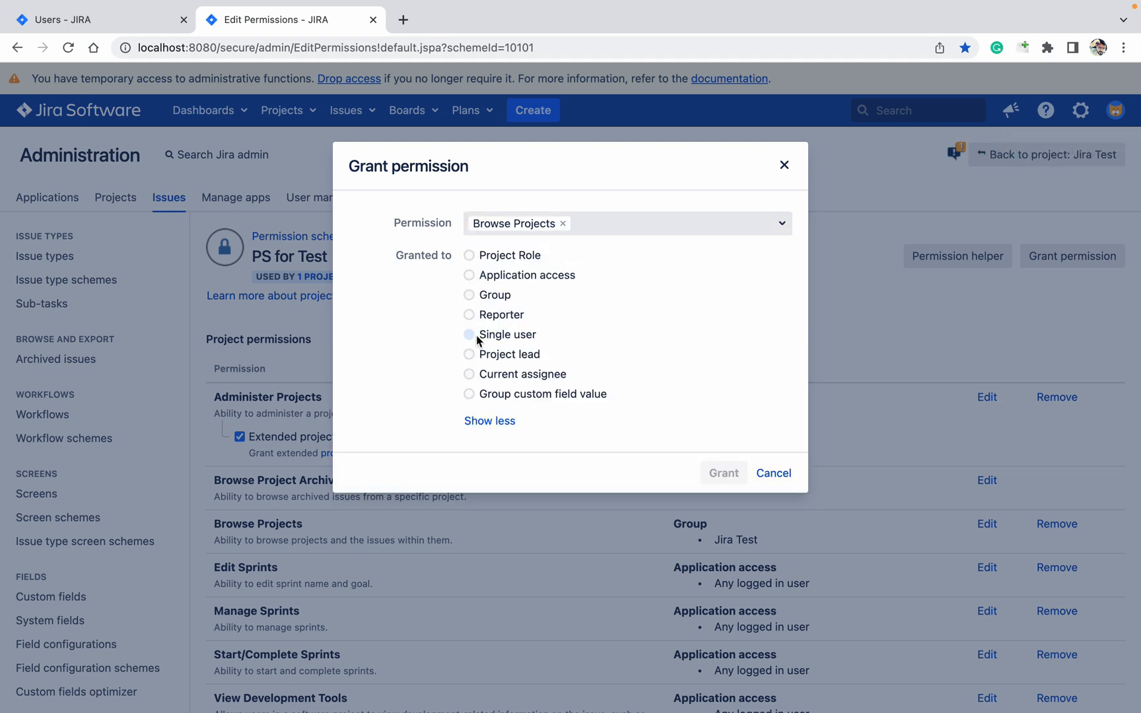
{"action": "left_click", "coordinate": [470, 334]}
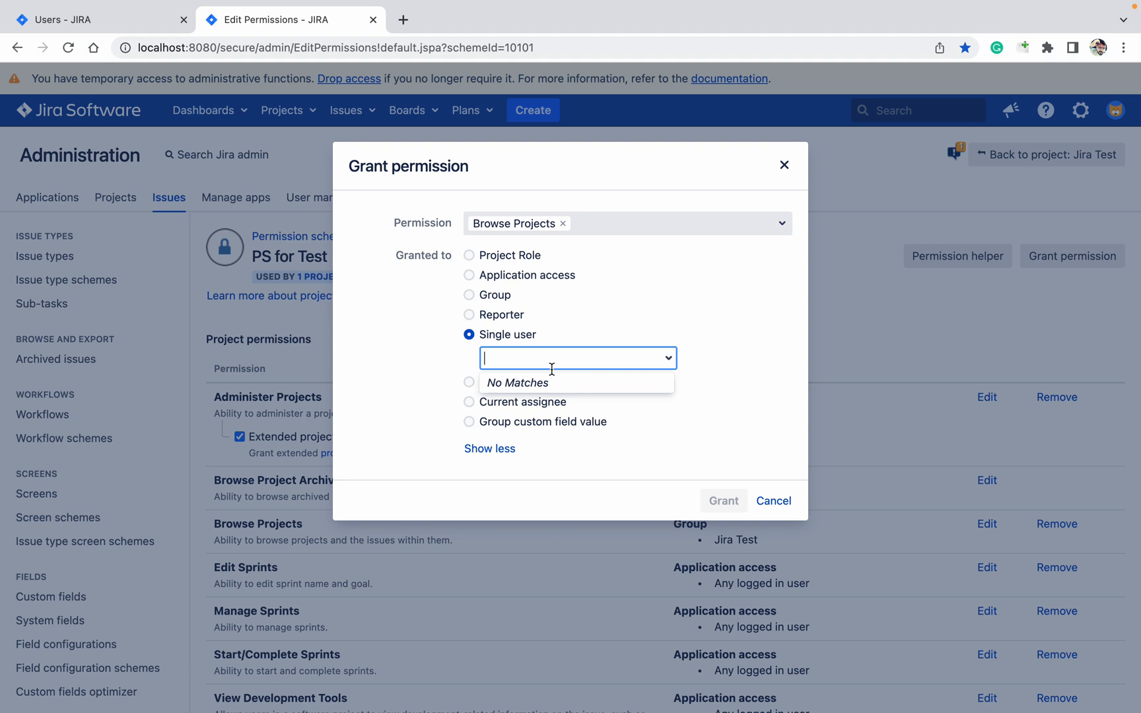
{"action": "type", "text": "j"}
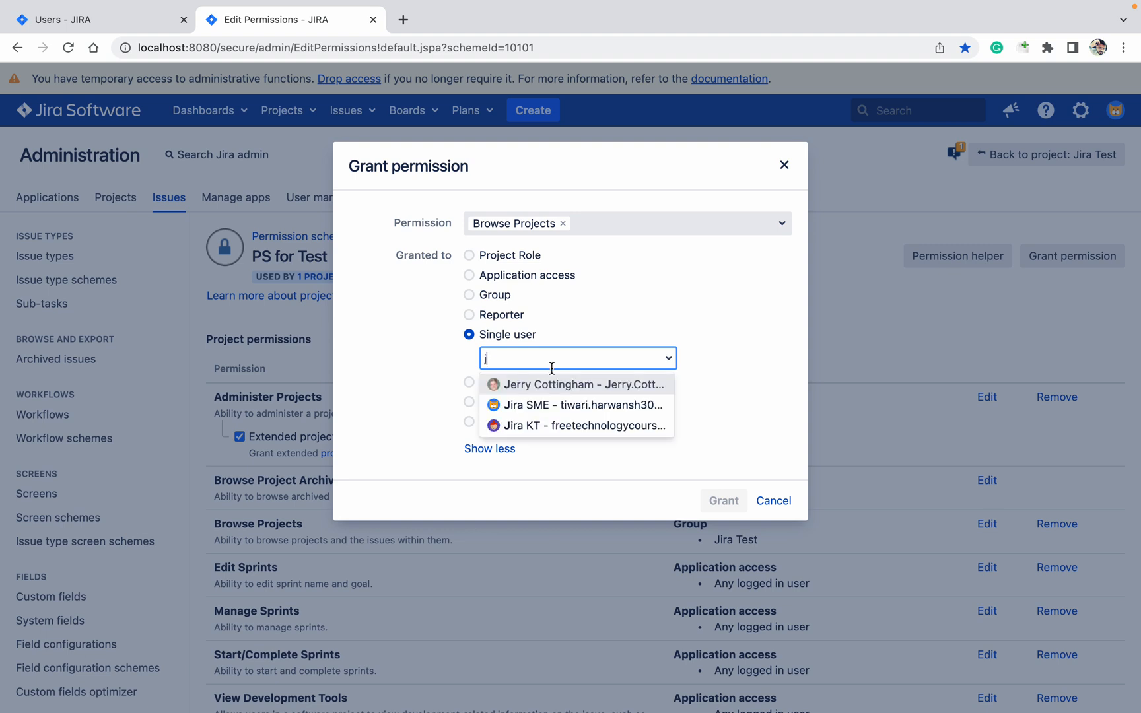
{"action": "left_click", "coordinate": [575, 405]}
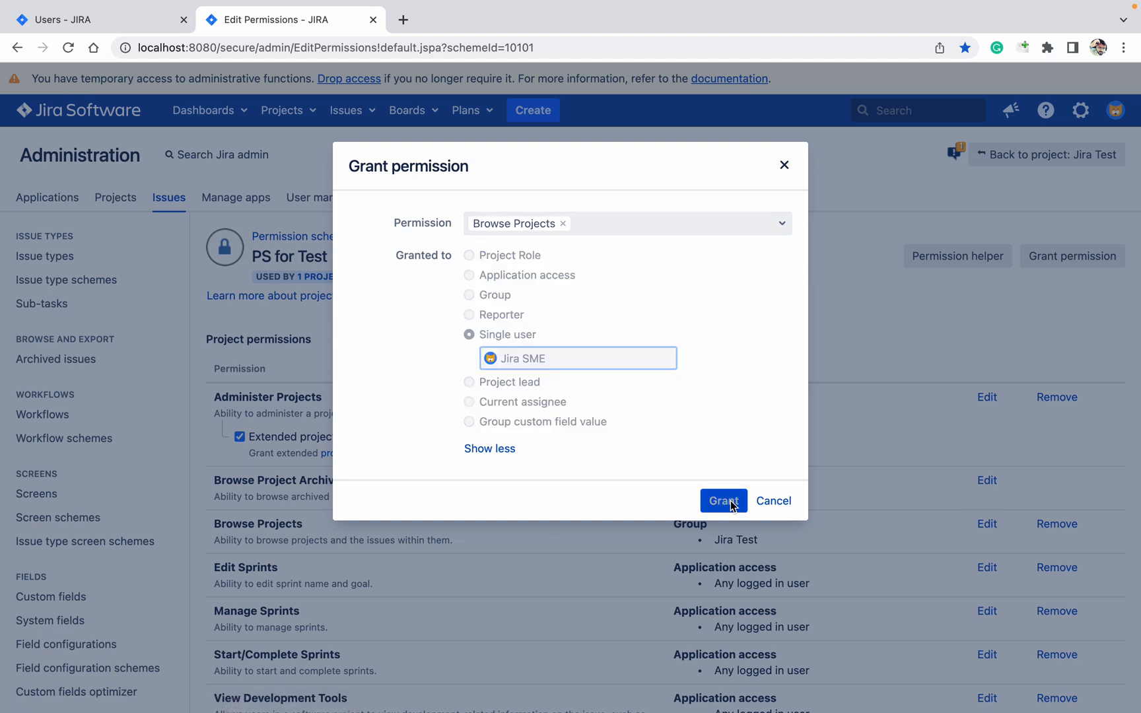
{"action": "left_click", "coordinate": [722, 501]}
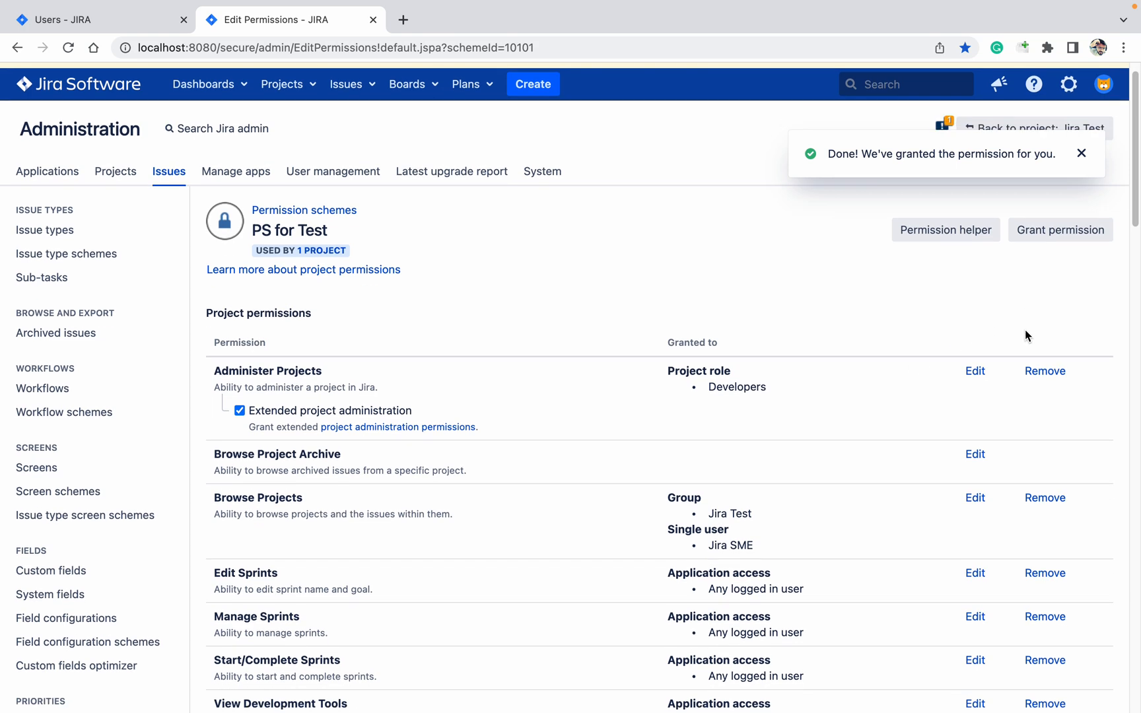
{"action": "scroll", "scroll_direction": "down", "scroll_amount": 3}
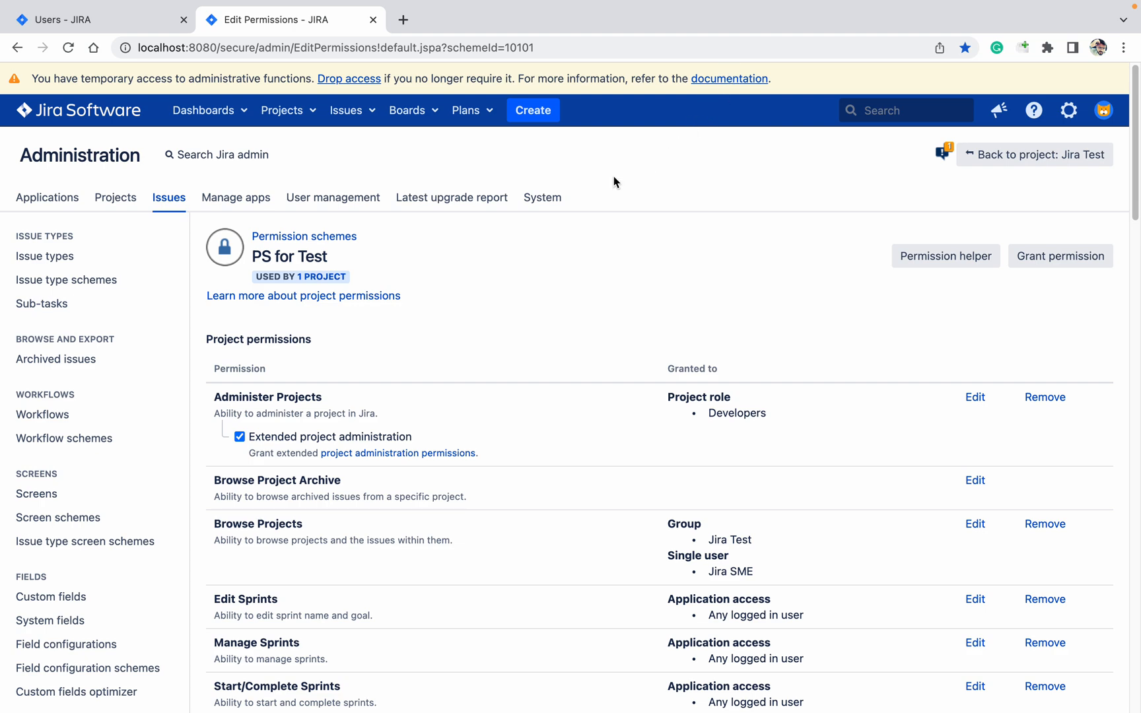
{"action": "left_click", "coordinate": [87, 20]}
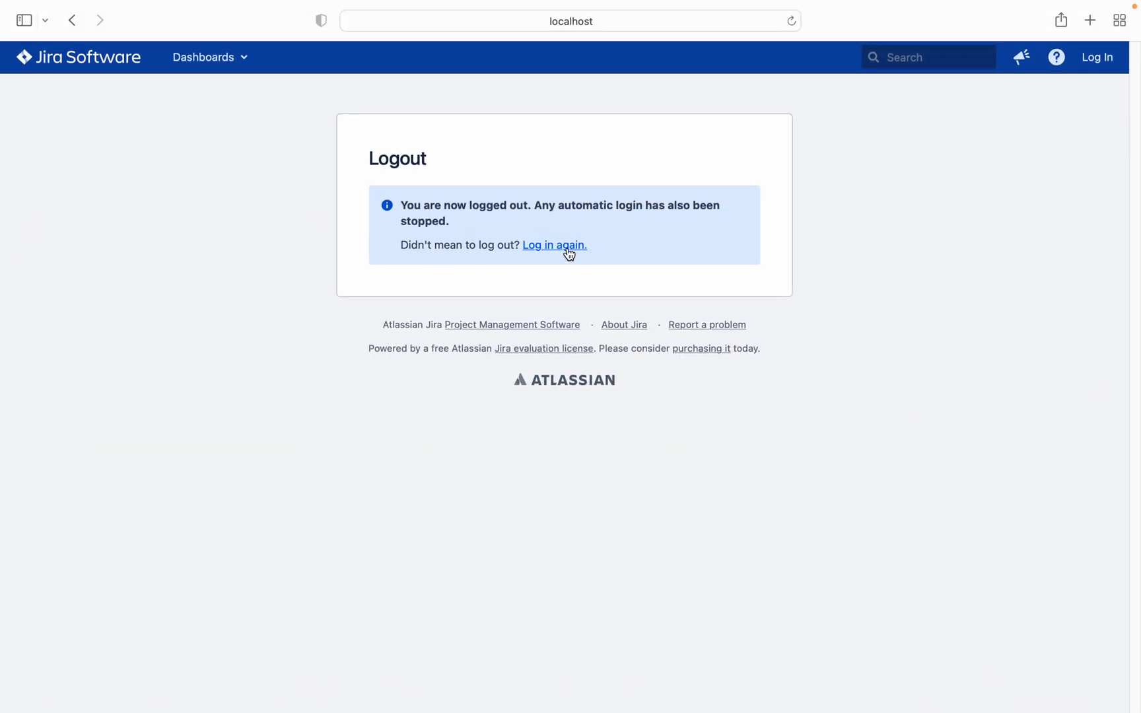
Log back in as jkt, skip saving the password, and open the Jira Test project.
{"action": "left_click", "coordinate": [555, 245]}
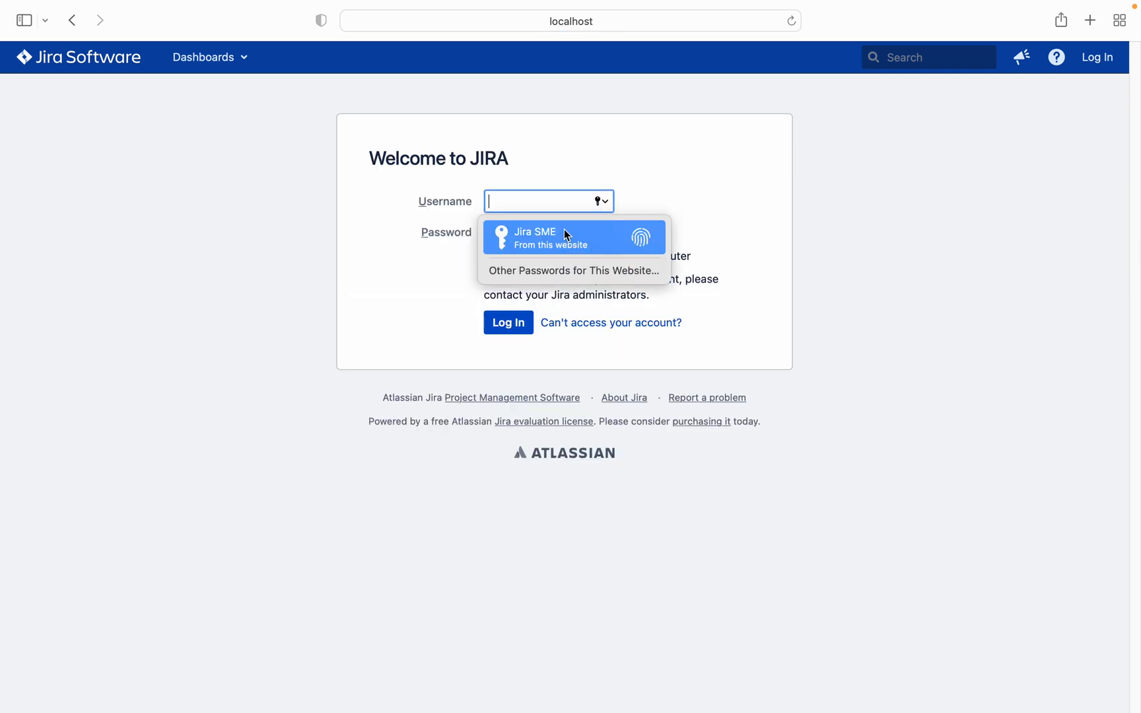
{"action": "mouse_move", "coordinate": [530, 237]}
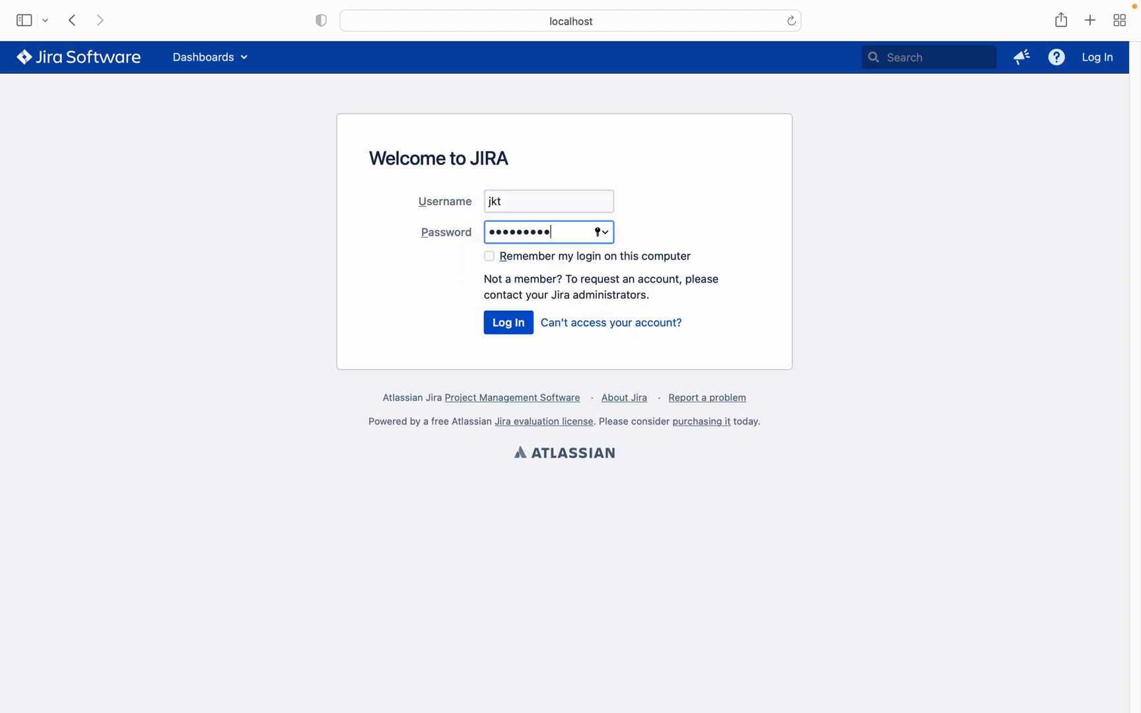
{"action": "left_click", "coordinate": [508, 323]}
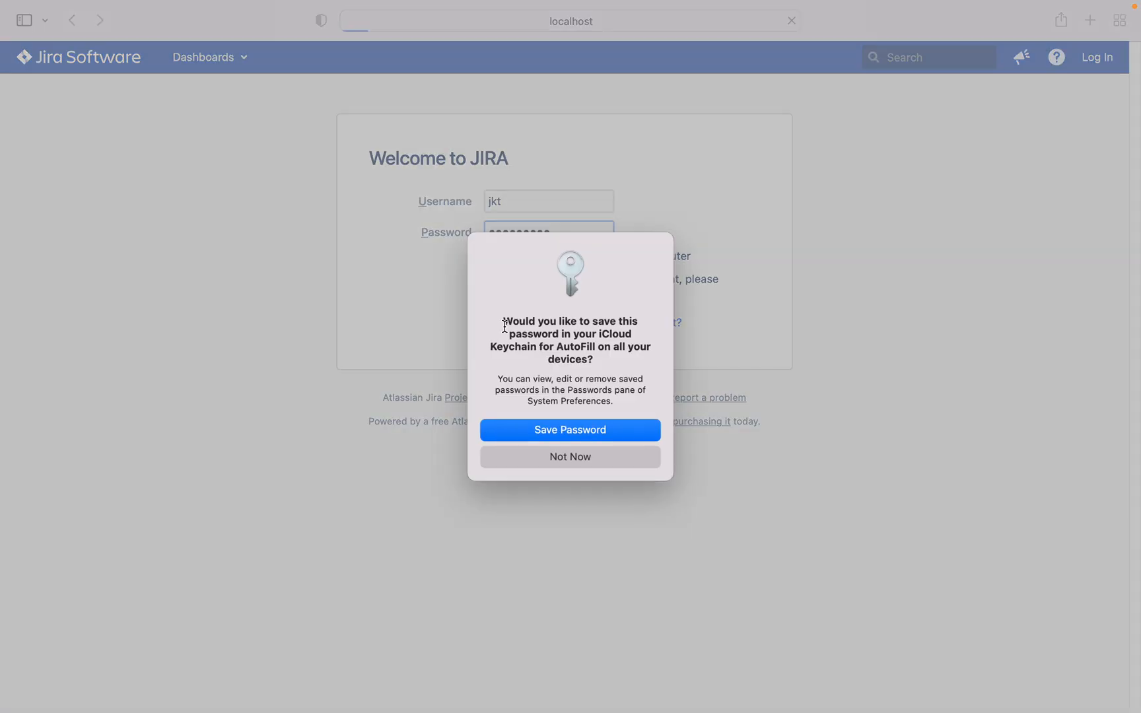
{"action": "left_click", "coordinate": [570, 457]}
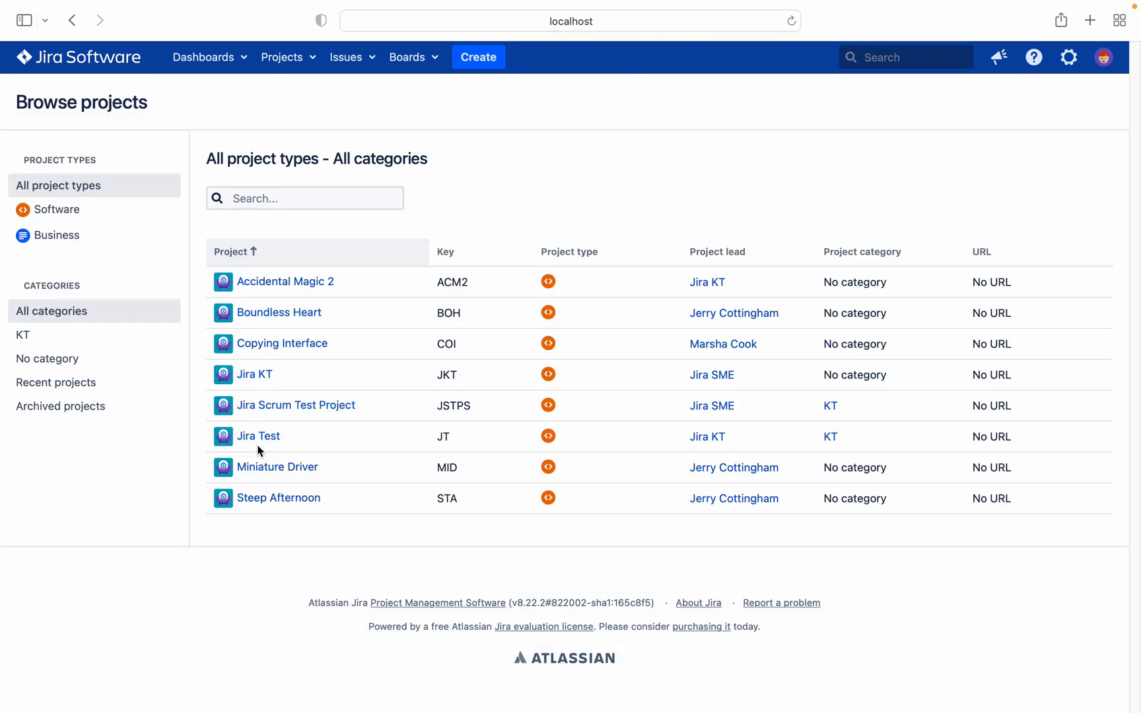
{"action": "left_click", "coordinate": [257, 436]}
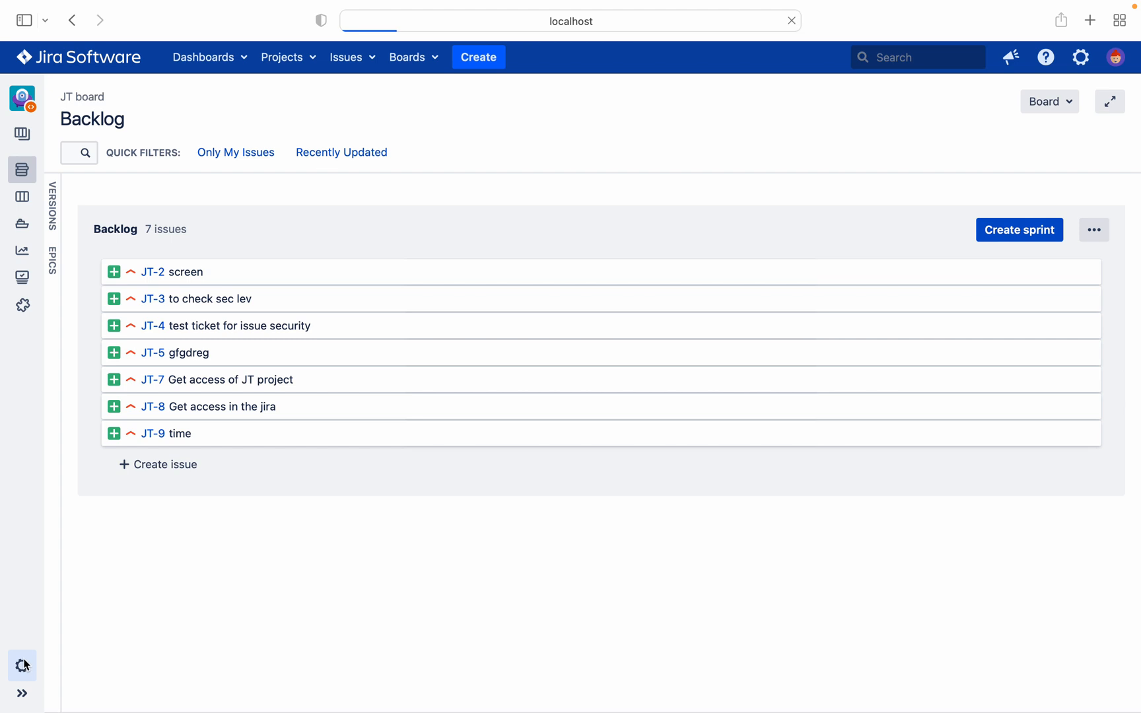
{"action": "mouse_move", "coordinate": [173, 538]}
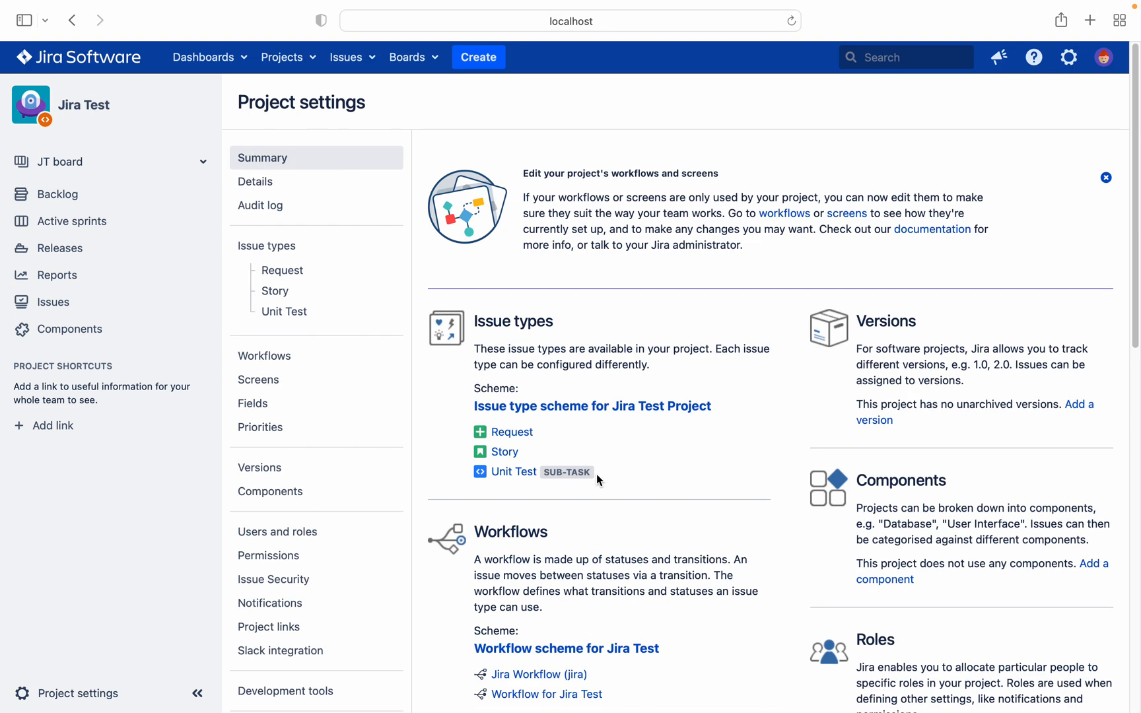
As JKT, open Jira Test's project roles, then its Permissions page showing Browse Projects grantees.
{"action": "scroll", "scroll_direction": "down", "scroll_amount": 3}
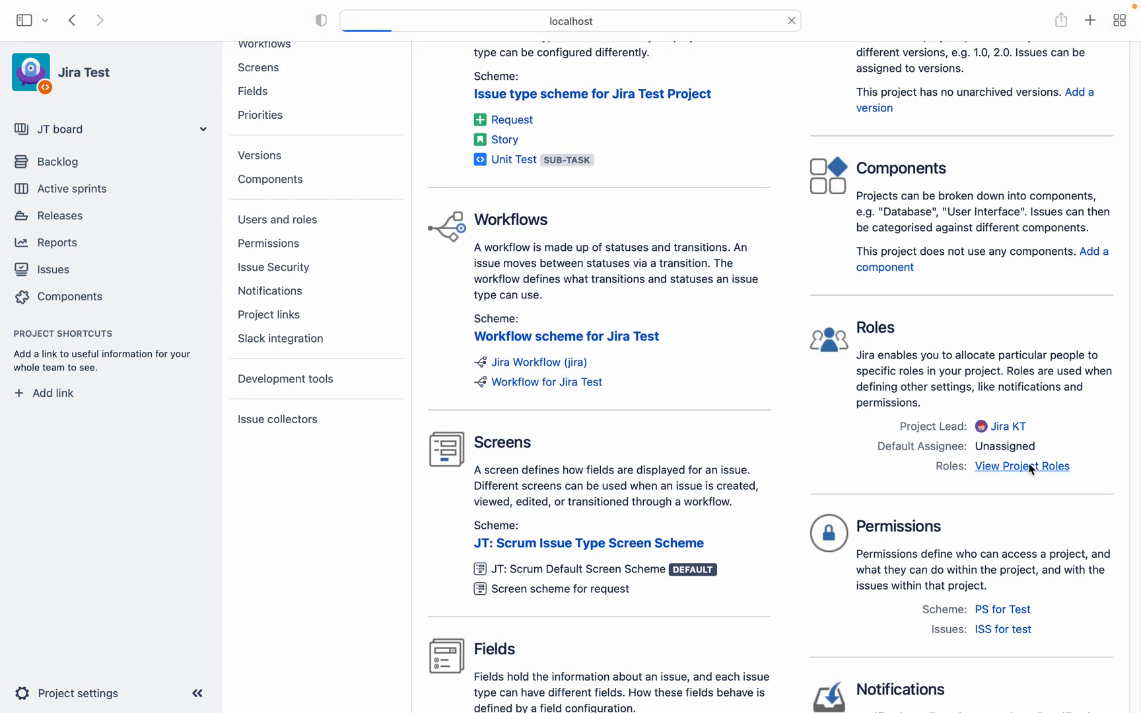
{"action": "left_click", "coordinate": [1022, 466]}
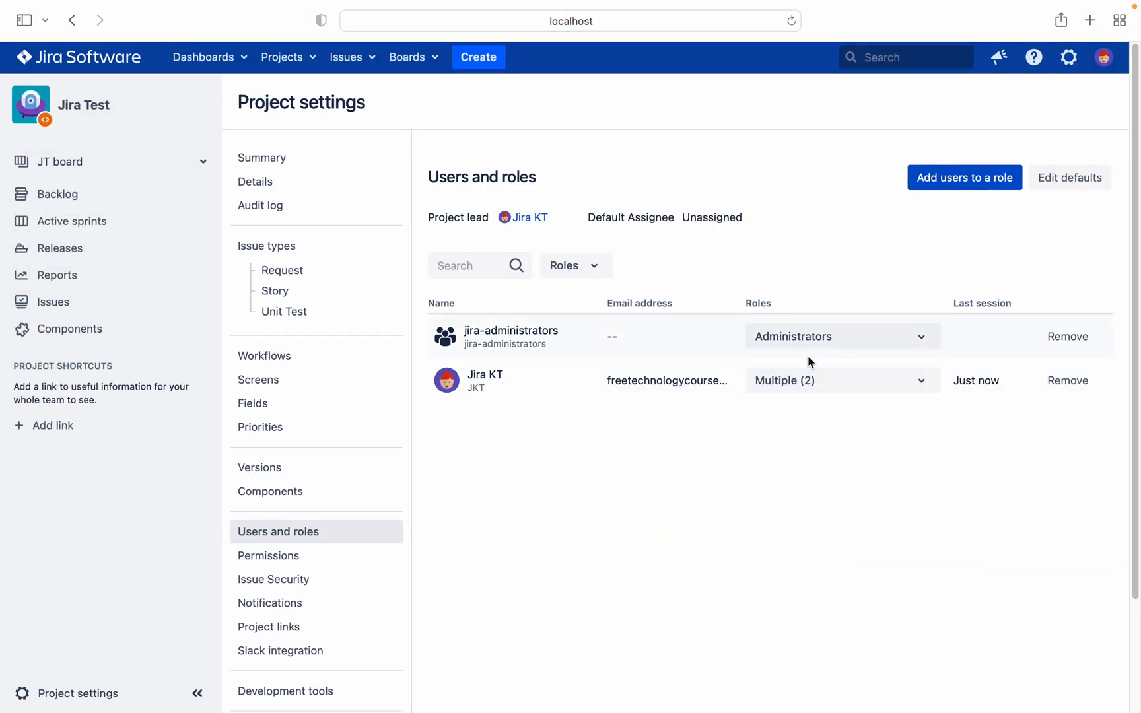
{"action": "left_click", "coordinate": [840, 380]}
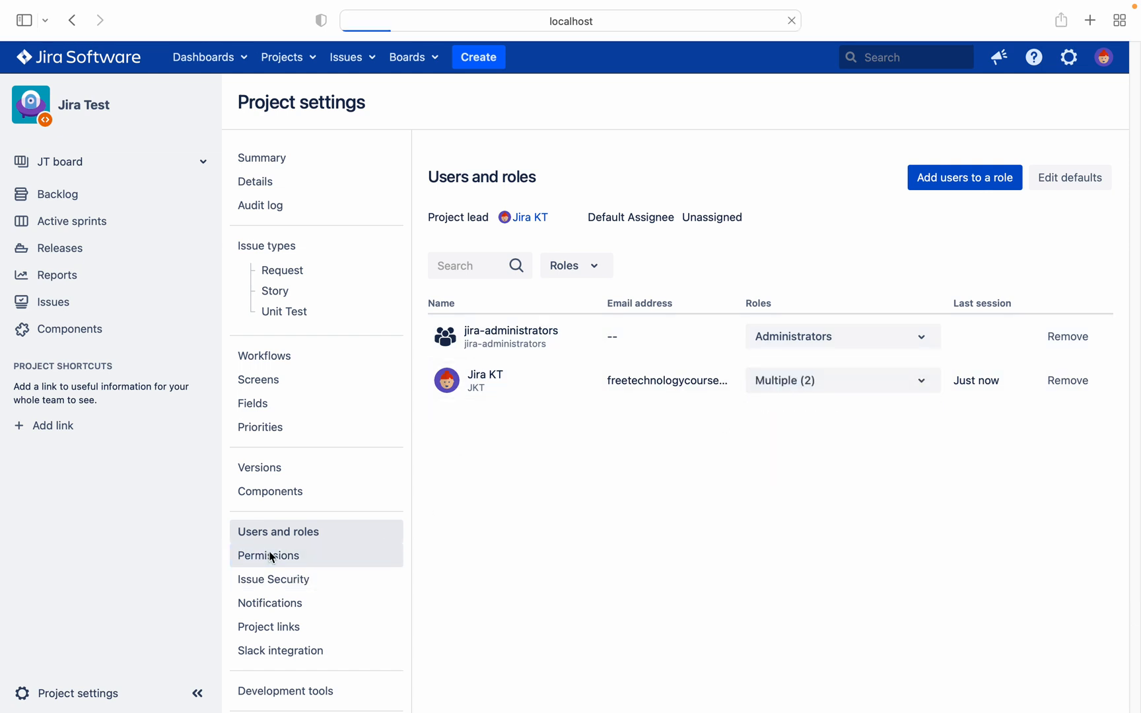
{"action": "left_click", "coordinate": [269, 556]}
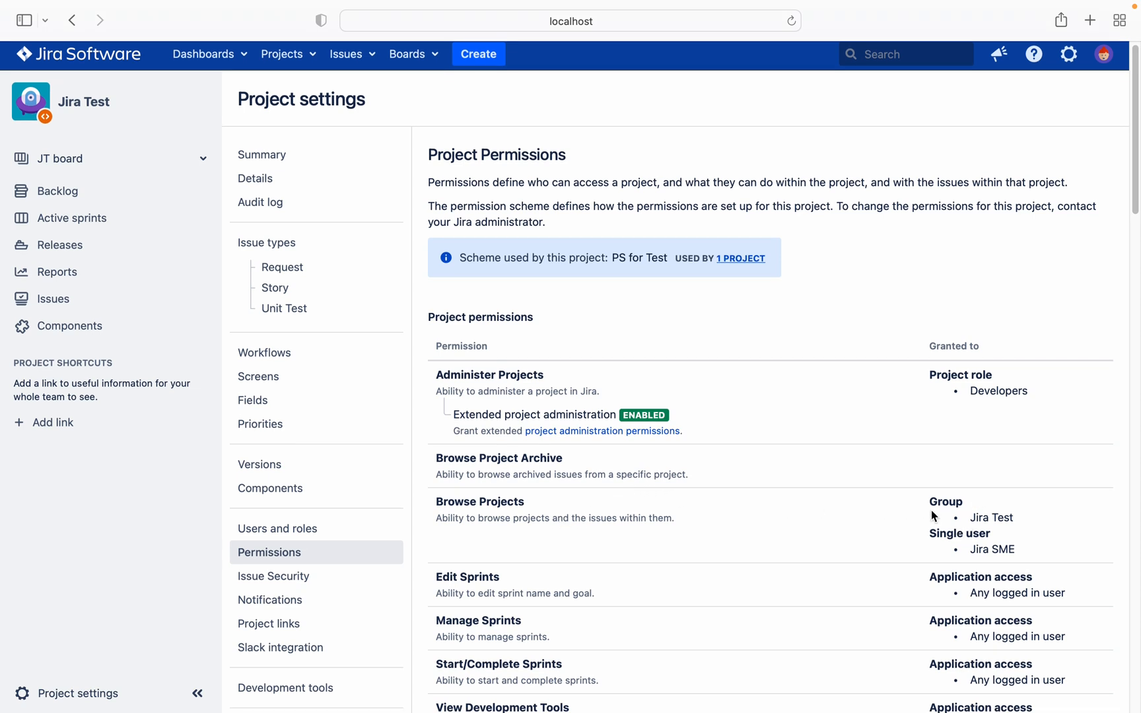
{"action": "mouse_move", "coordinate": [990, 521]}
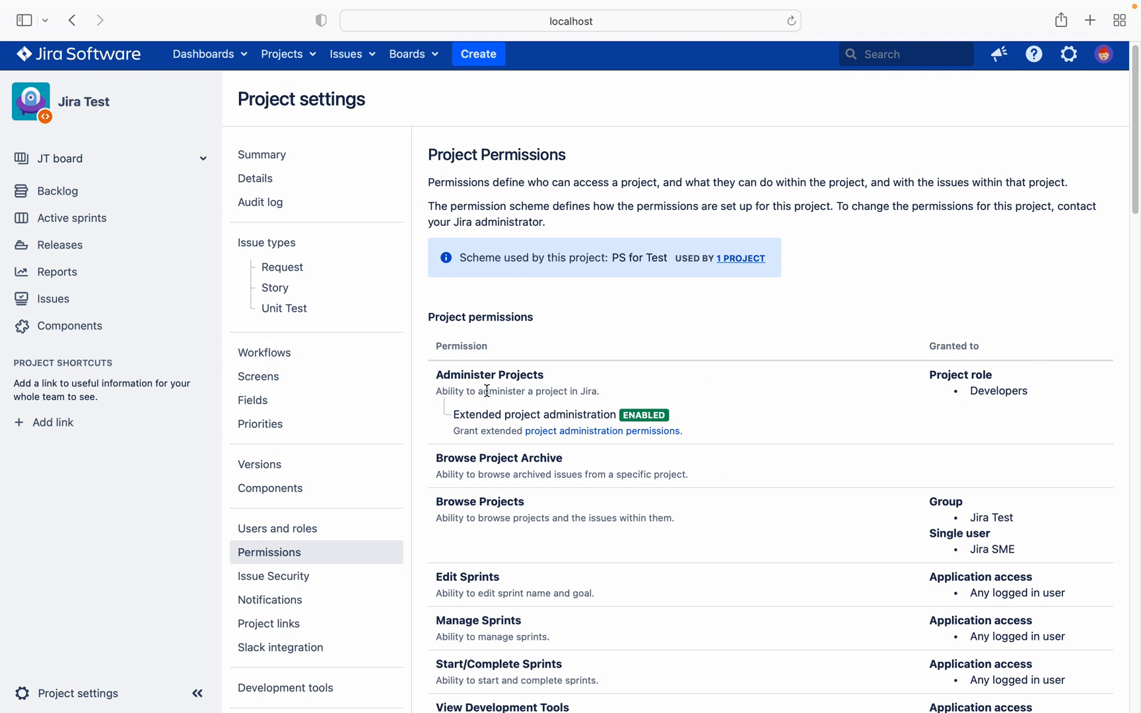
{"action": "mouse_move", "coordinate": [851, 388]}
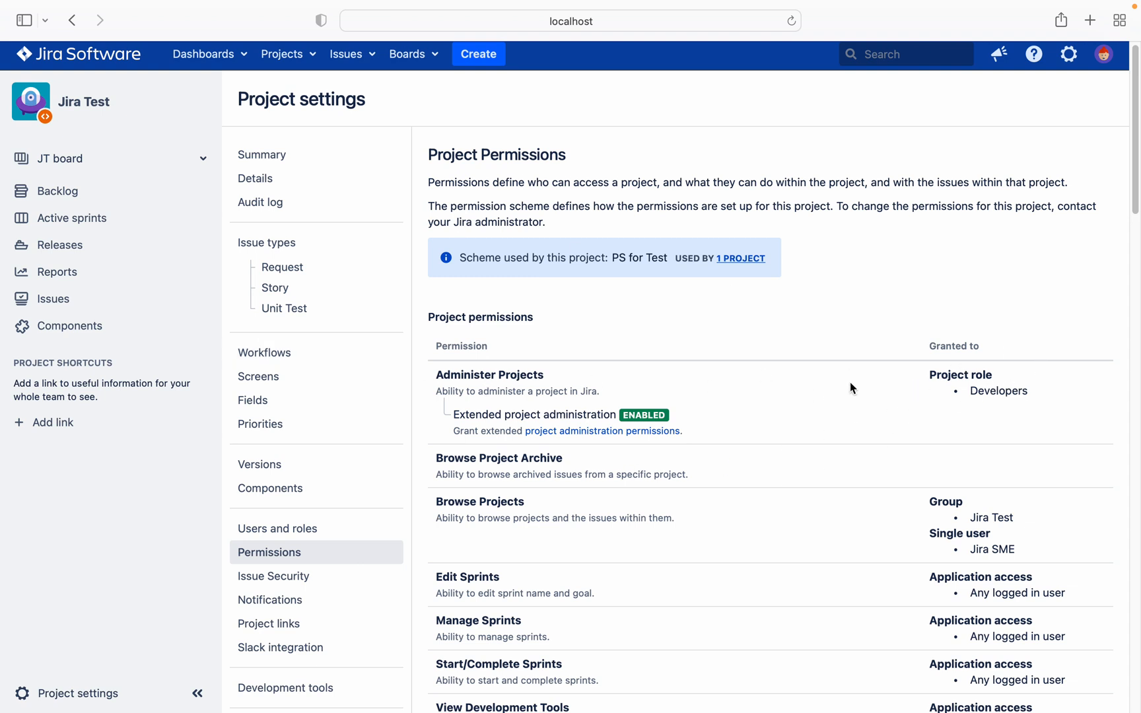
{"action": "mouse_move", "coordinate": [557, 294]}
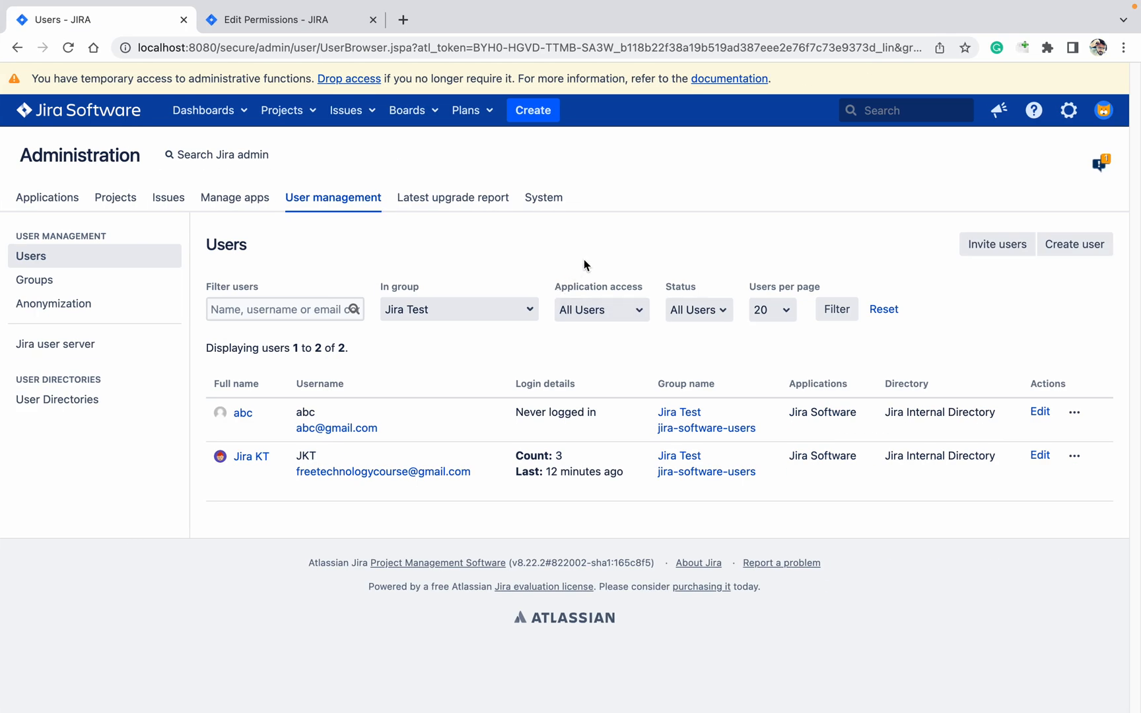
Close the permission scheme browser tab.
{"action": "left_click", "coordinate": [283, 20]}
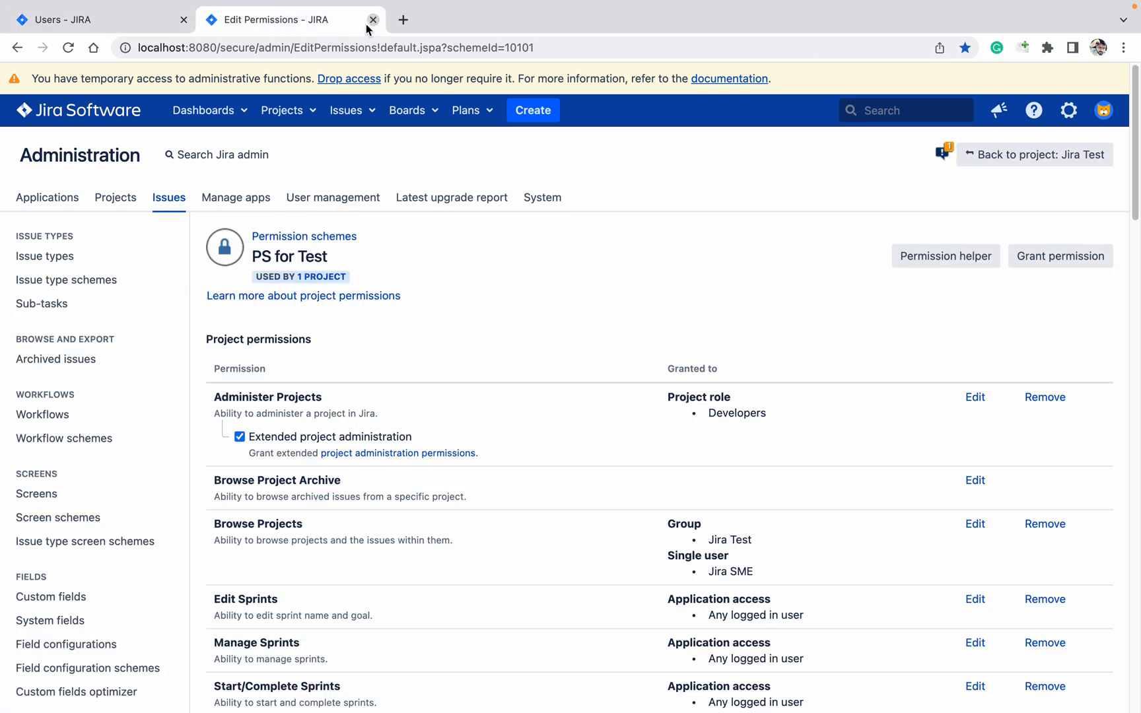
{"action": "left_click", "coordinate": [373, 20]}
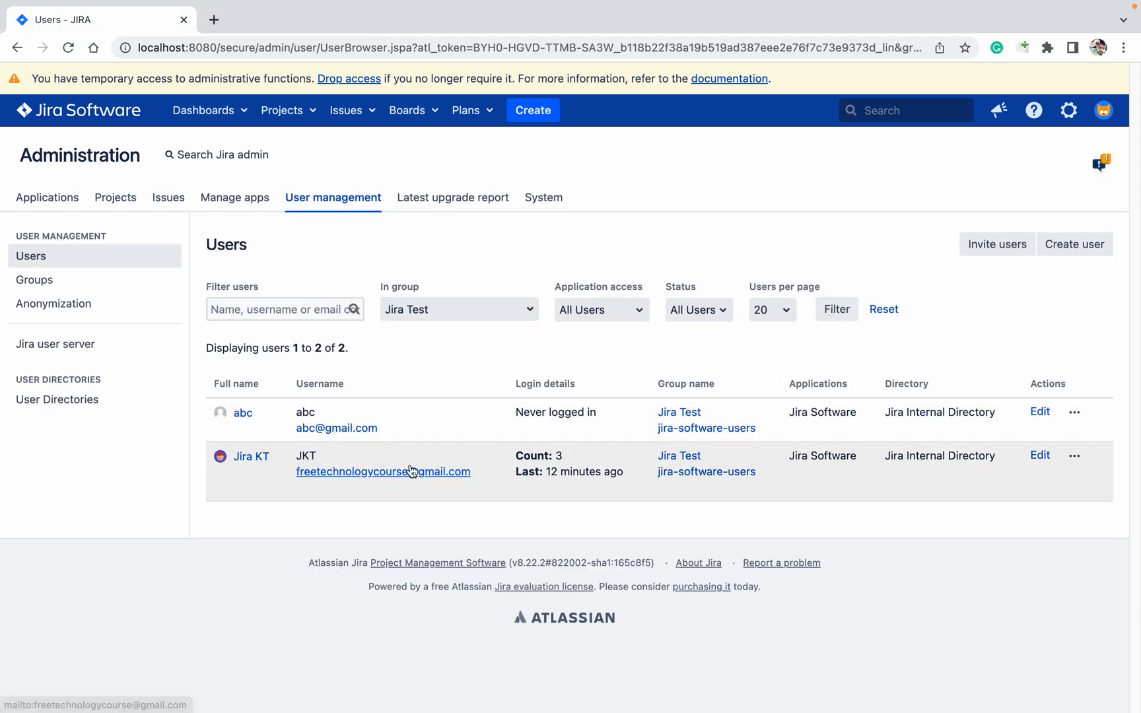
{"action": "mouse_move", "coordinate": [33, 279]}
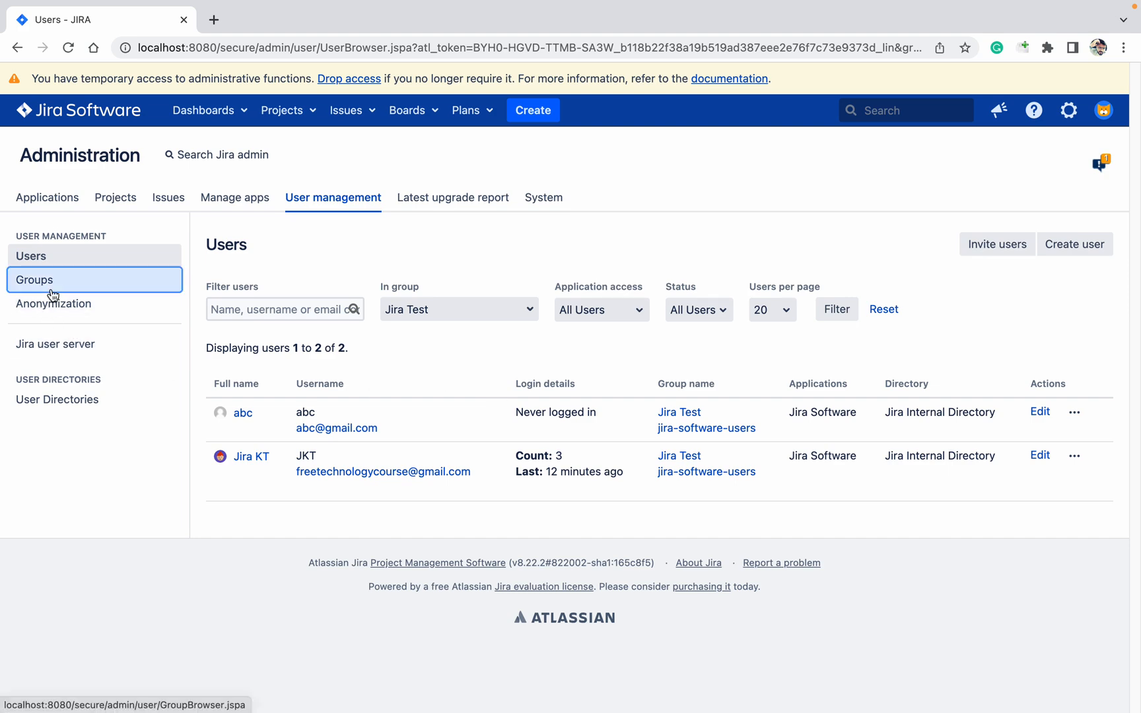
Remove JKT from the Jira Test group's members via Groups > Edit members.
{"action": "left_click", "coordinate": [35, 279]}
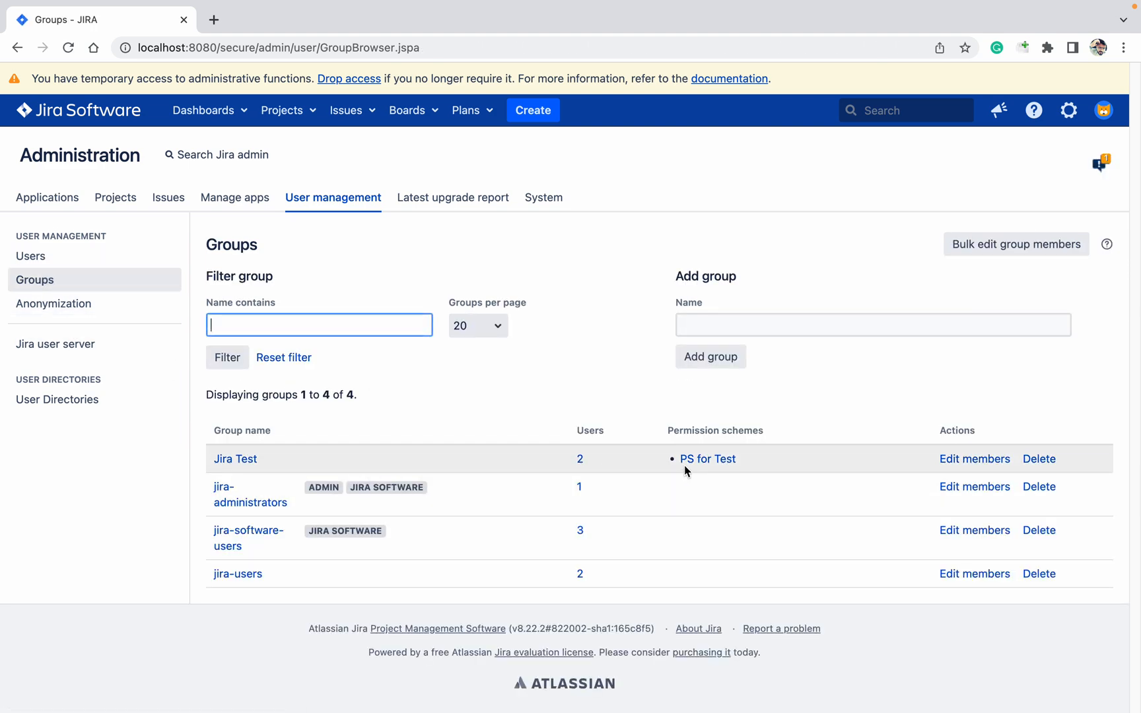
{"action": "left_click", "coordinate": [1015, 244]}
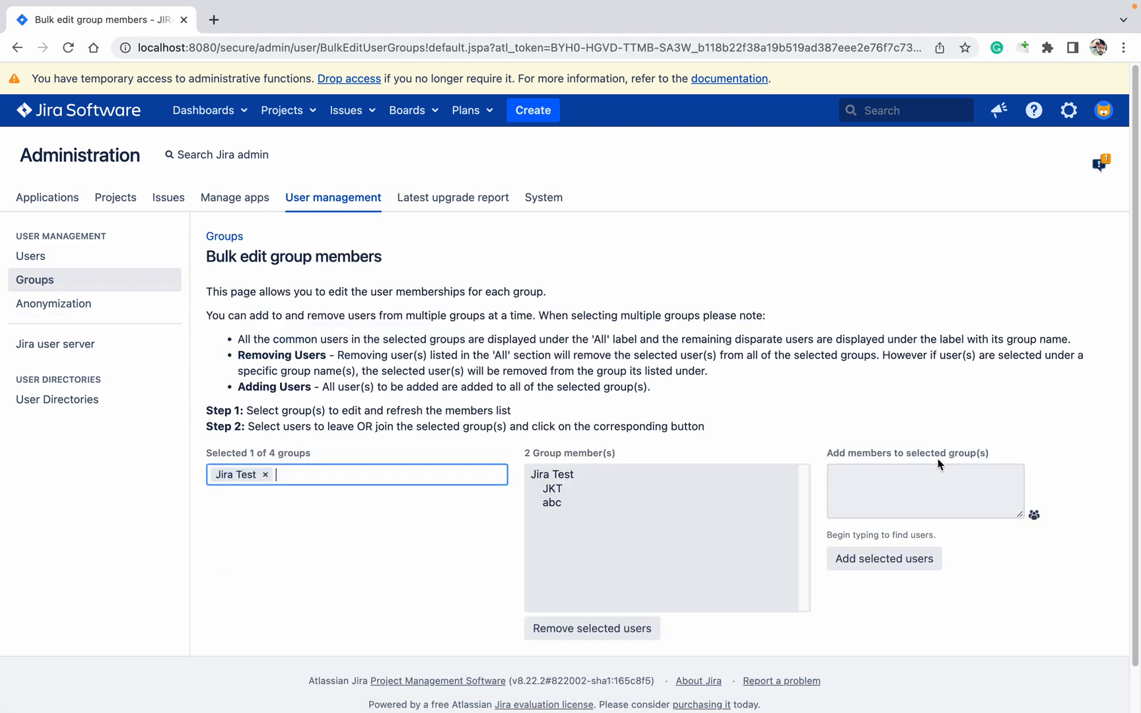
{"action": "left_click", "coordinate": [551, 488]}
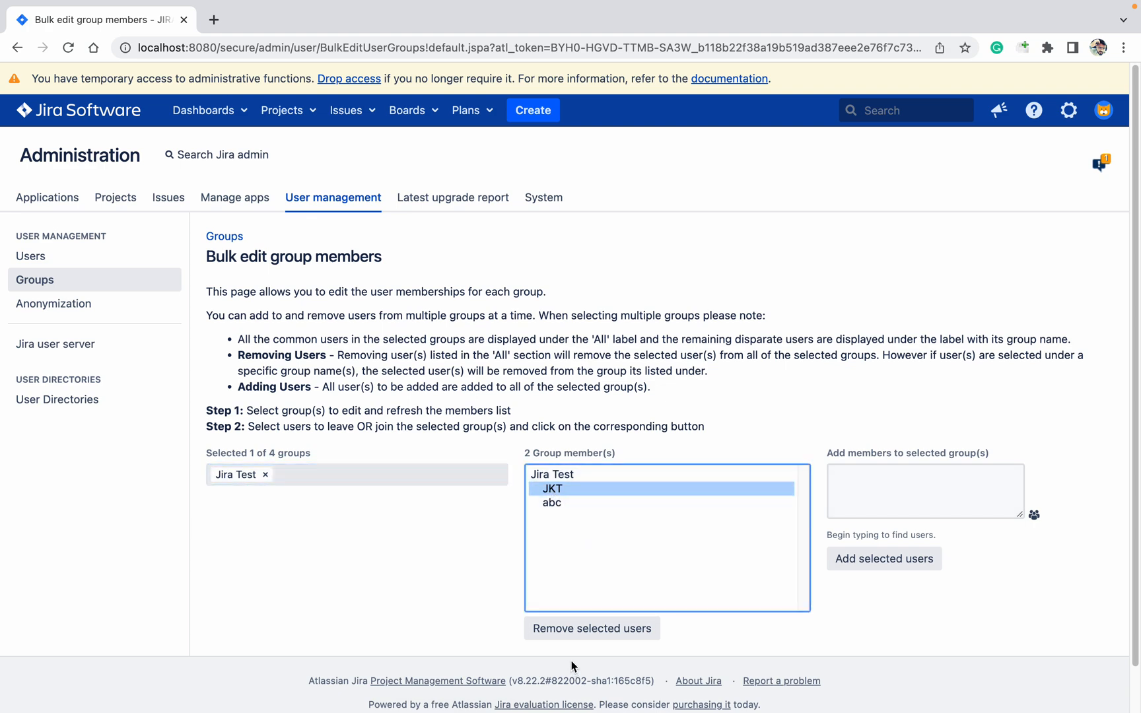
{"action": "left_click", "coordinate": [591, 628]}
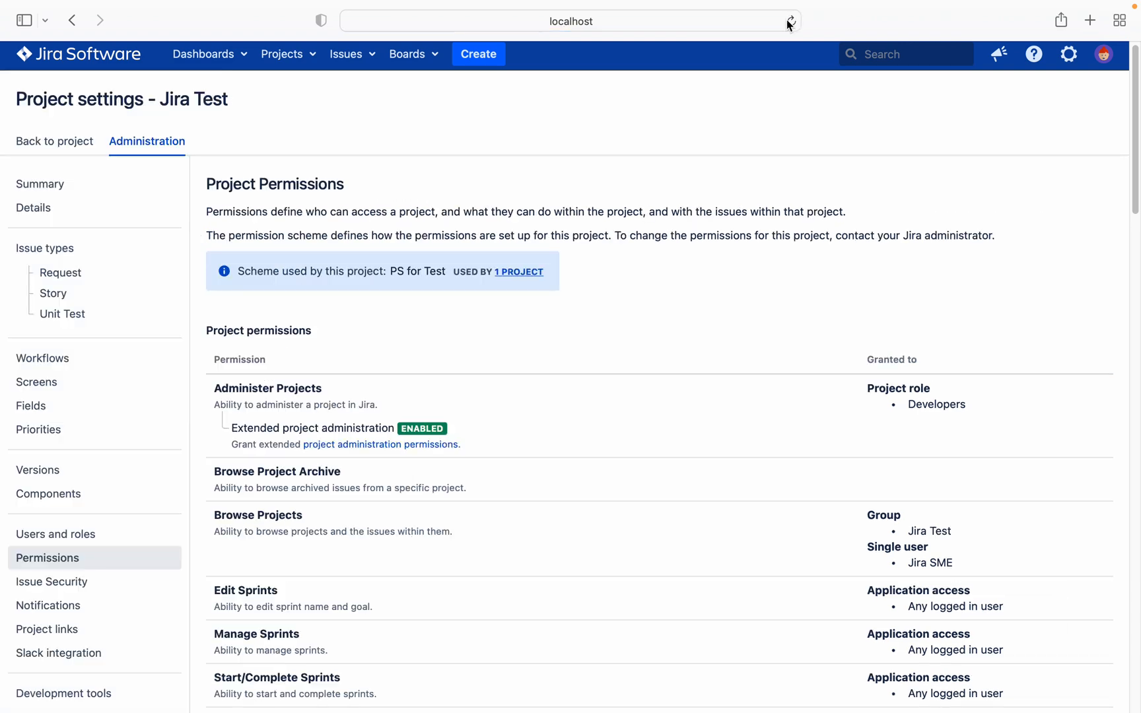
As JKT, view all browsable projects and confirm Jira Test is not listed.
{"action": "left_click", "coordinate": [284, 54]}
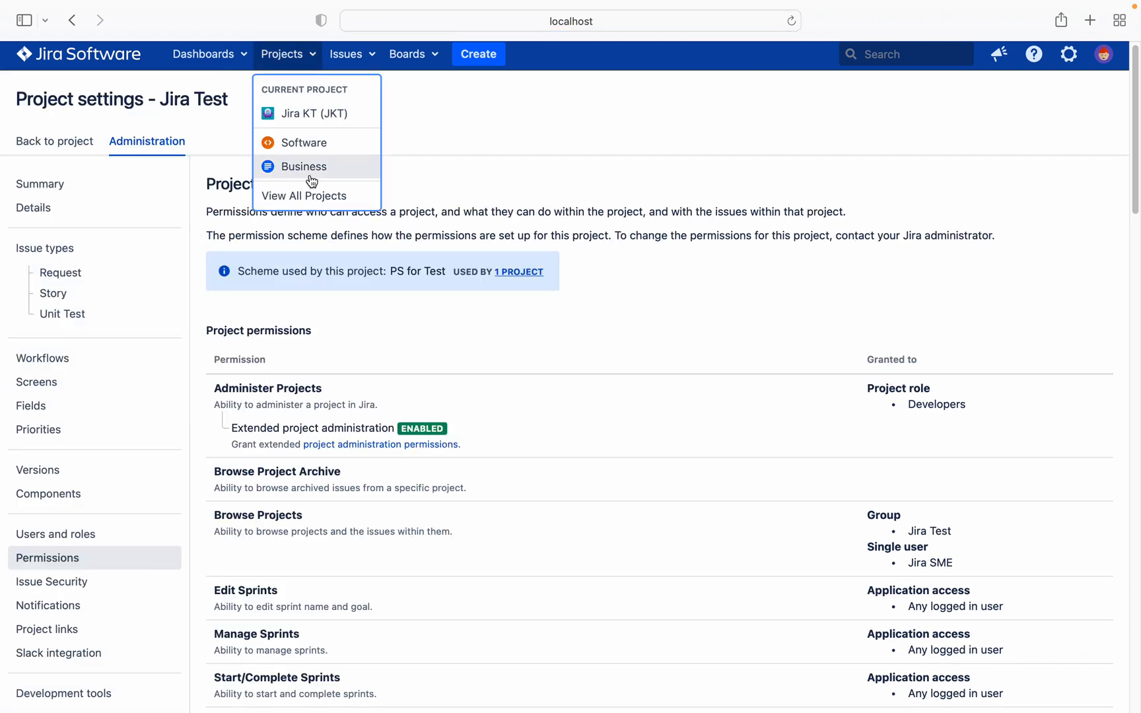
{"action": "left_click", "coordinate": [304, 195]}
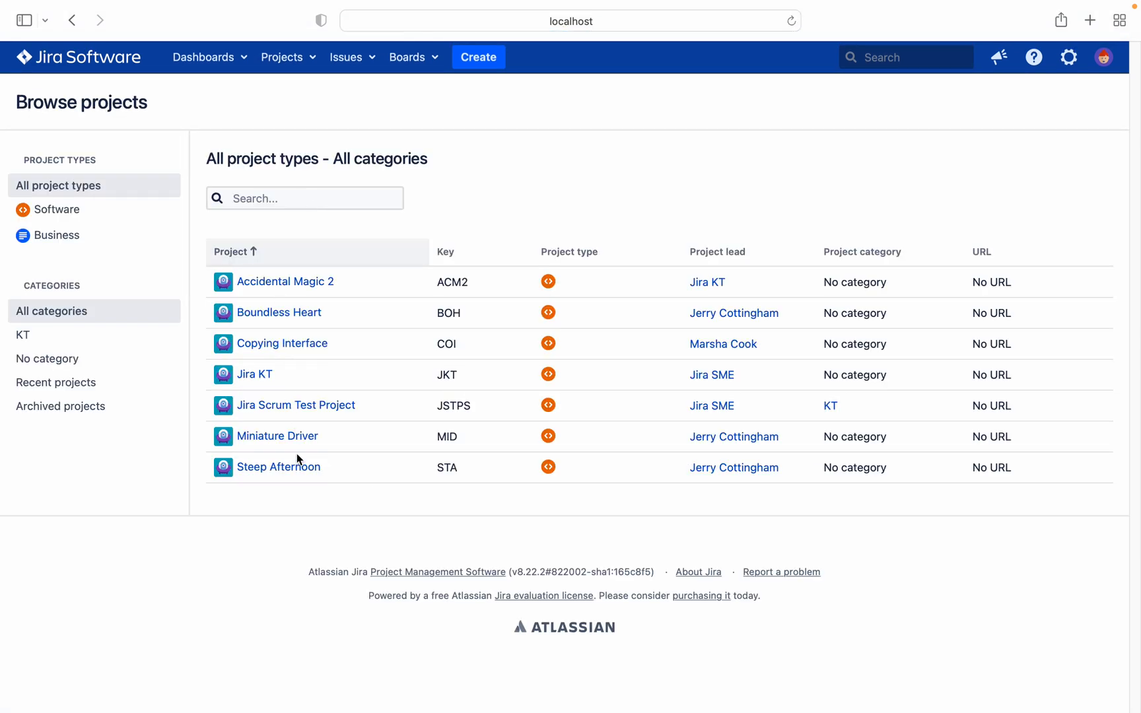
{"action": "mouse_move", "coordinate": [293, 302]}
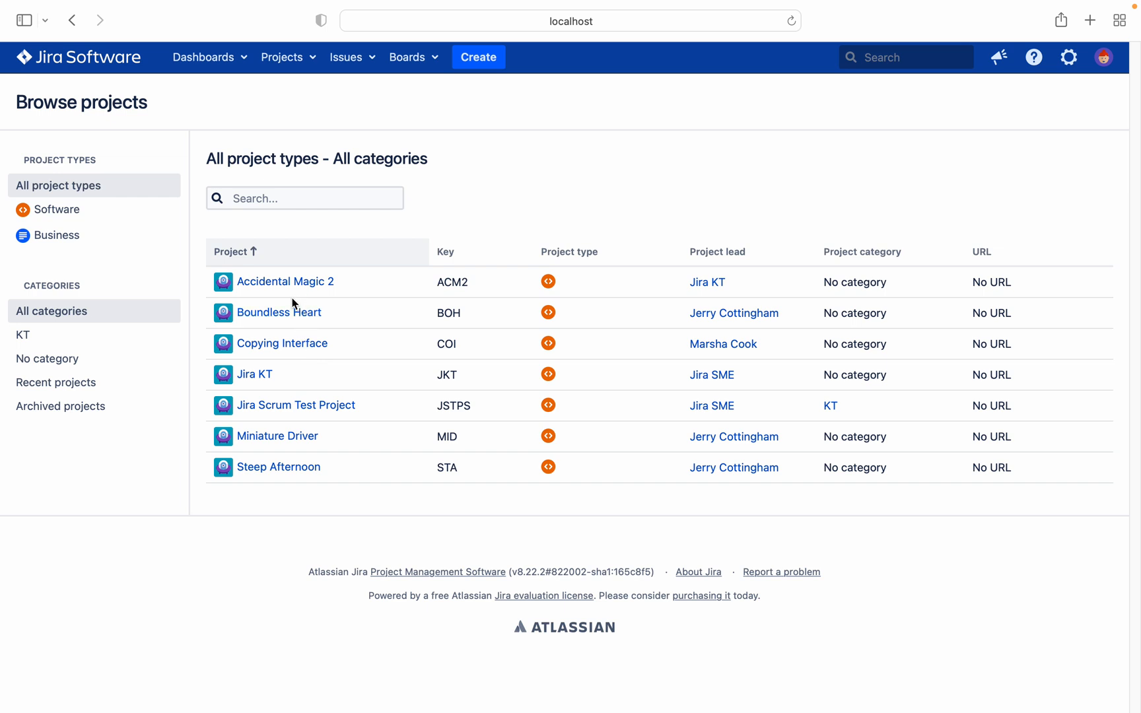
{"action": "mouse_move", "coordinate": [578, 193]}
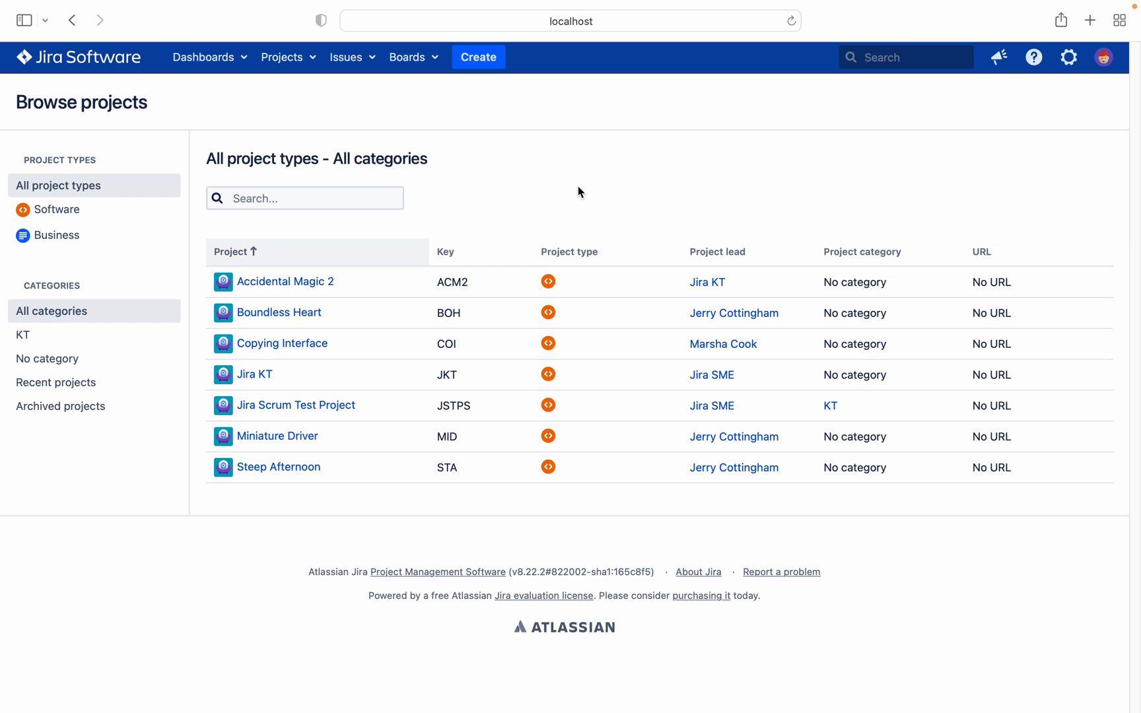
{"action": "mouse_move", "coordinate": [590, 174]}
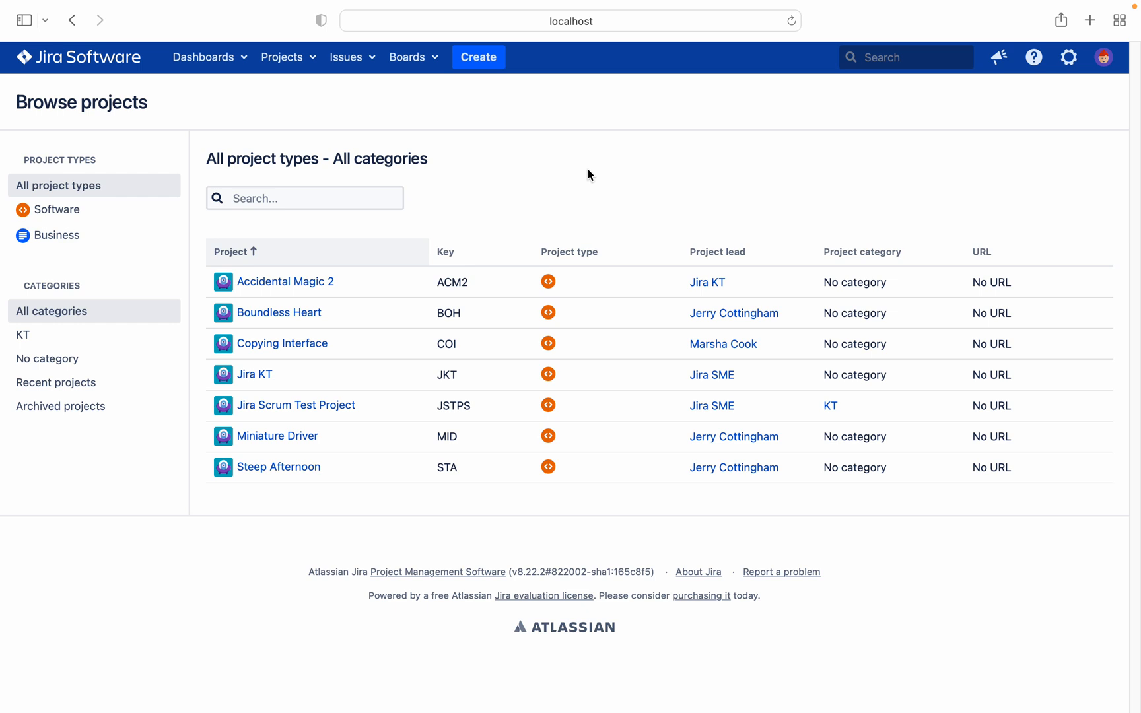
{"action": "mouse_move", "coordinate": [662, 152]}
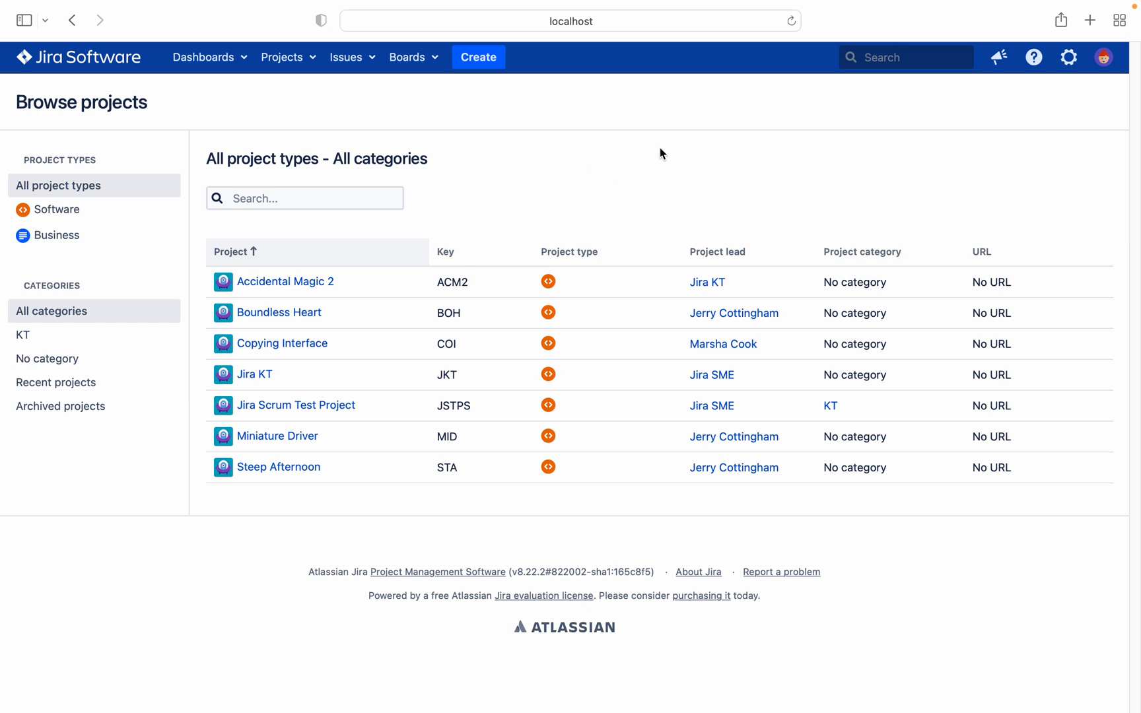
{"action": "mouse_move", "coordinate": [651, 180]}
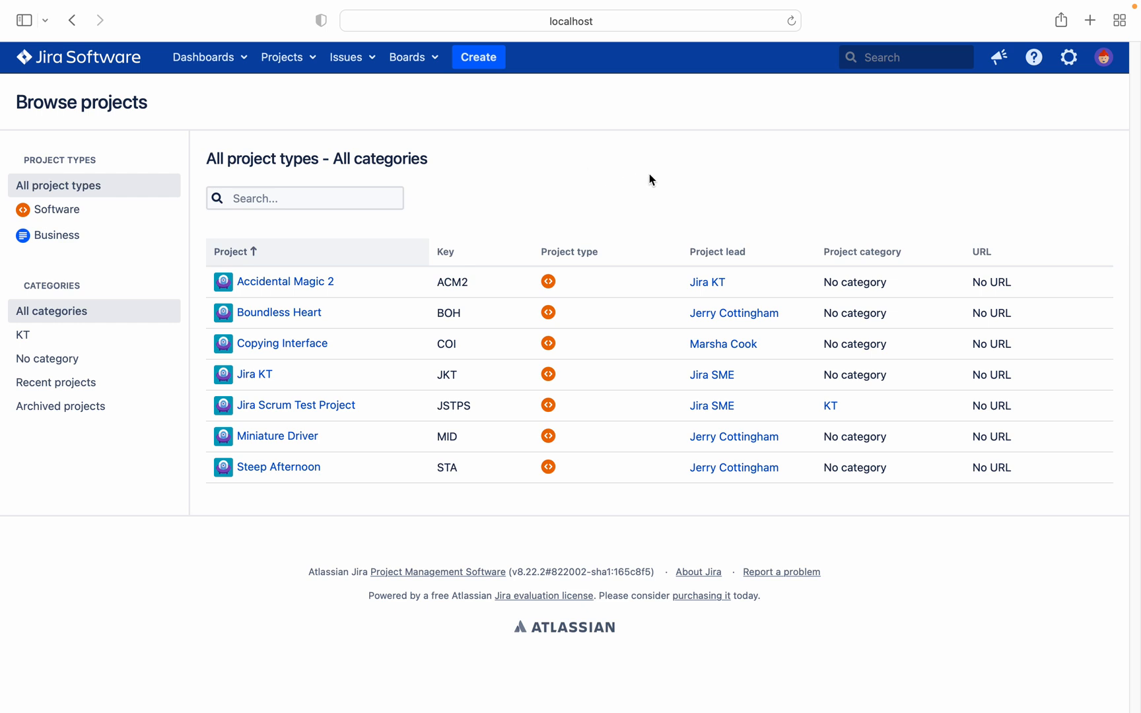